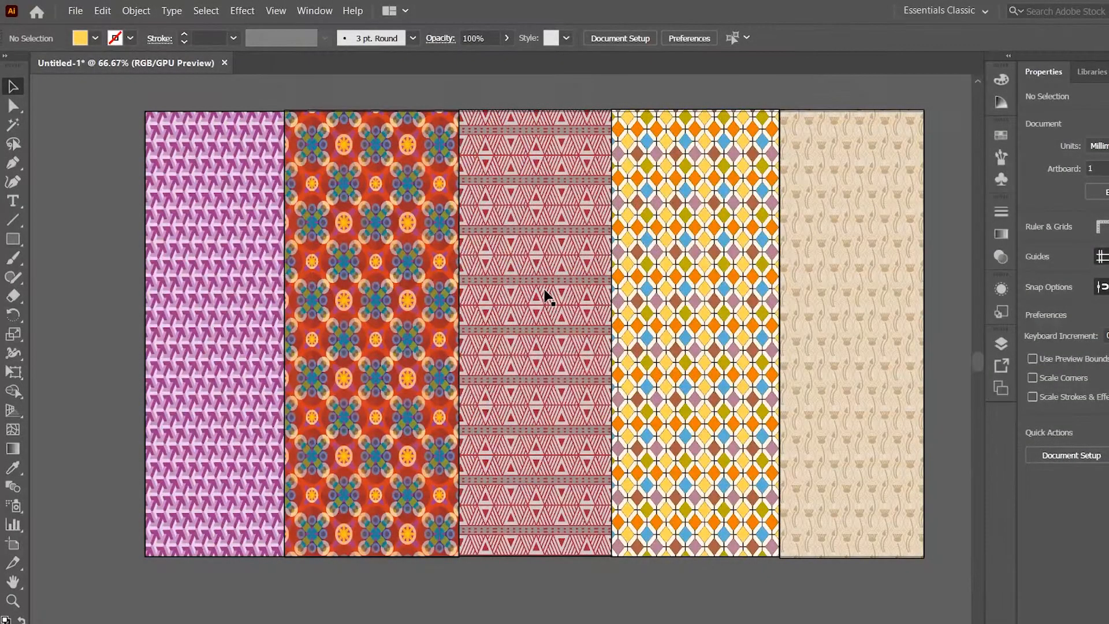
mouse_move(884, 165)
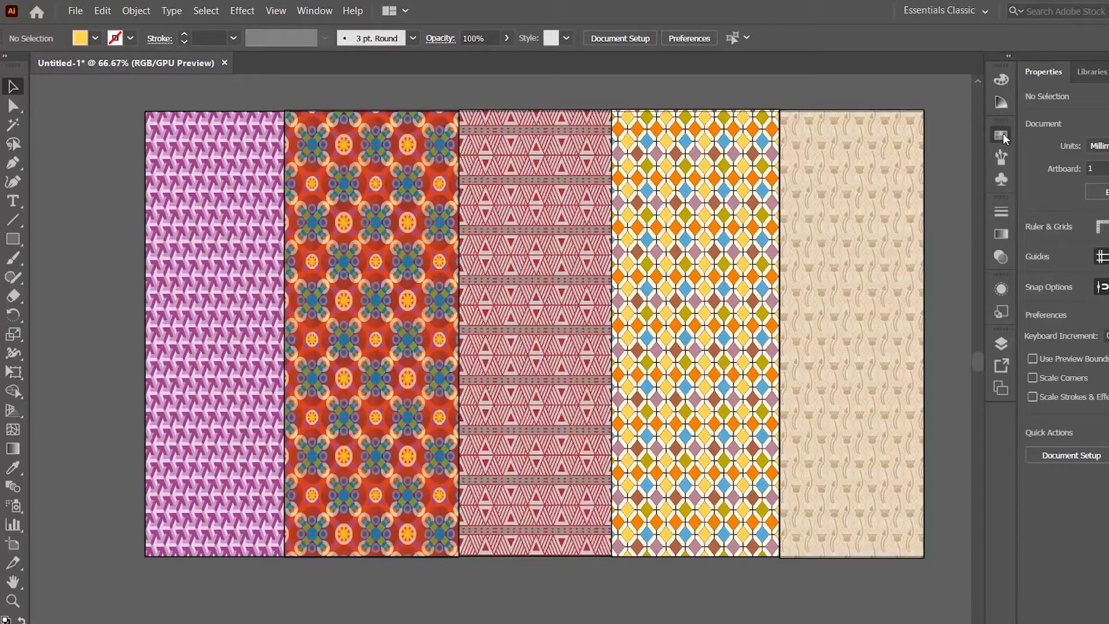
- Browse the Control bar swatch collection and available swatch libraries
click(1003, 134)
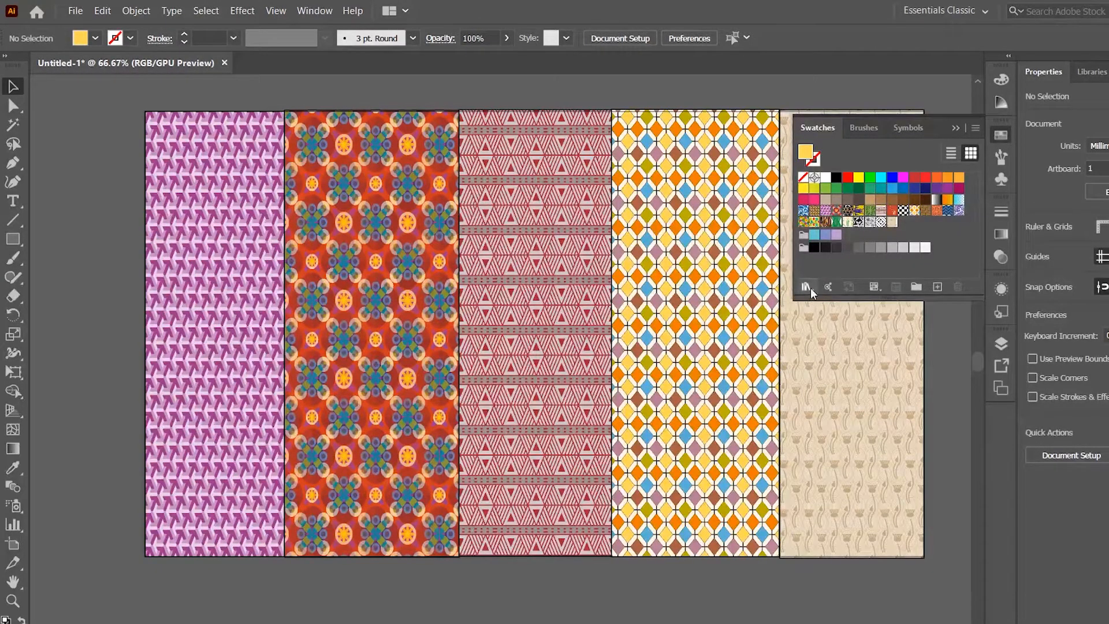
click(806, 286)
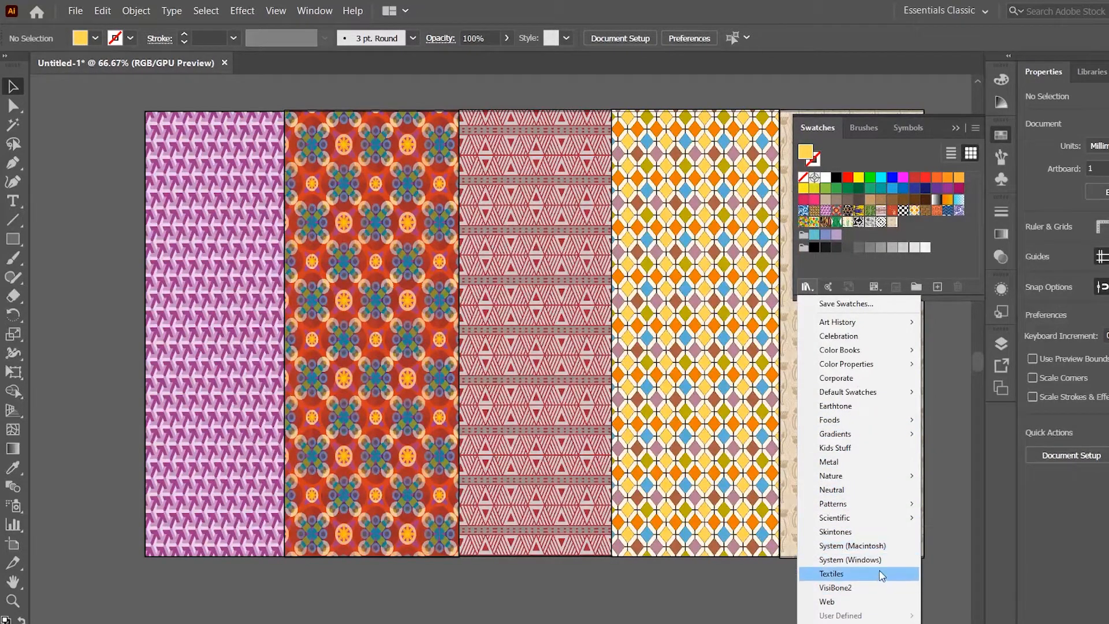
mouse_move(833, 504)
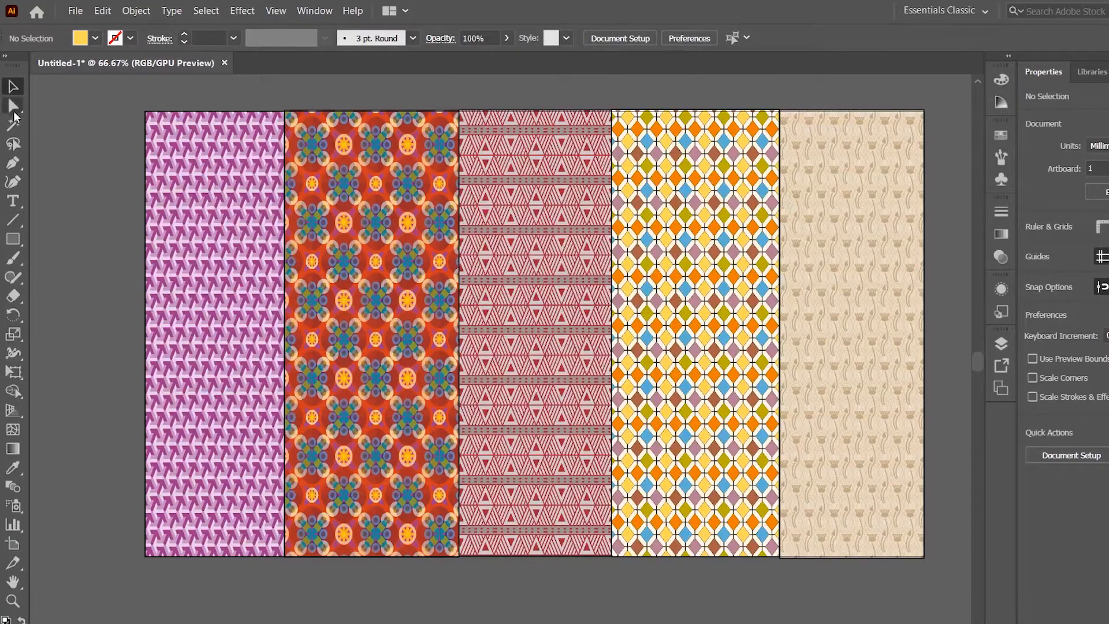
mouse_move(12, 125)
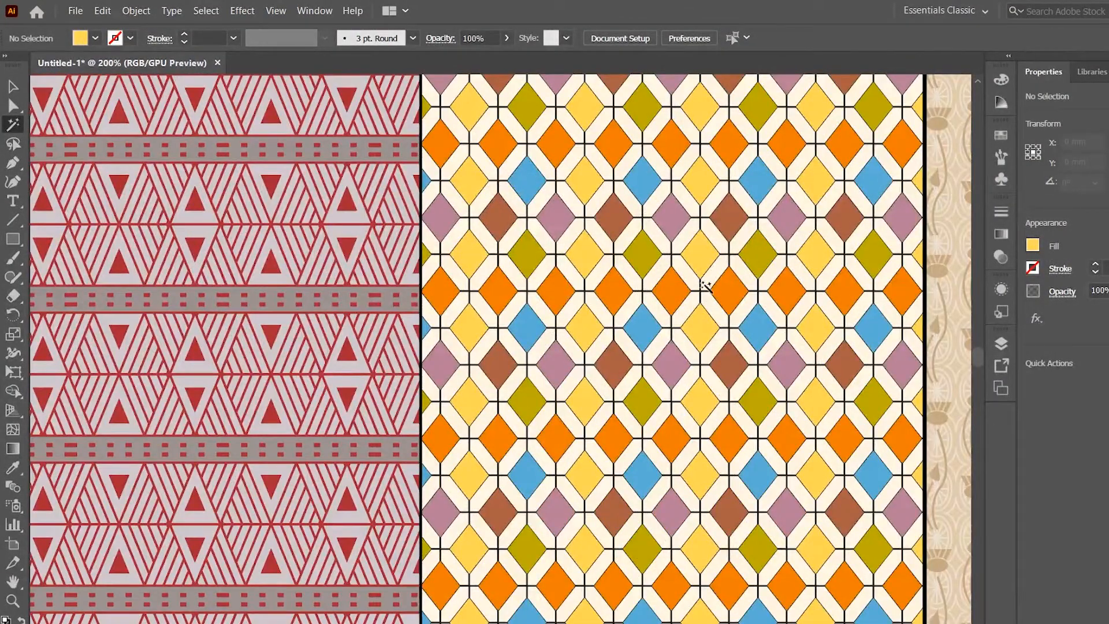
mouse_move(685, 290)
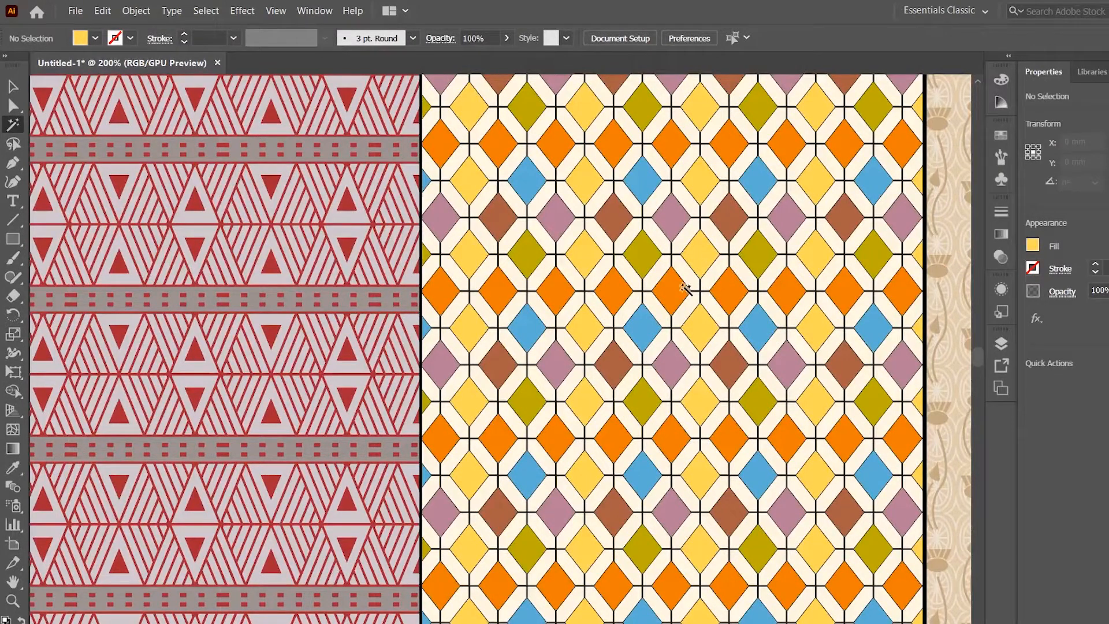
mouse_move(820, 177)
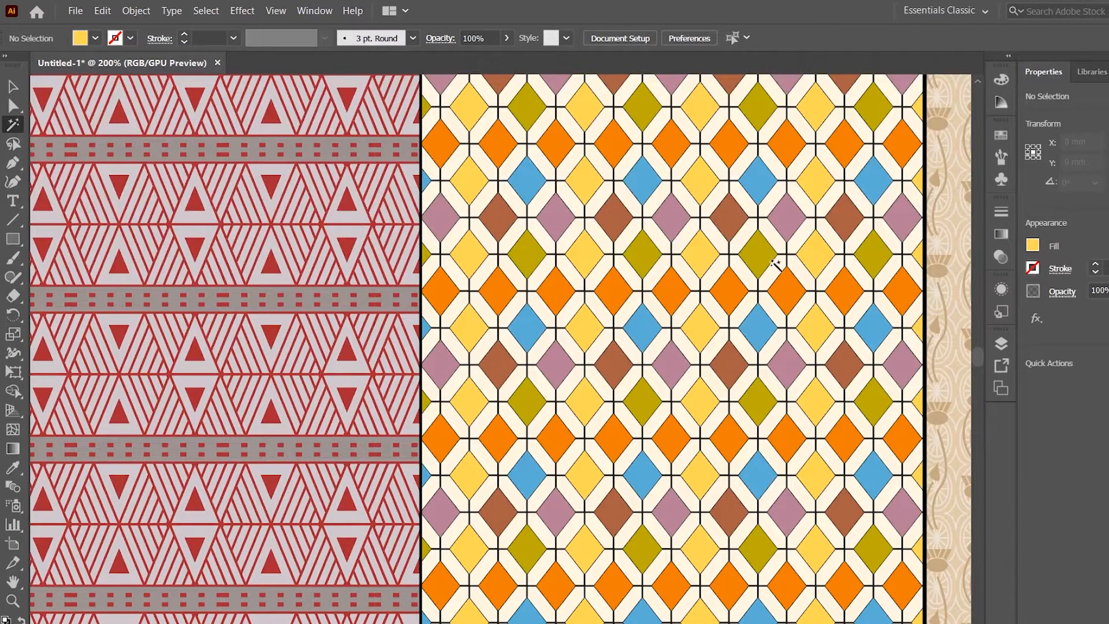
mouse_move(137, 10)
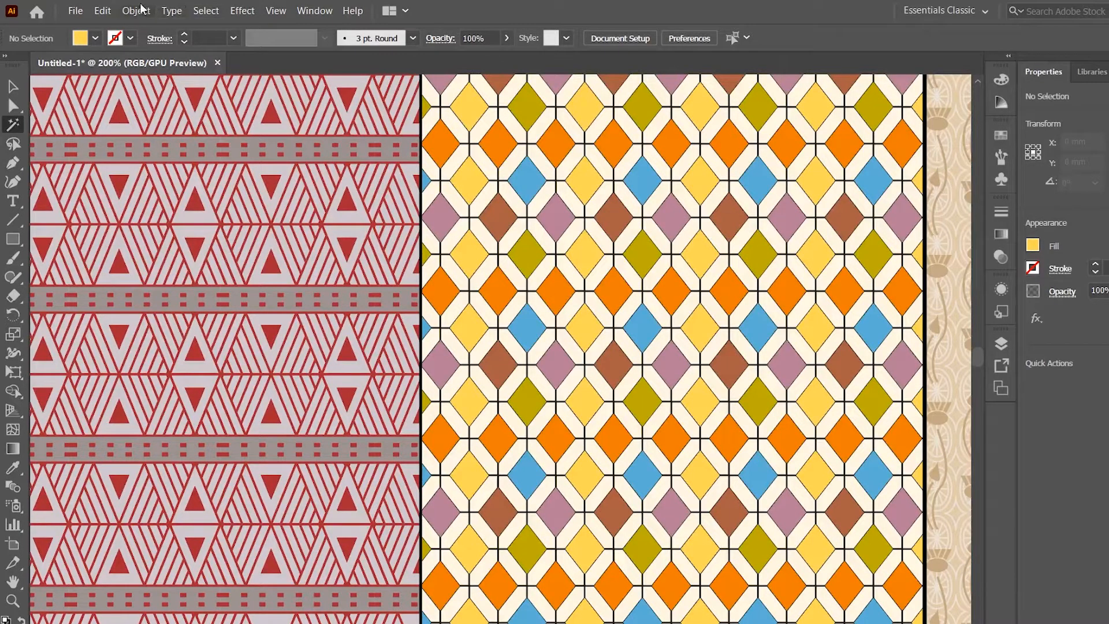
click(136, 10)
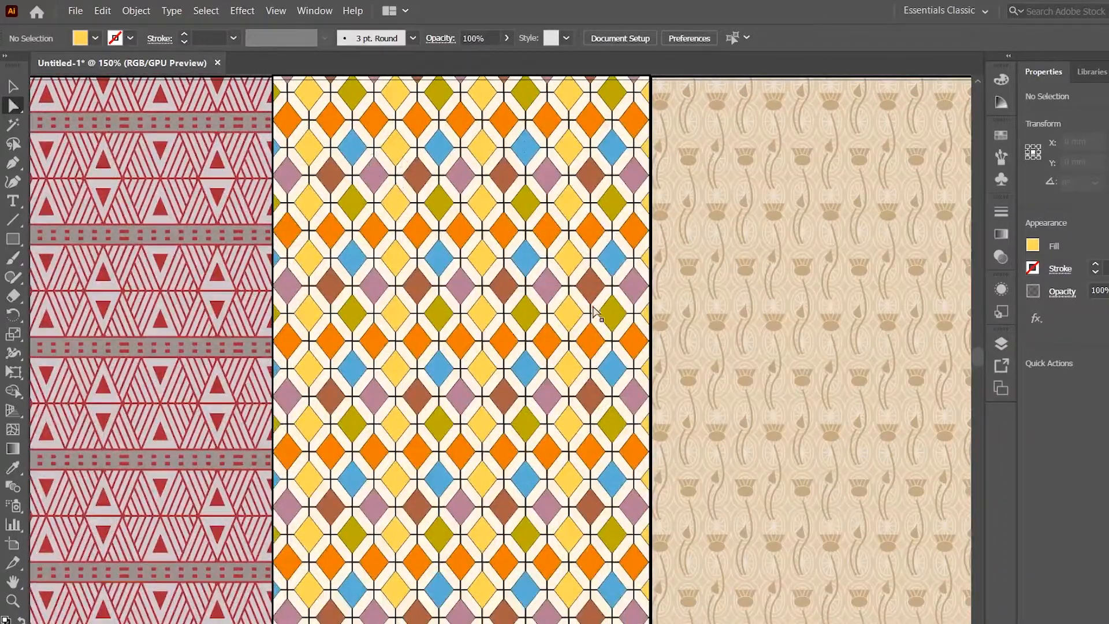
mouse_move(424, 197)
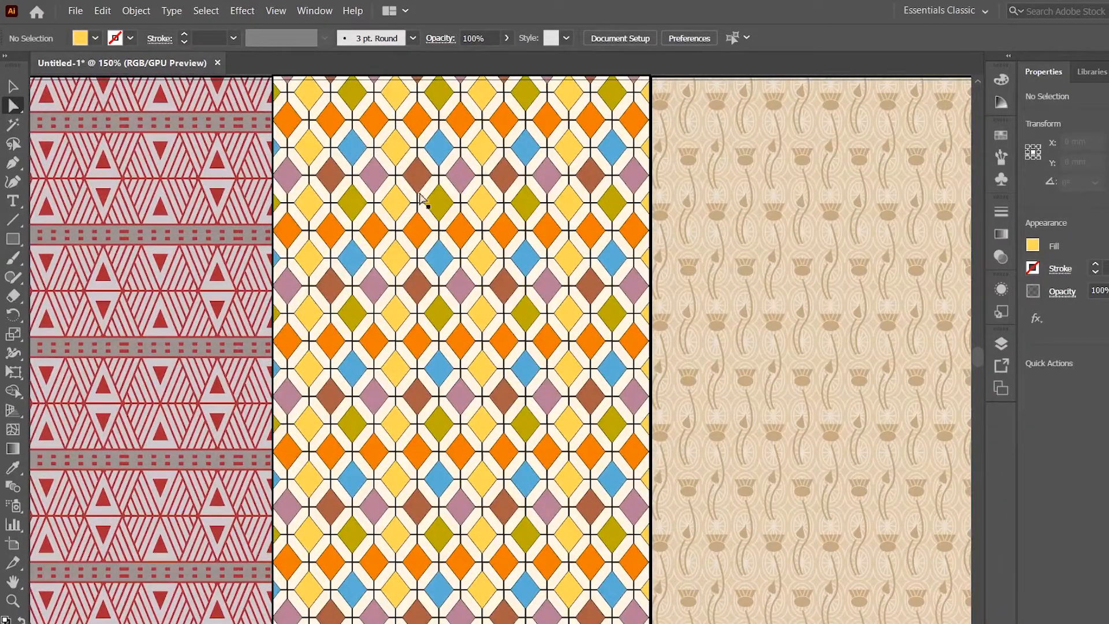
mouse_move(422, 175)
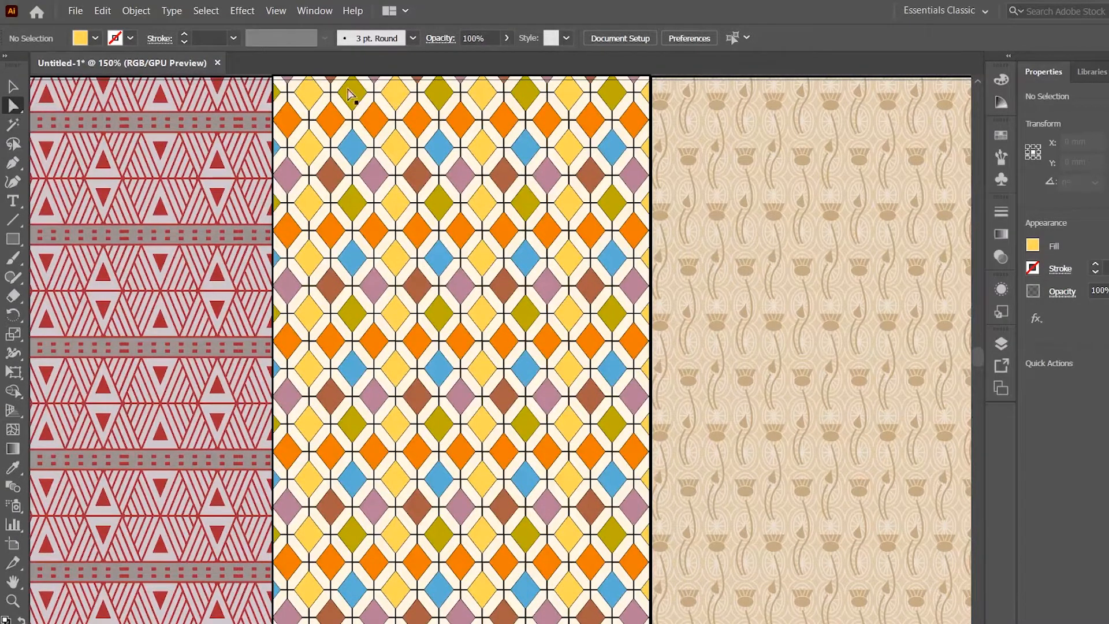
- Select the mauve diamond group with the Magic Wand and fill it magenta
click(353, 93)
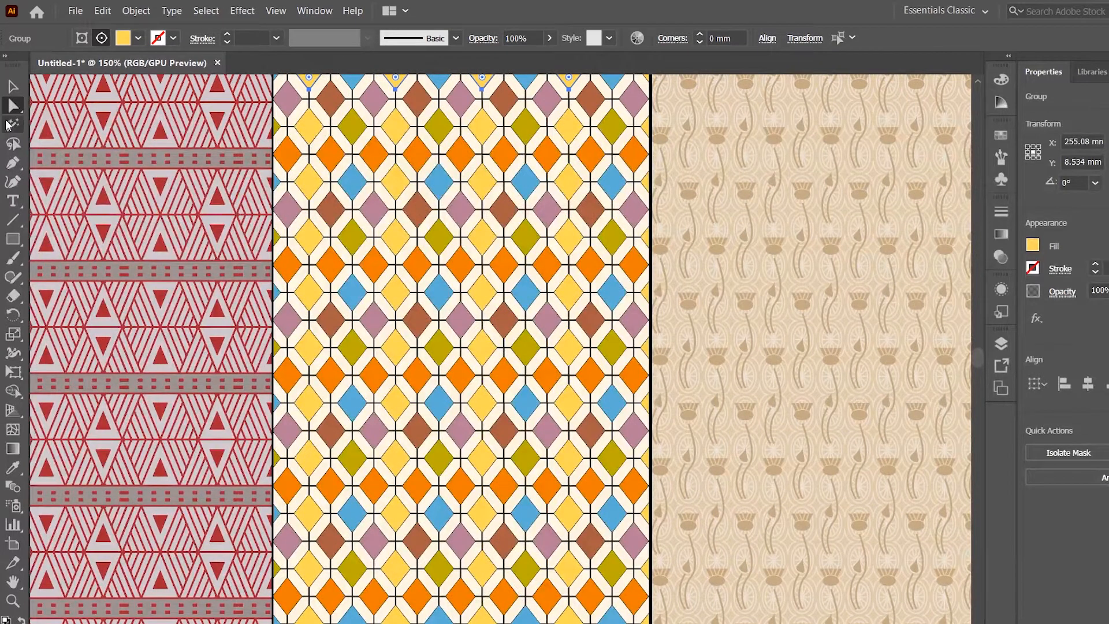
mouse_move(12, 126)
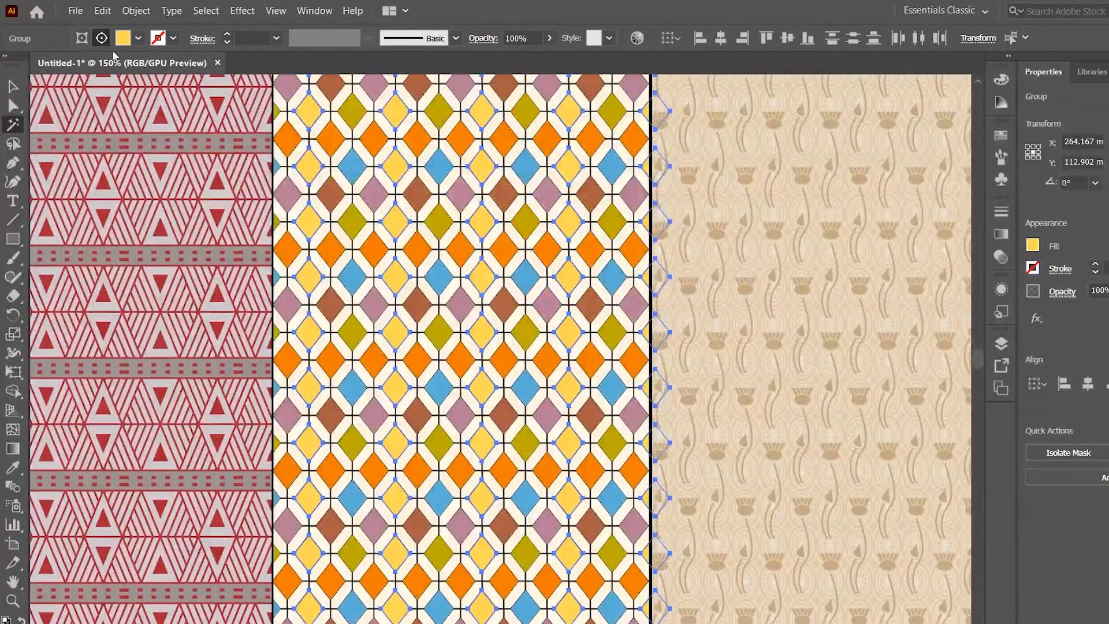
click(138, 37)
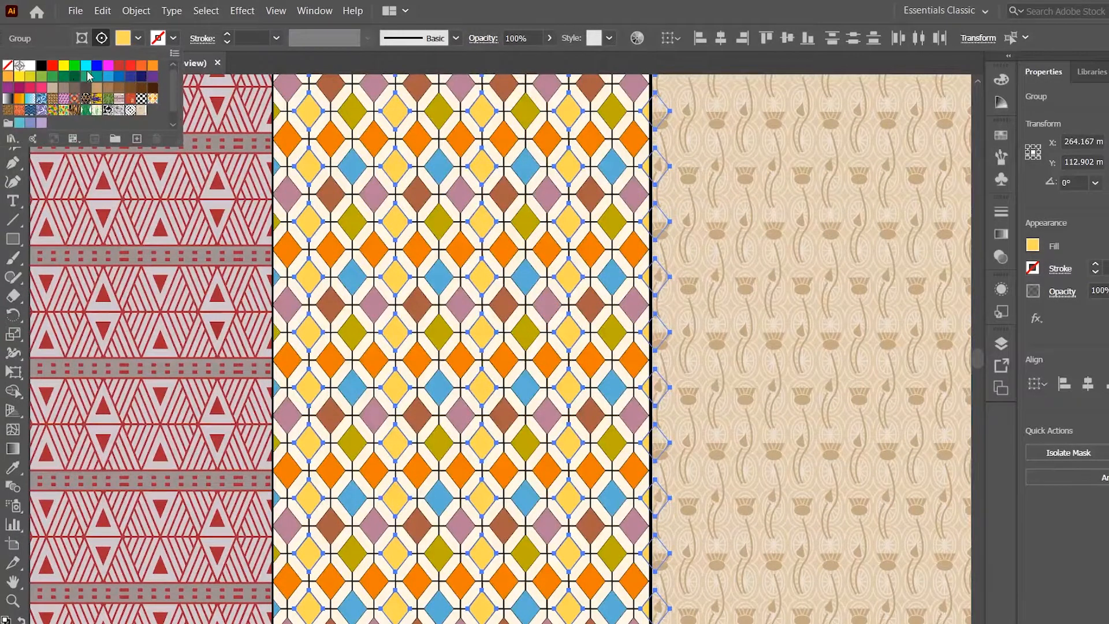
click(97, 65)
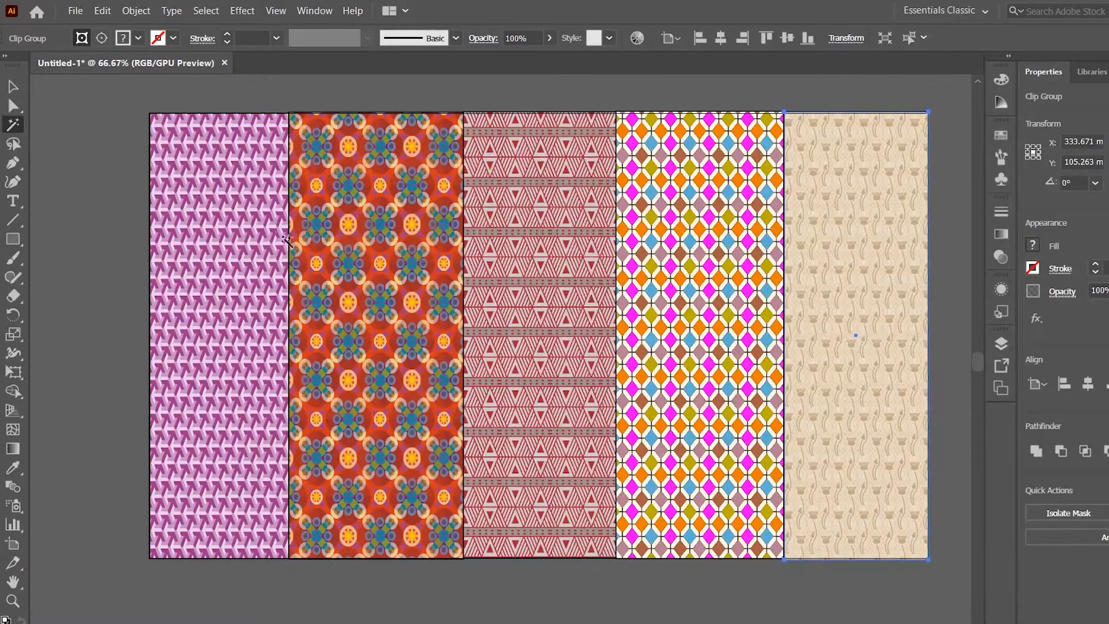
mouse_move(269, 216)
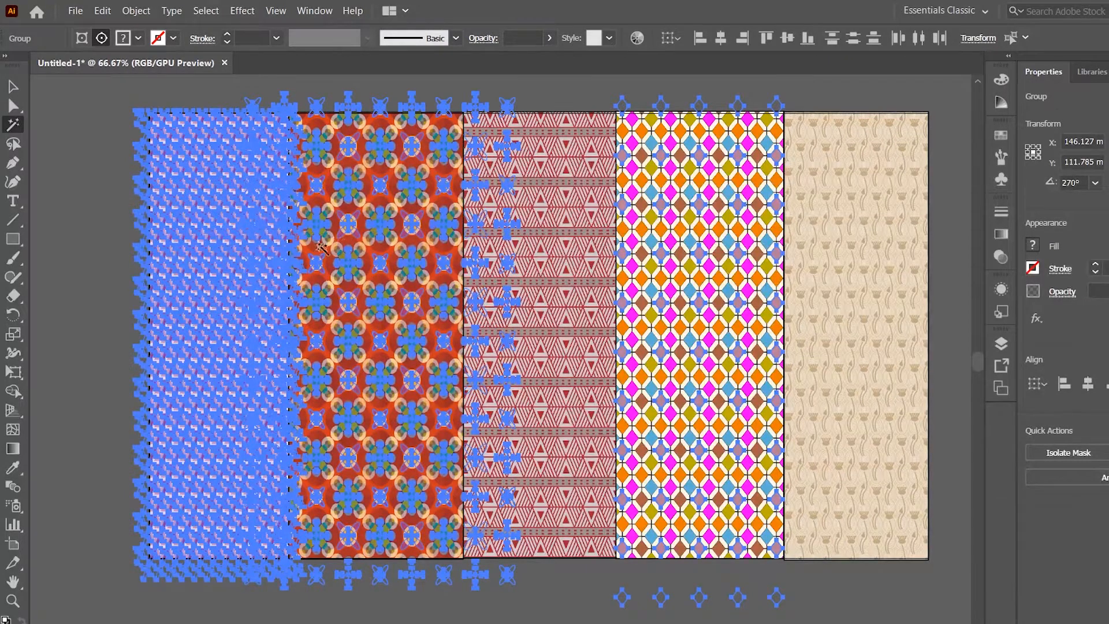
mouse_move(362, 427)
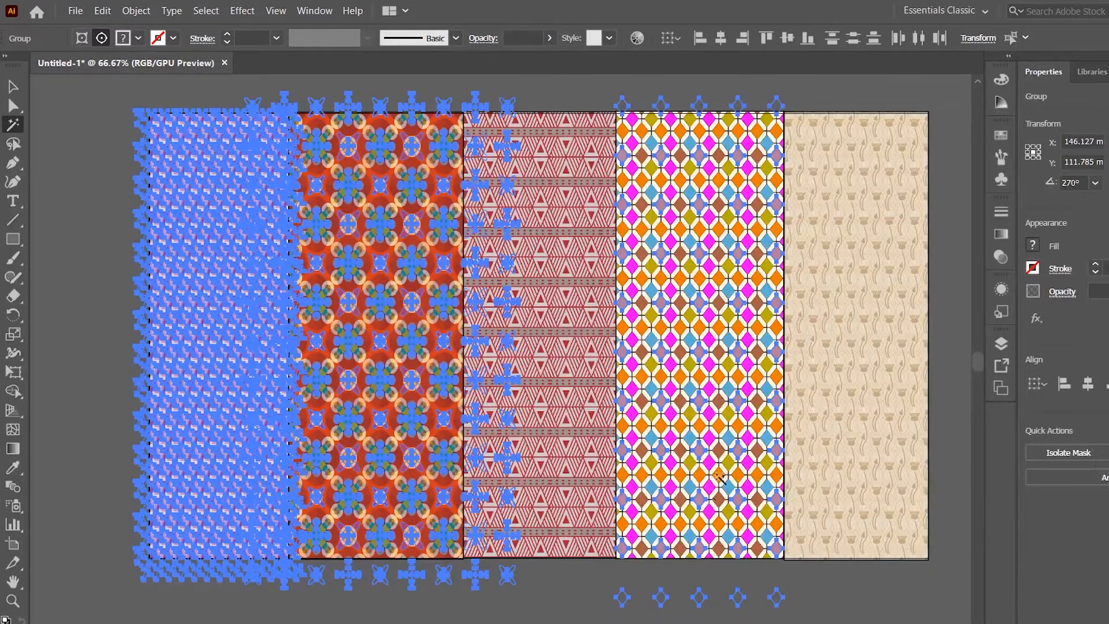
mouse_move(517, 319)
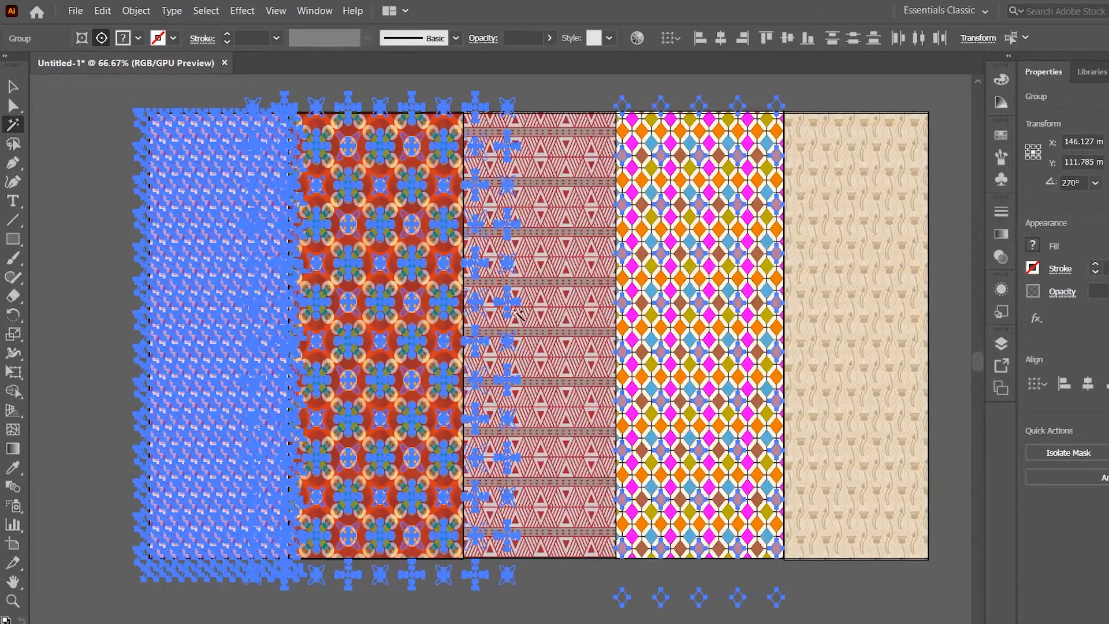
mouse_move(623, 149)
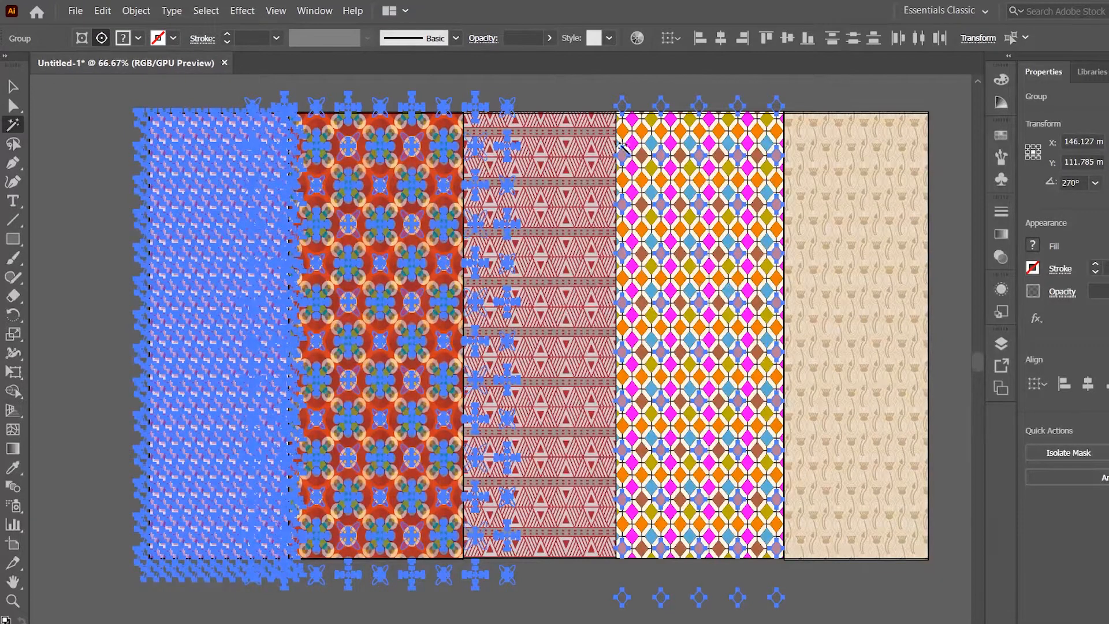
mouse_move(1006, 194)
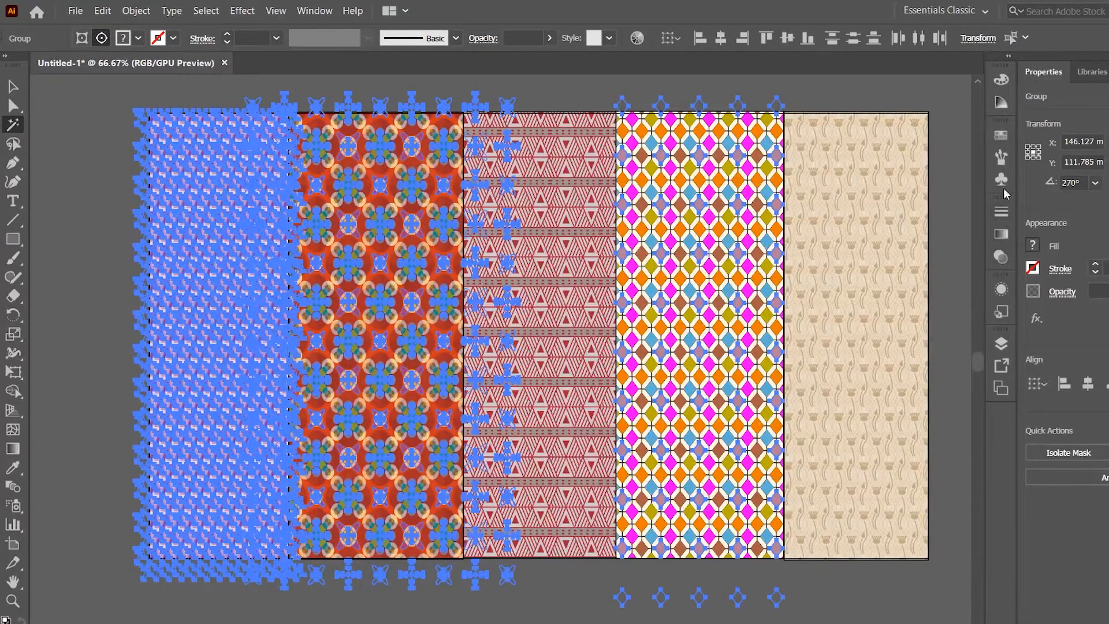
mouse_move(913, 371)
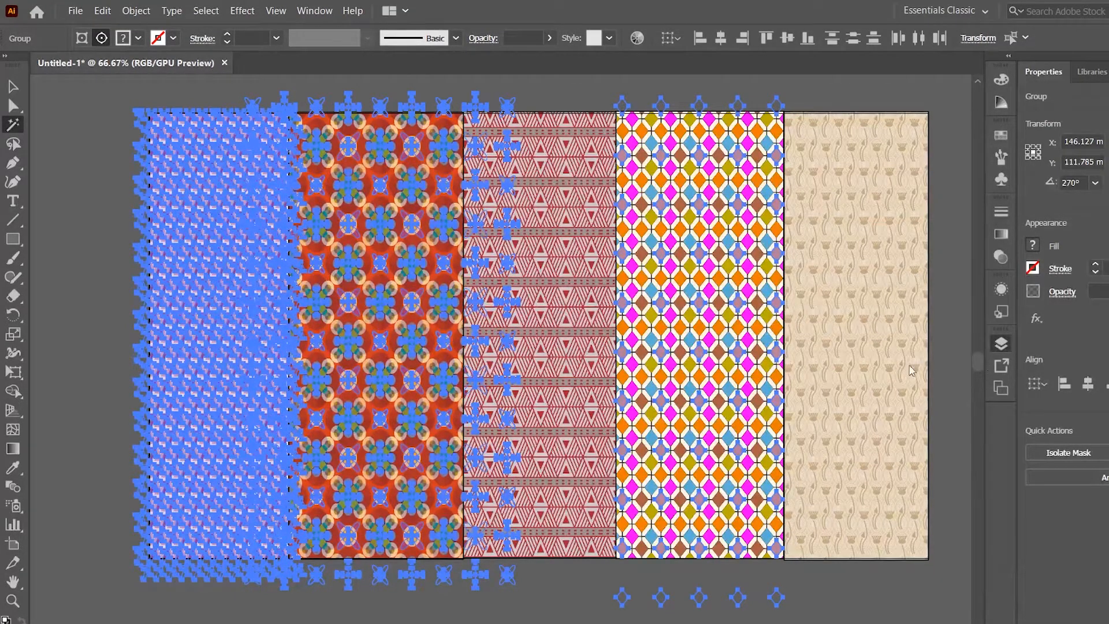
click(1002, 343)
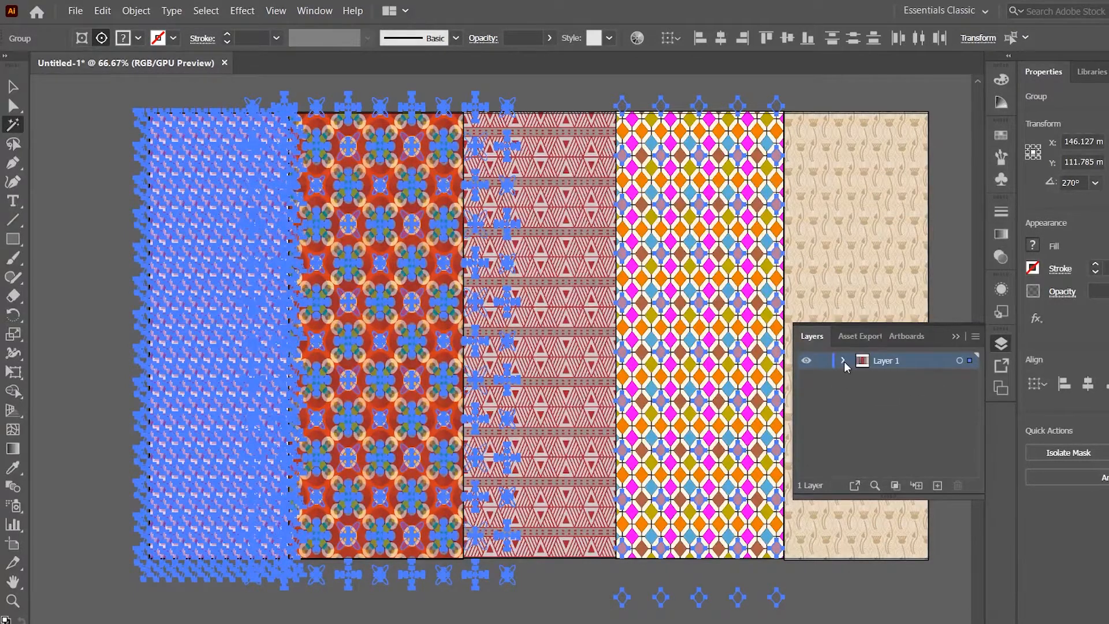
click(843, 360)
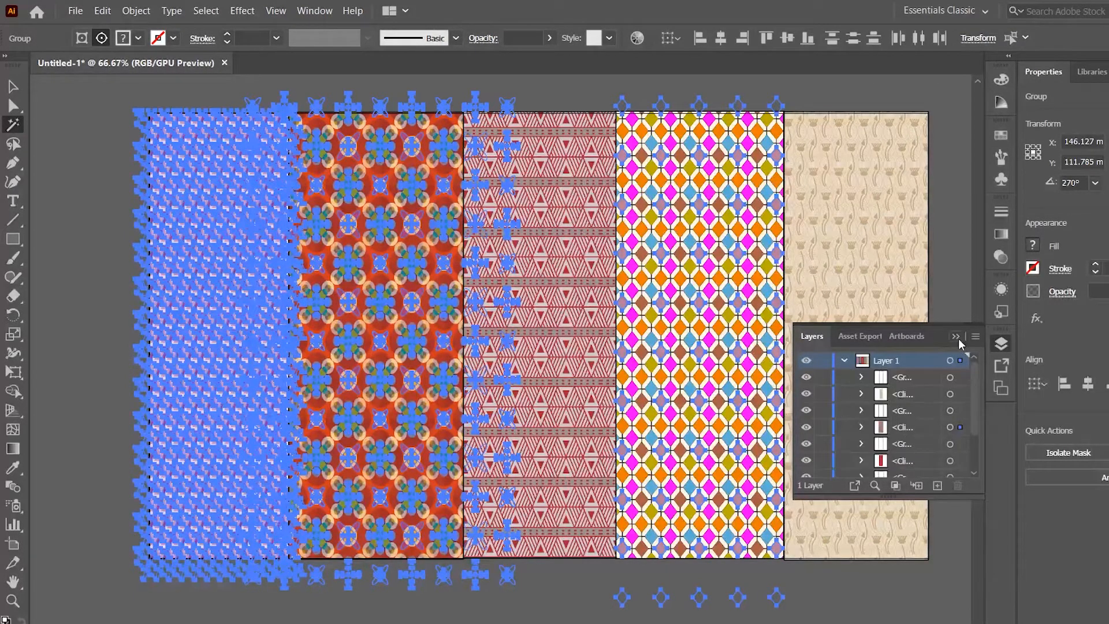
click(956, 336)
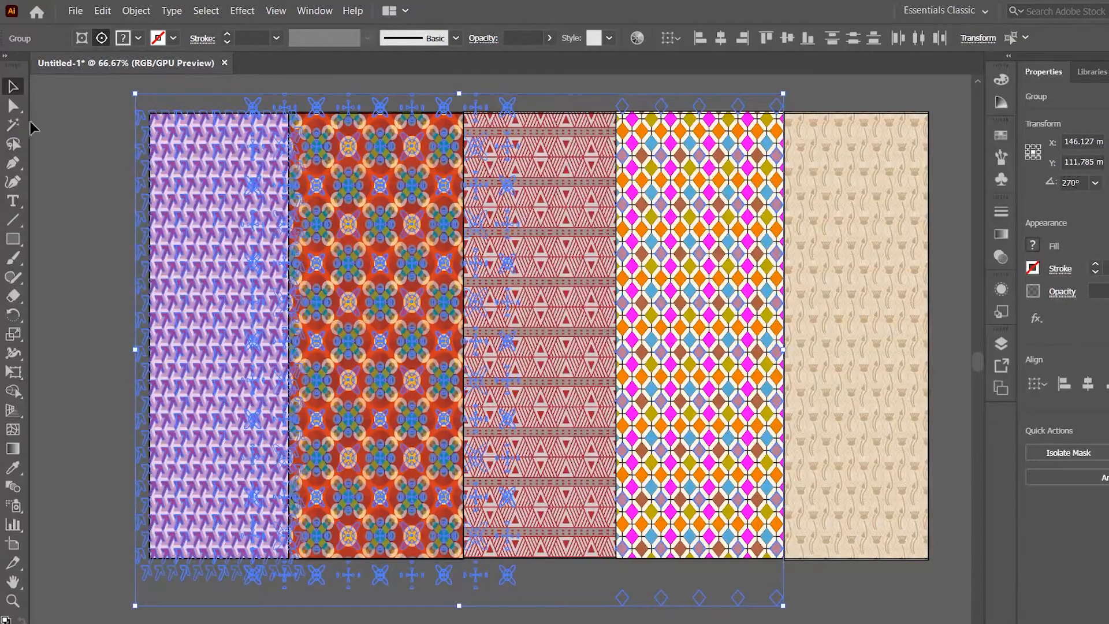
mouse_move(12, 126)
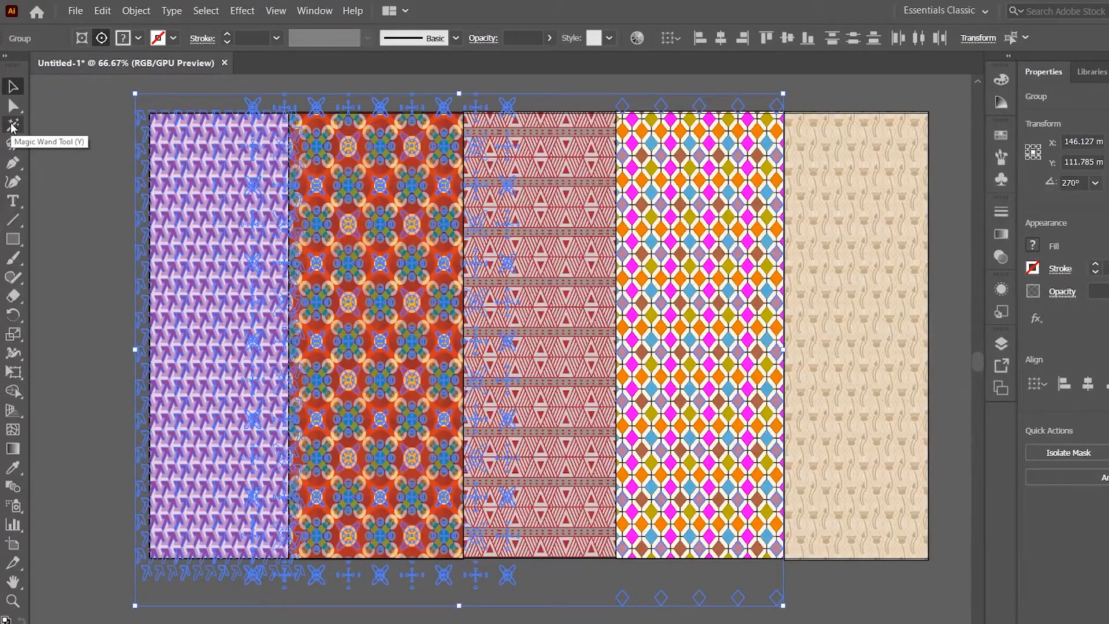
mouse_move(340, 6)
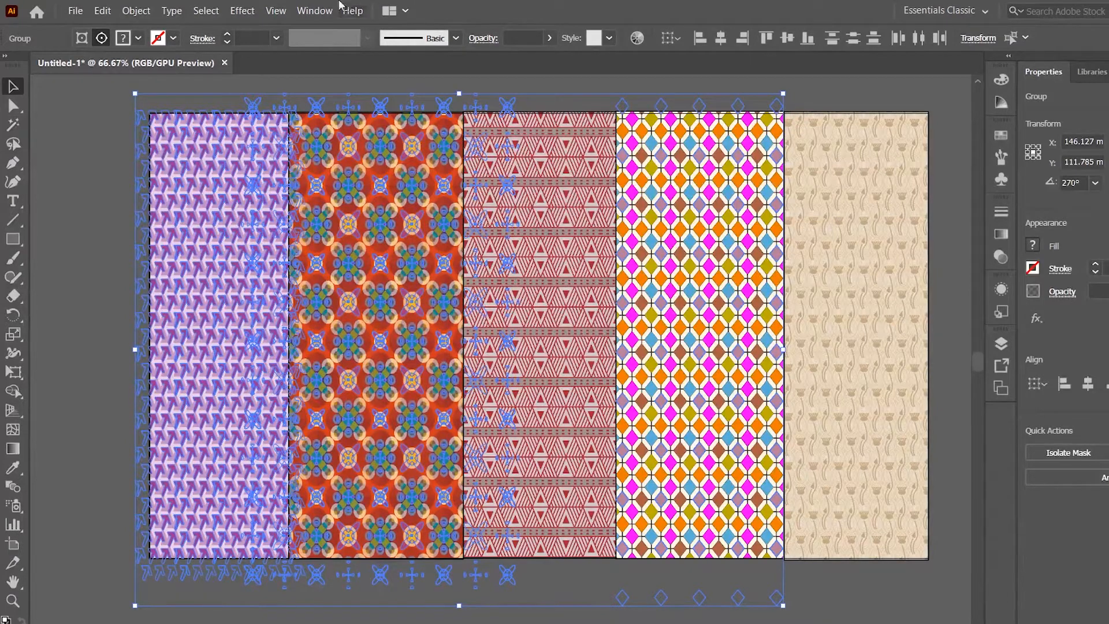
- Show the Magic Wand options panel from the Window menu
click(314, 11)
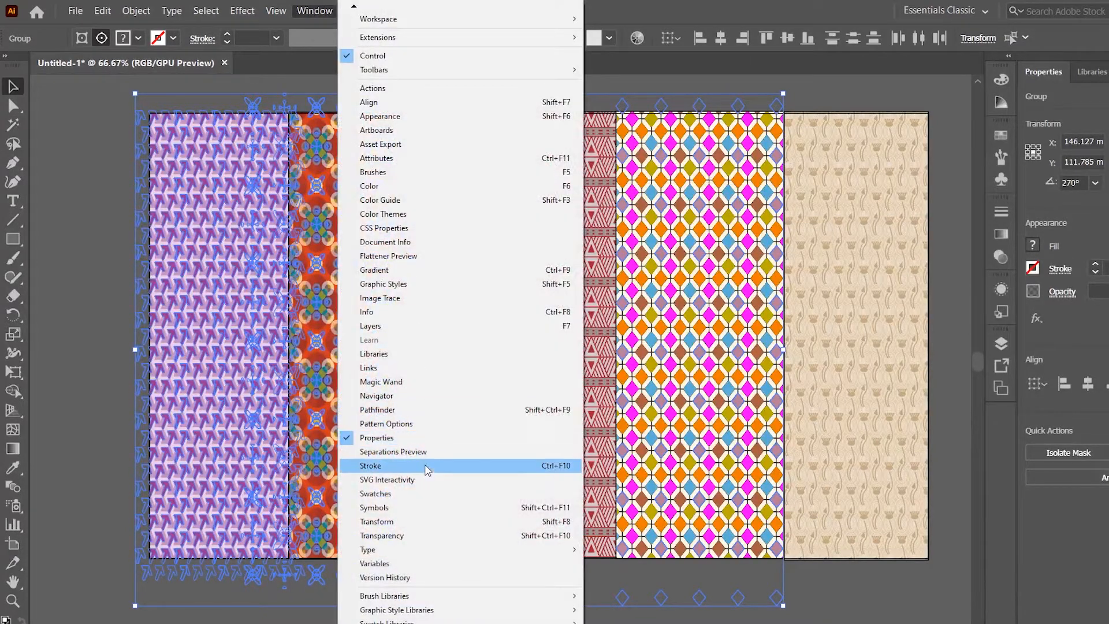
click(380, 383)
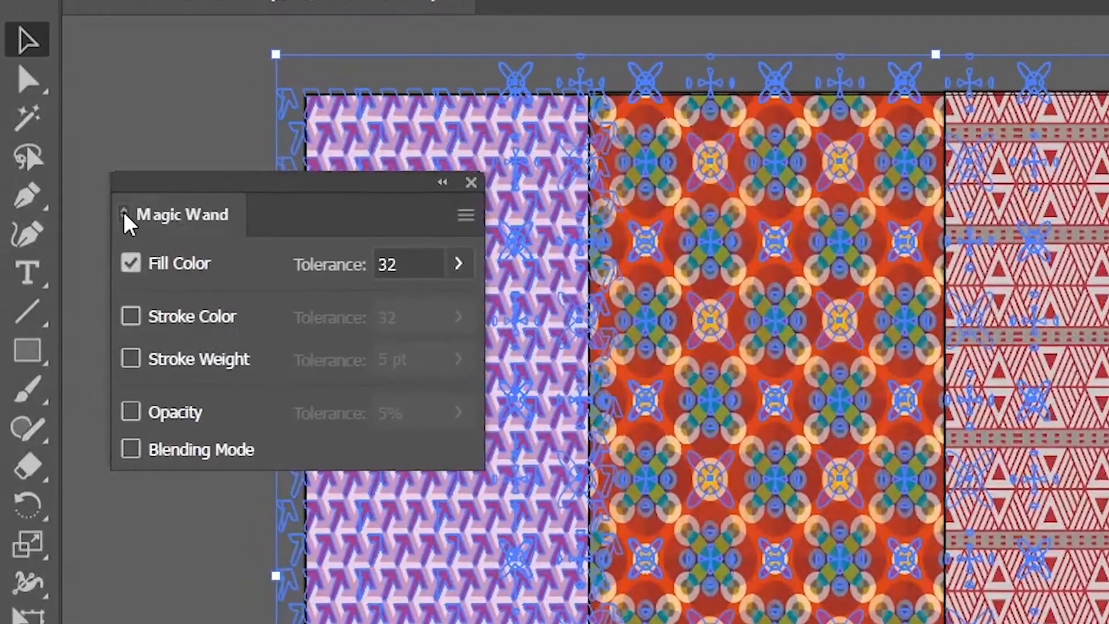
mouse_move(180, 216)
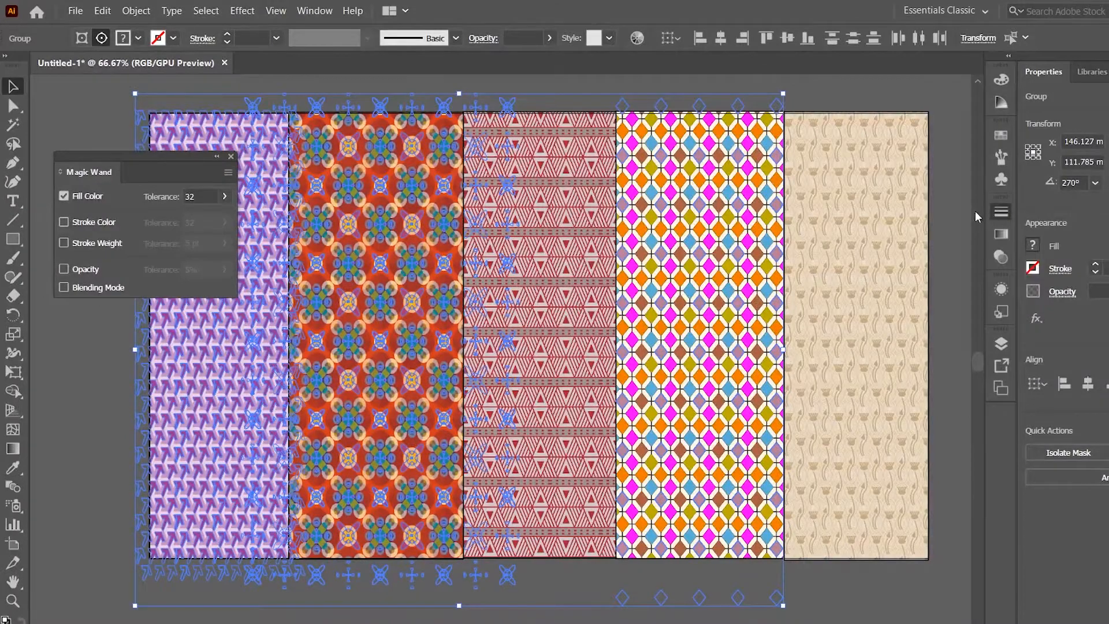
click(1059, 269)
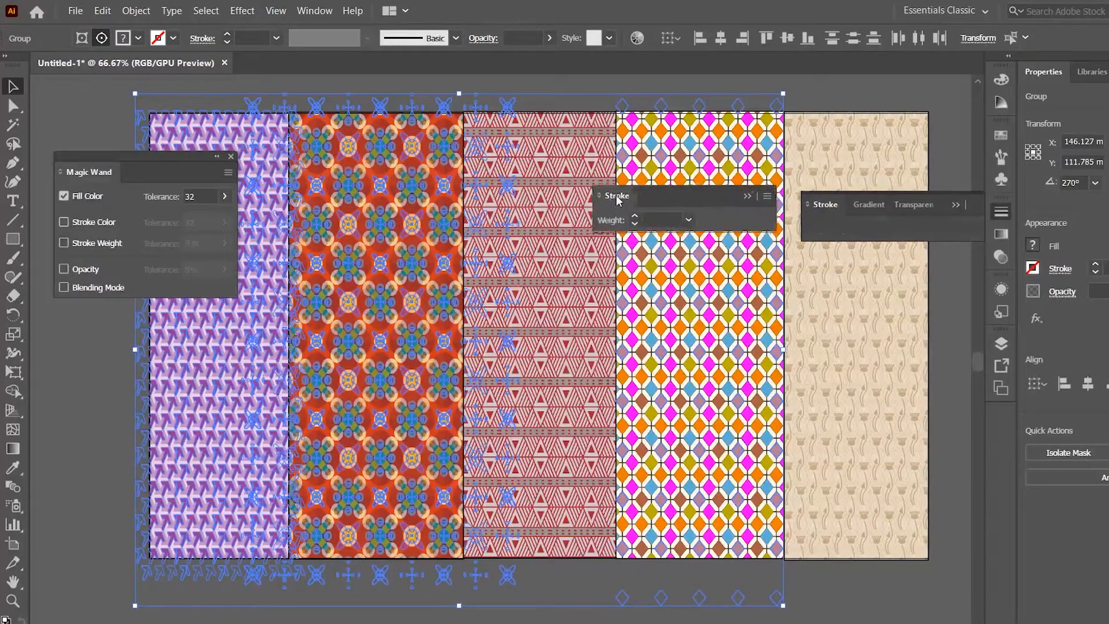
click(912, 204)
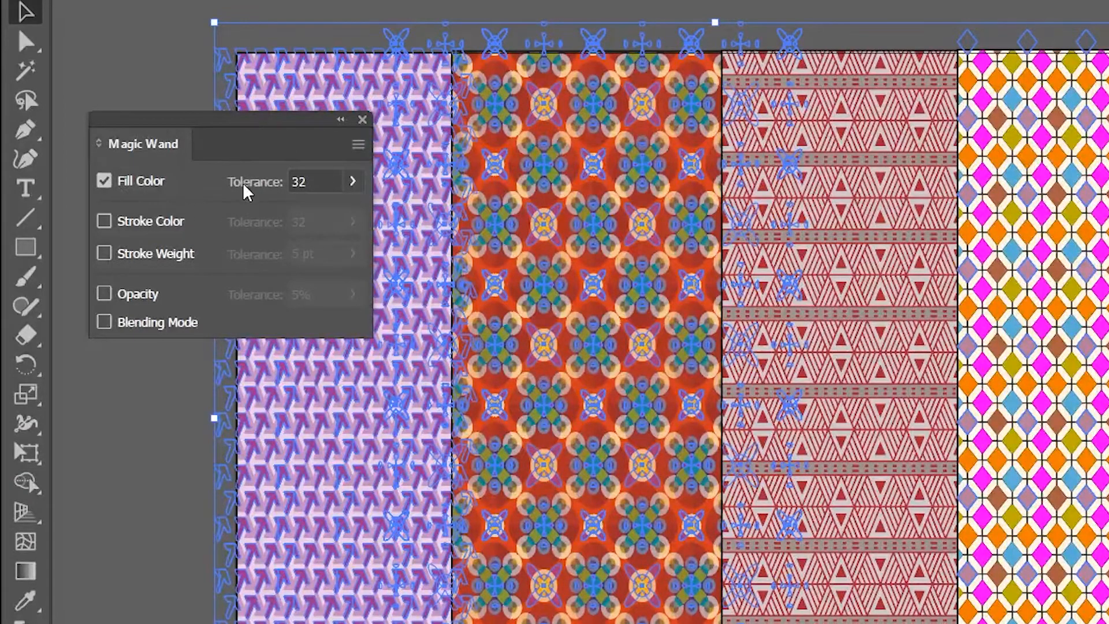
mouse_move(24, 69)
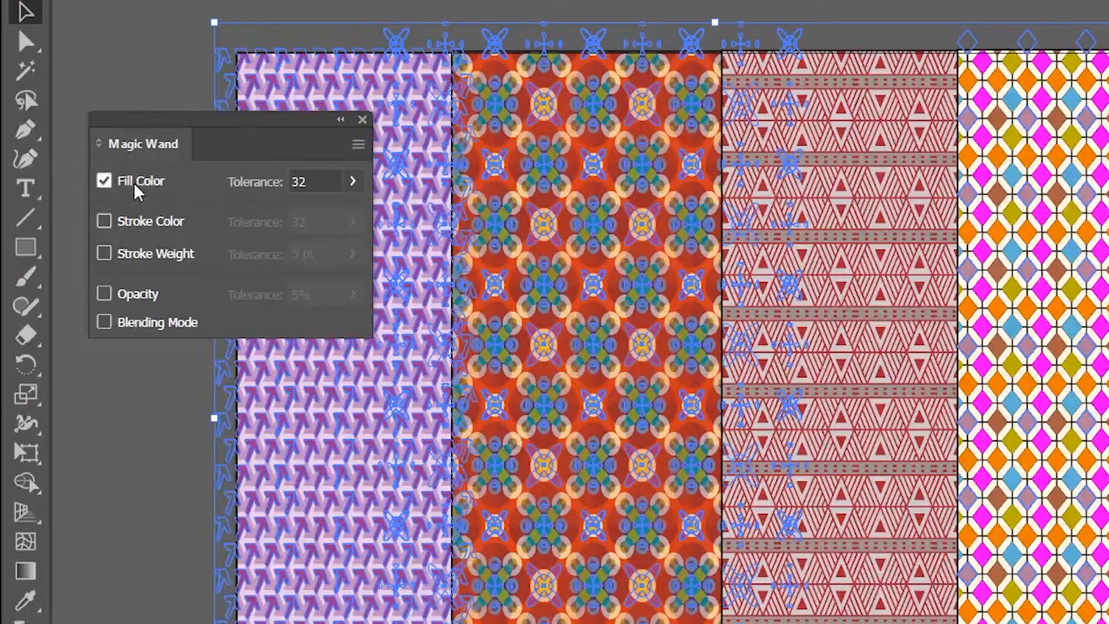
mouse_move(1023, 220)
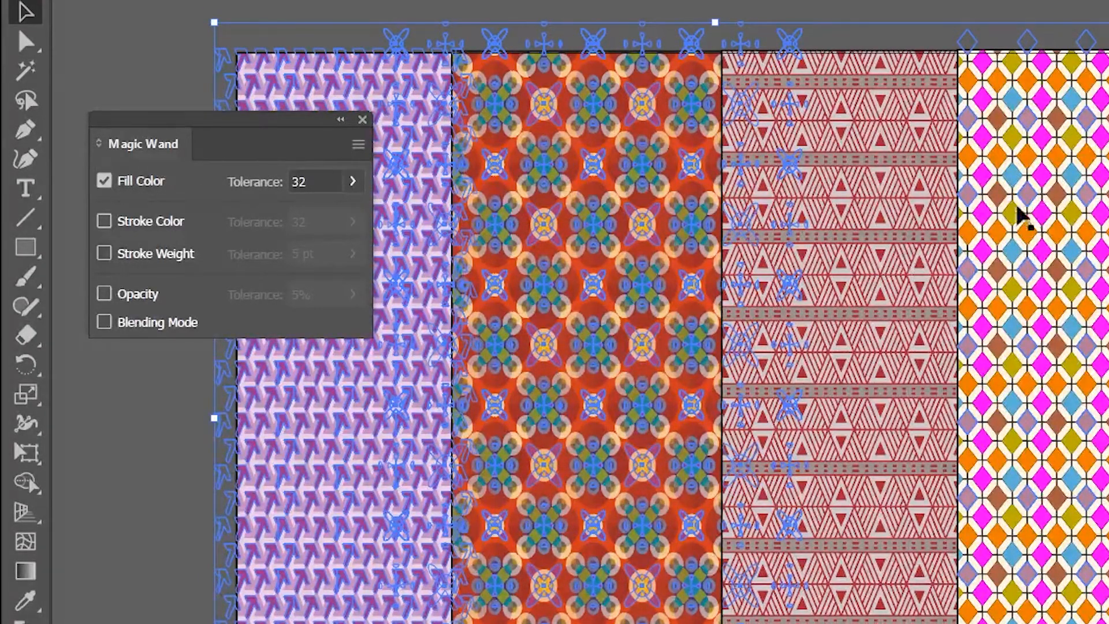
mouse_move(1061, 201)
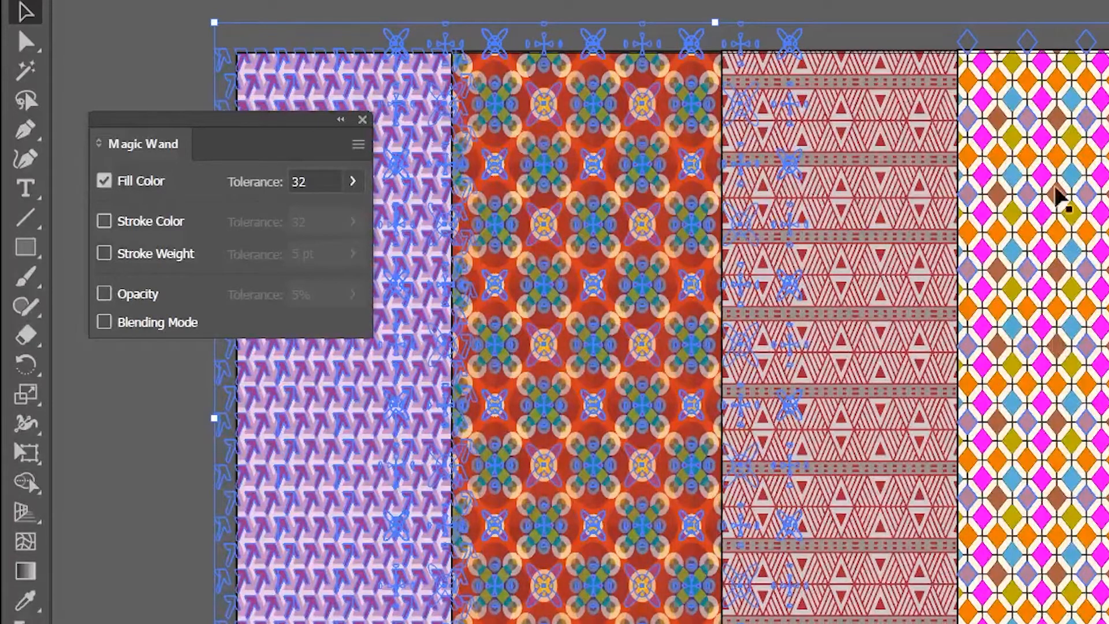
mouse_move(1047, 333)
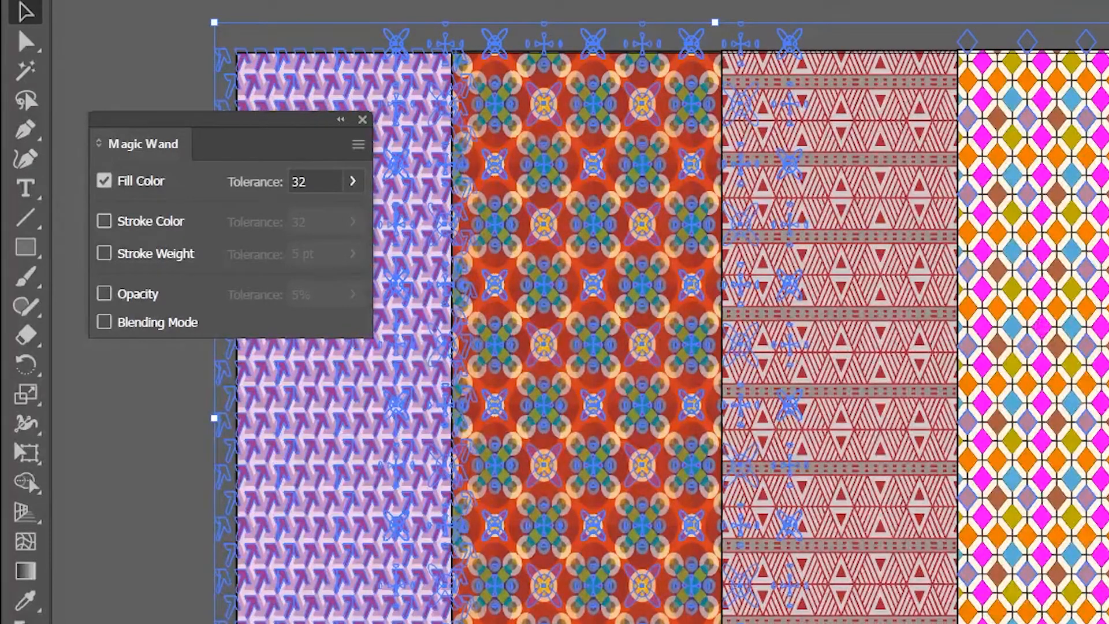
mouse_move(955, 223)
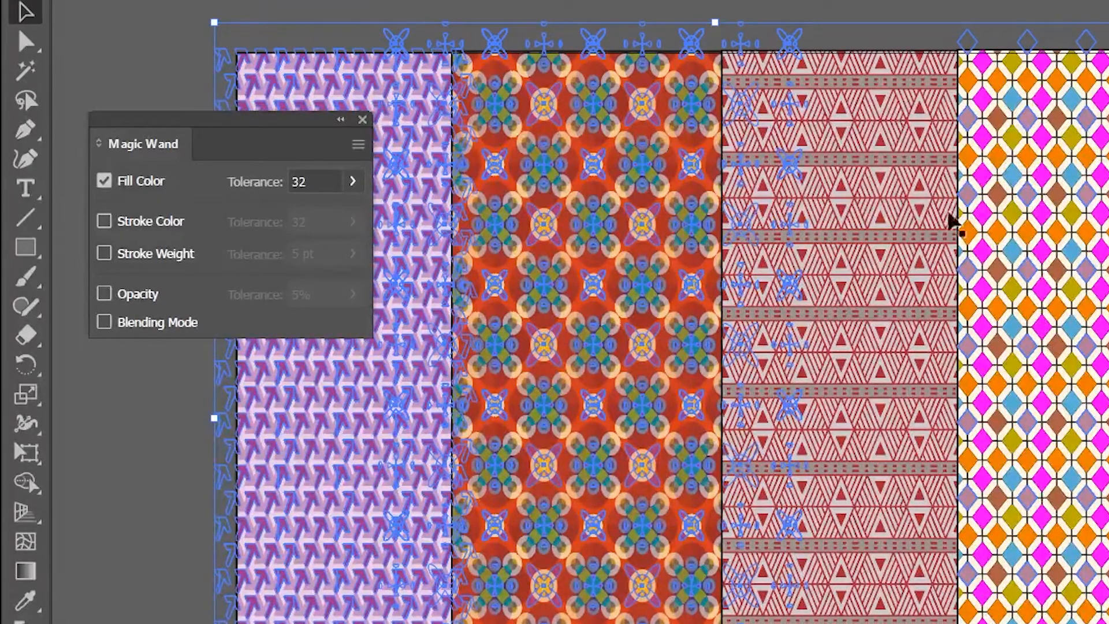
mouse_move(254, 205)
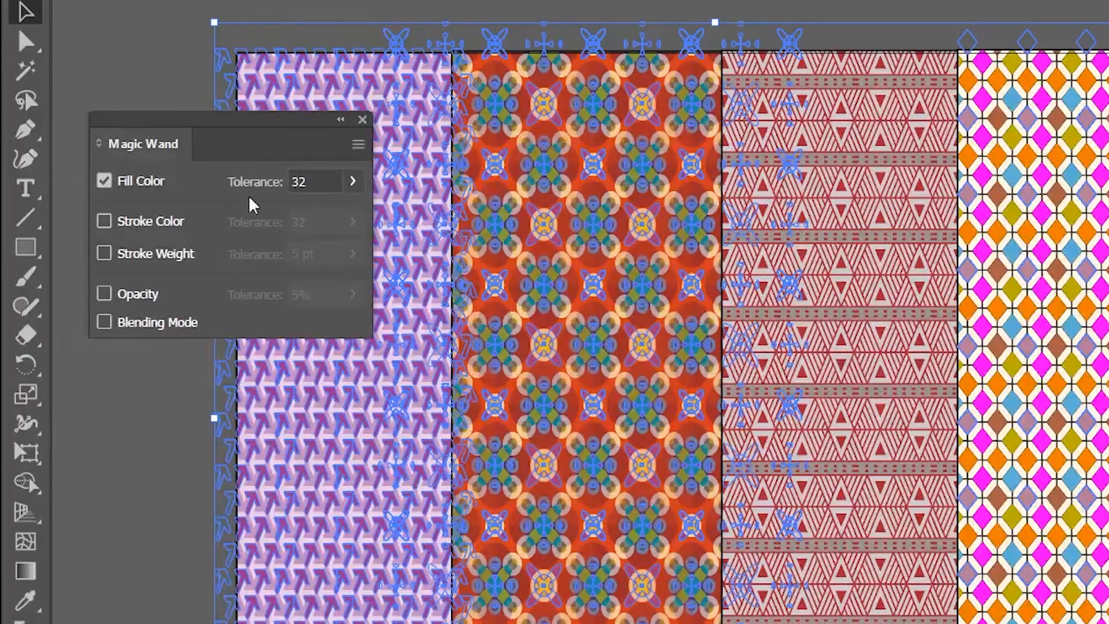
click(354, 181)
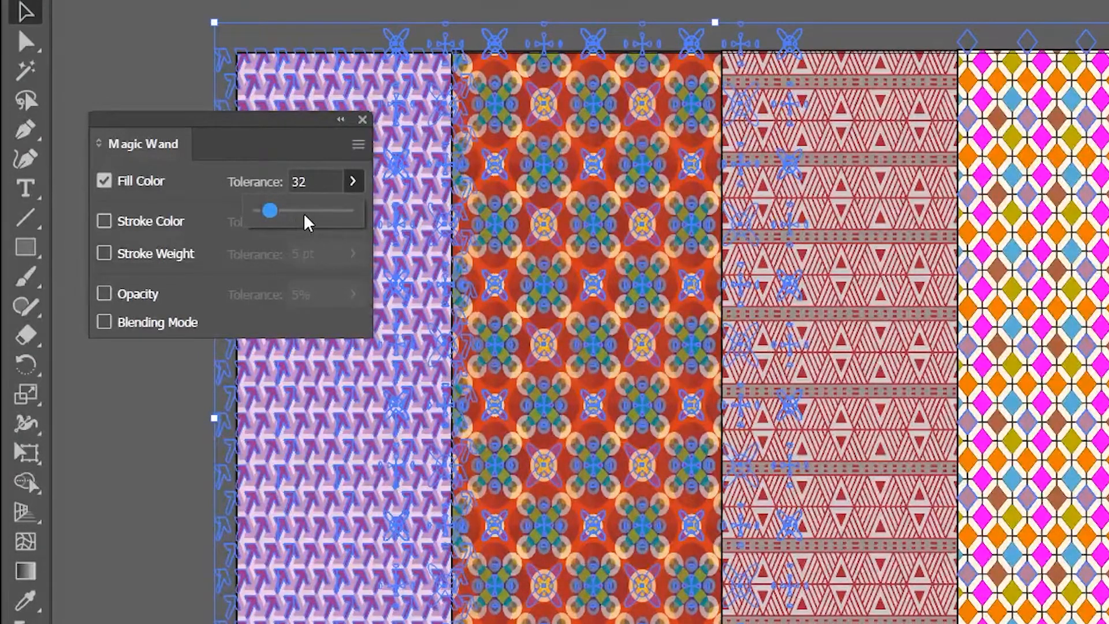
mouse_move(554, 226)
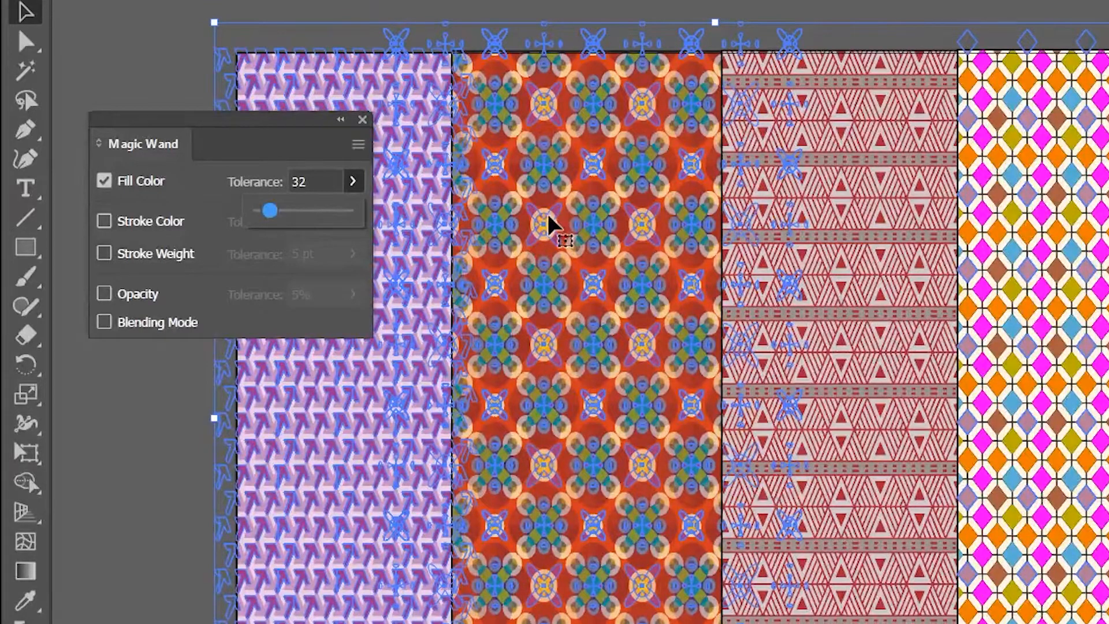
mouse_move(297, 209)
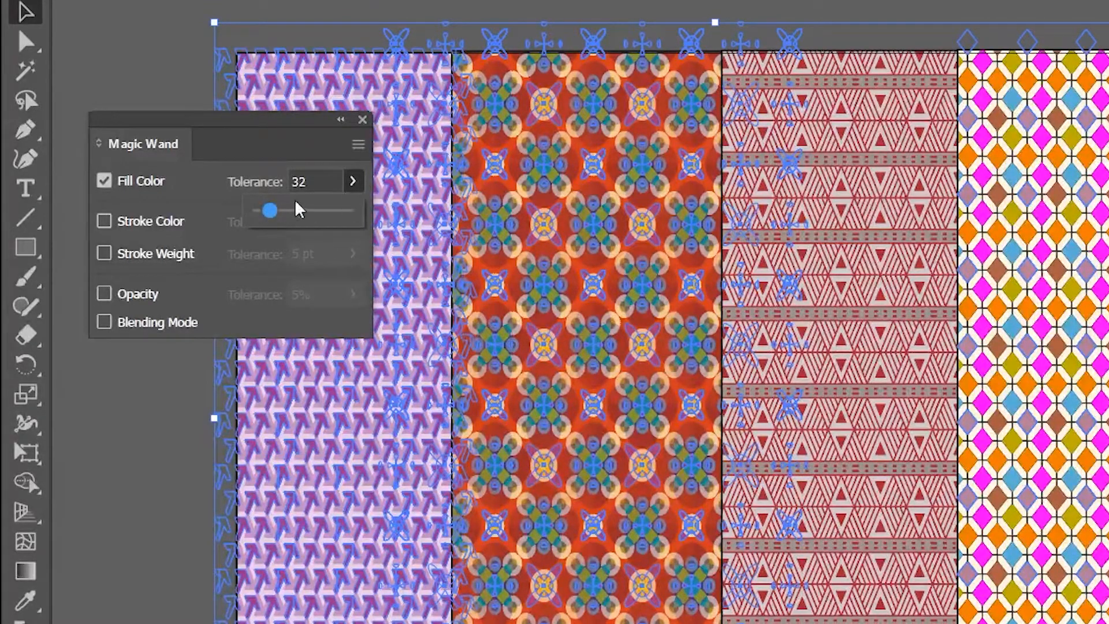
drag(269, 210, 345, 210)
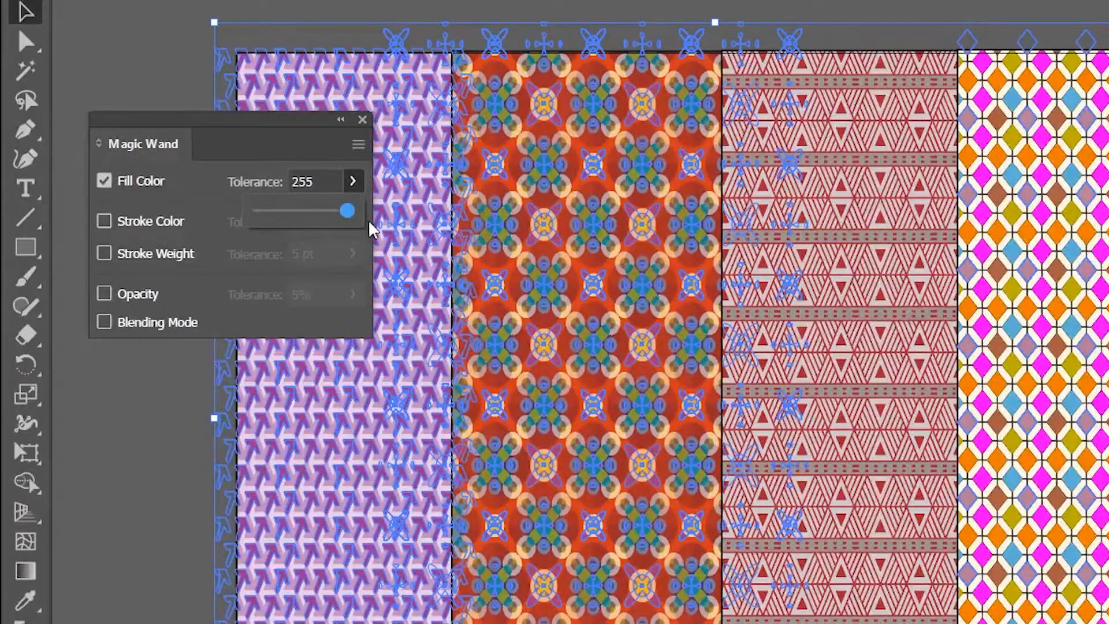
drag(346, 211, 293, 210)
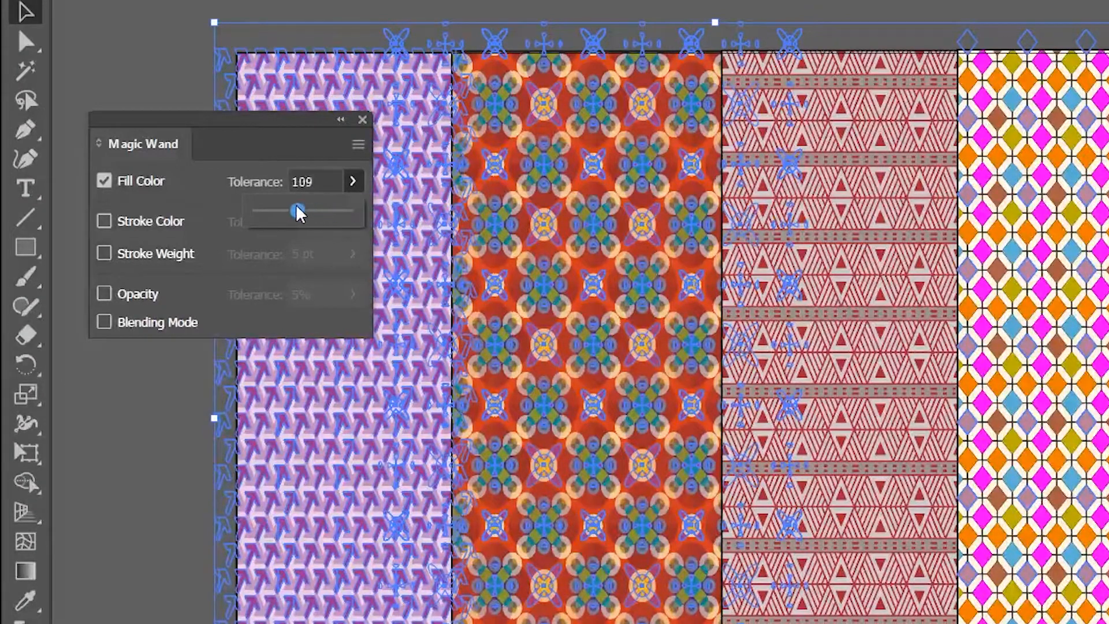
drag(290, 211, 307, 211)
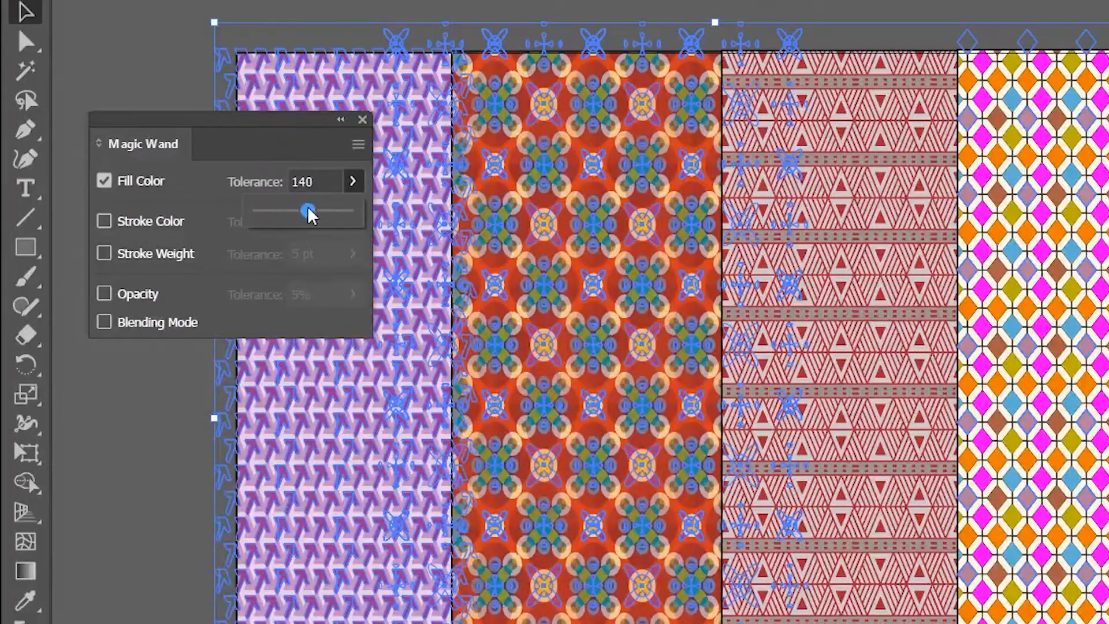
drag(304, 210, 295, 210)
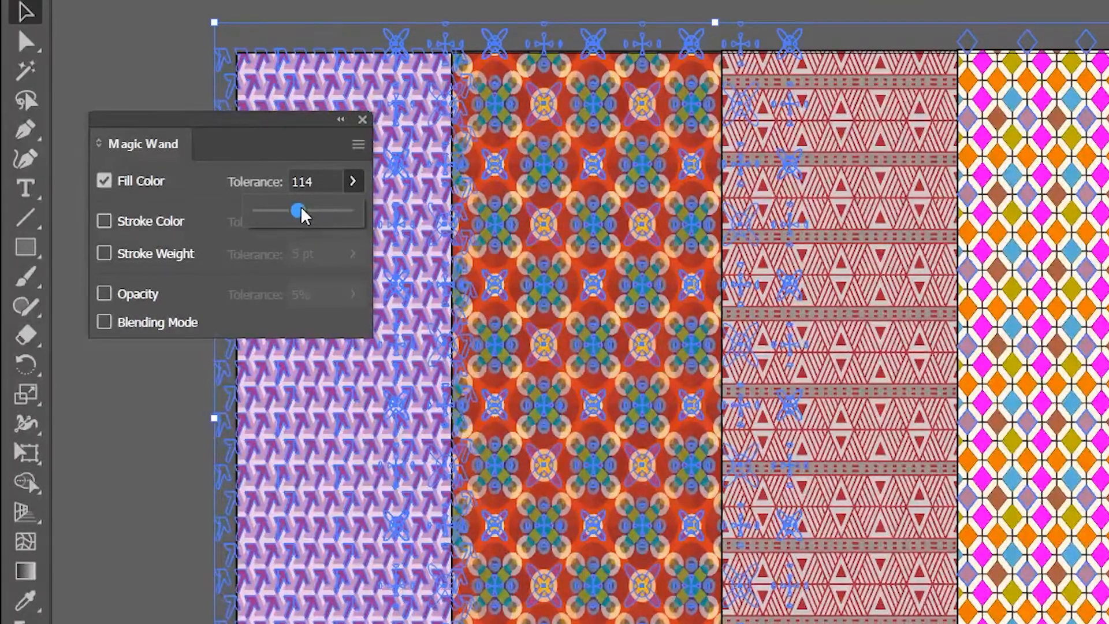
drag(297, 211, 278, 210)
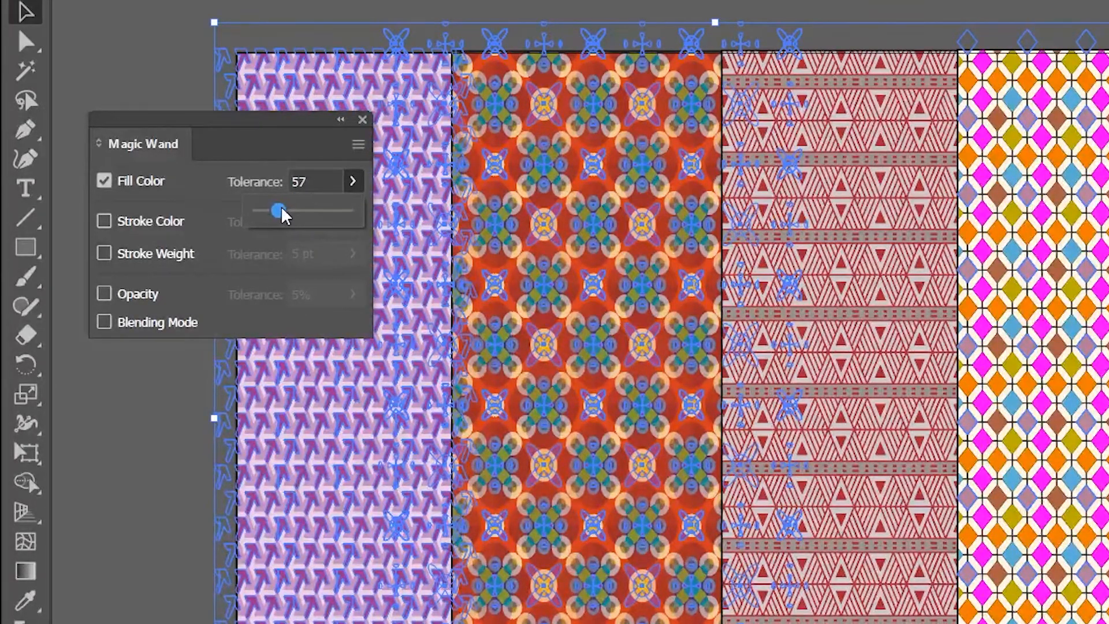
drag(278, 209, 269, 209)
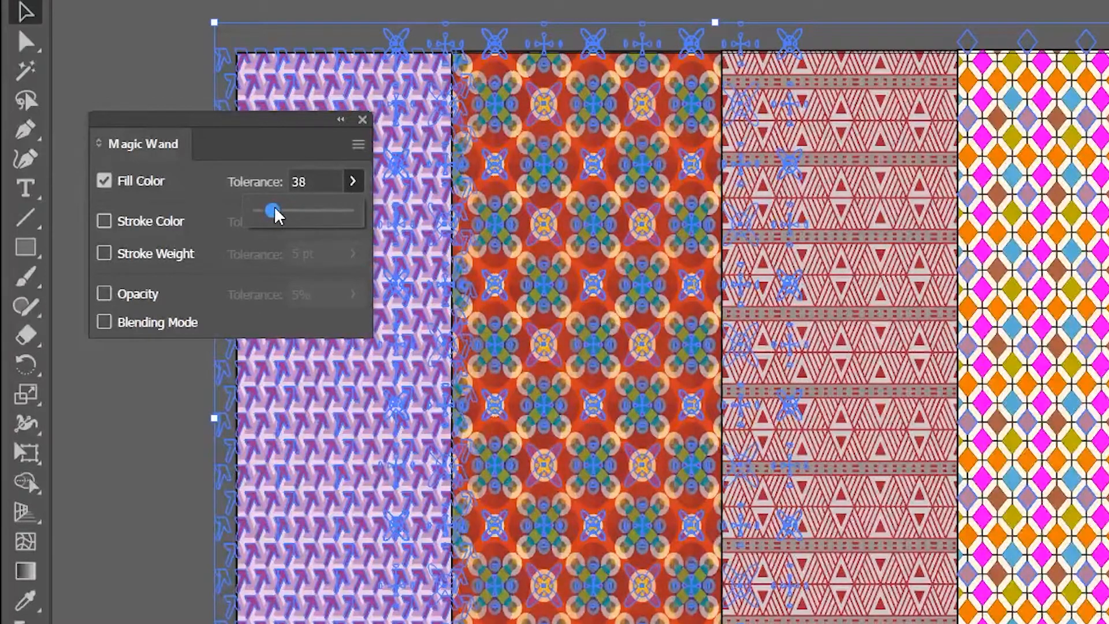
drag(274, 210, 267, 210)
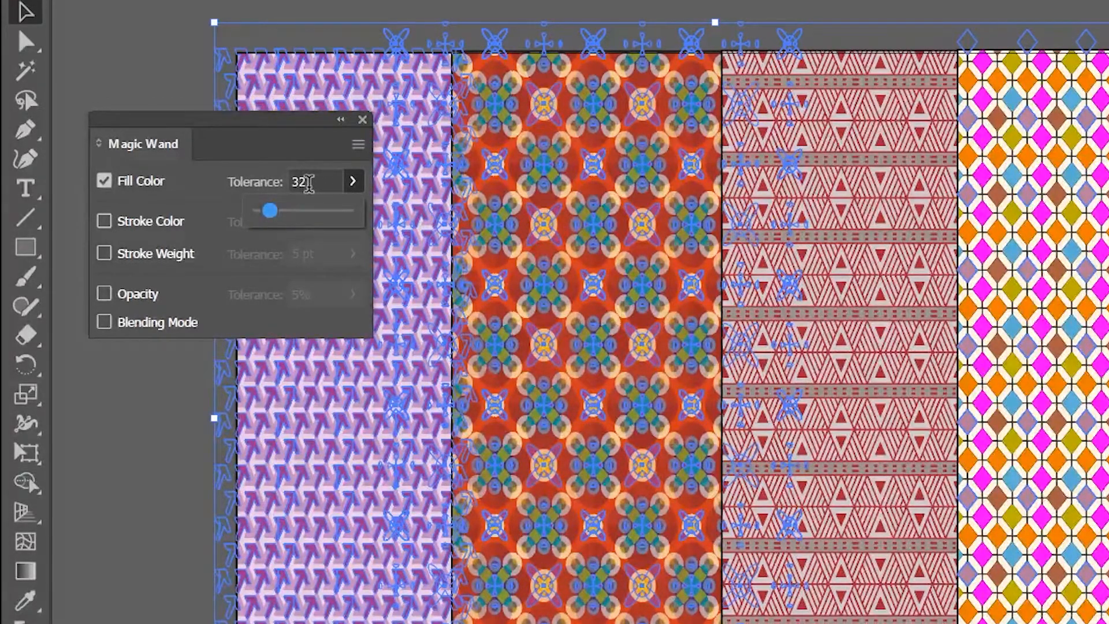
mouse_move(315, 181)
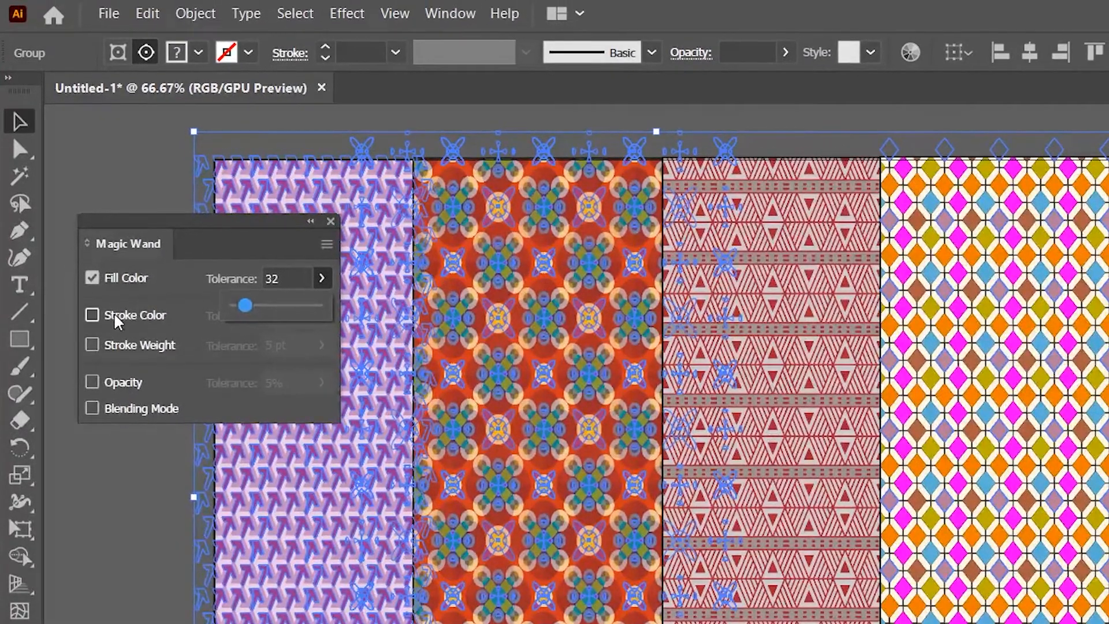
mouse_move(119, 292)
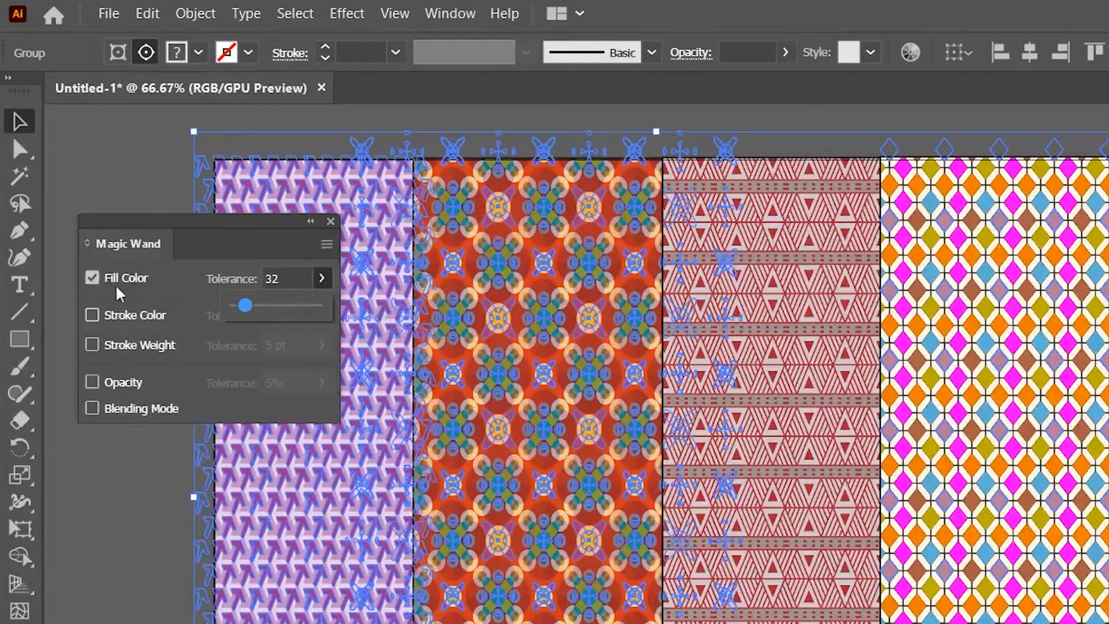
- Make the Magic Wand match on Stroke Color and Fill Color together
click(93, 315)
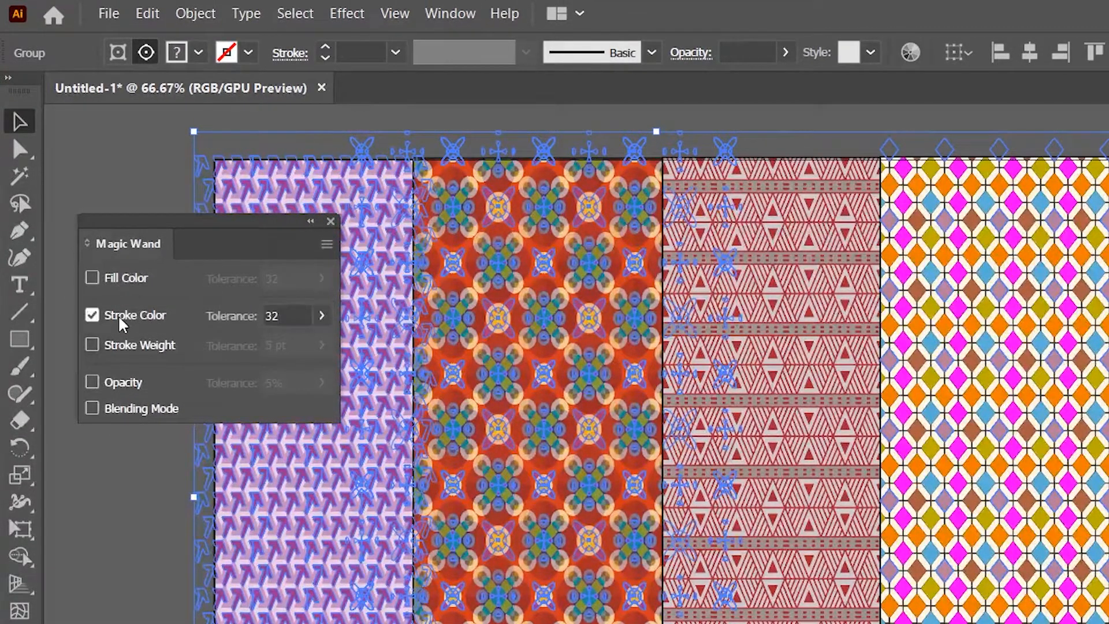
click(91, 279)
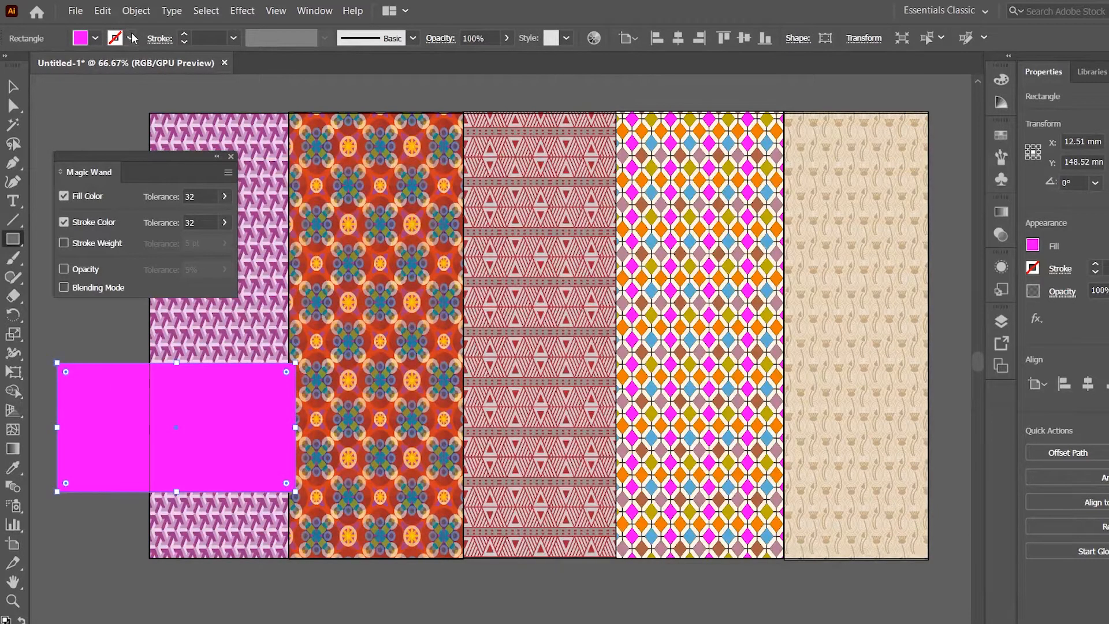
- Give the magenta rectangle a 10 pt yellow stroke and untick Fill Color matching
click(213, 38)
text(10)
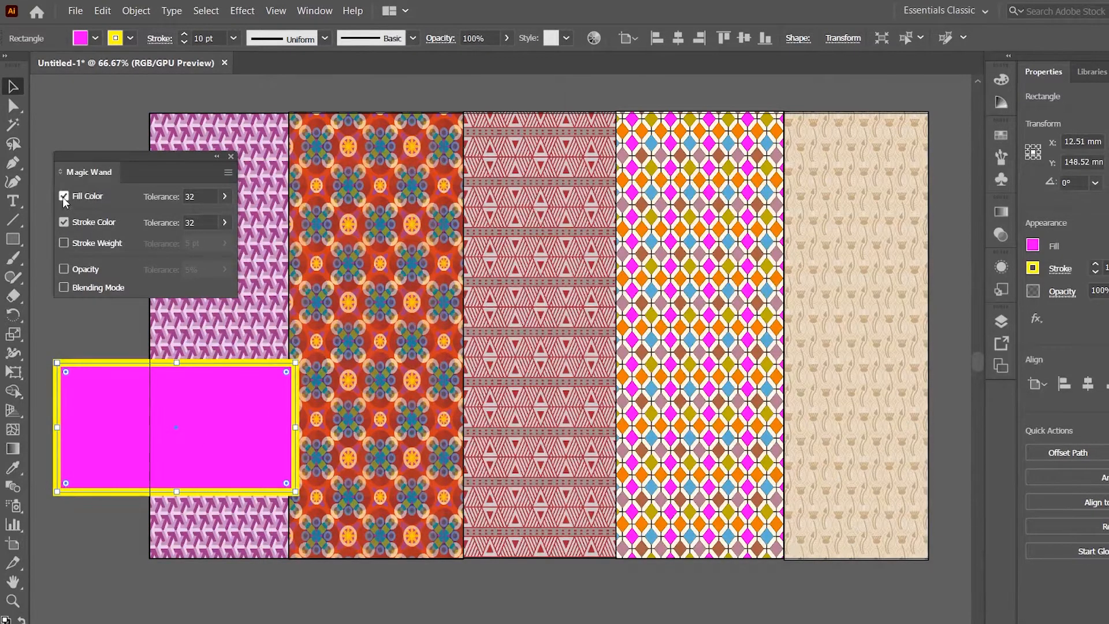
click(63, 196)
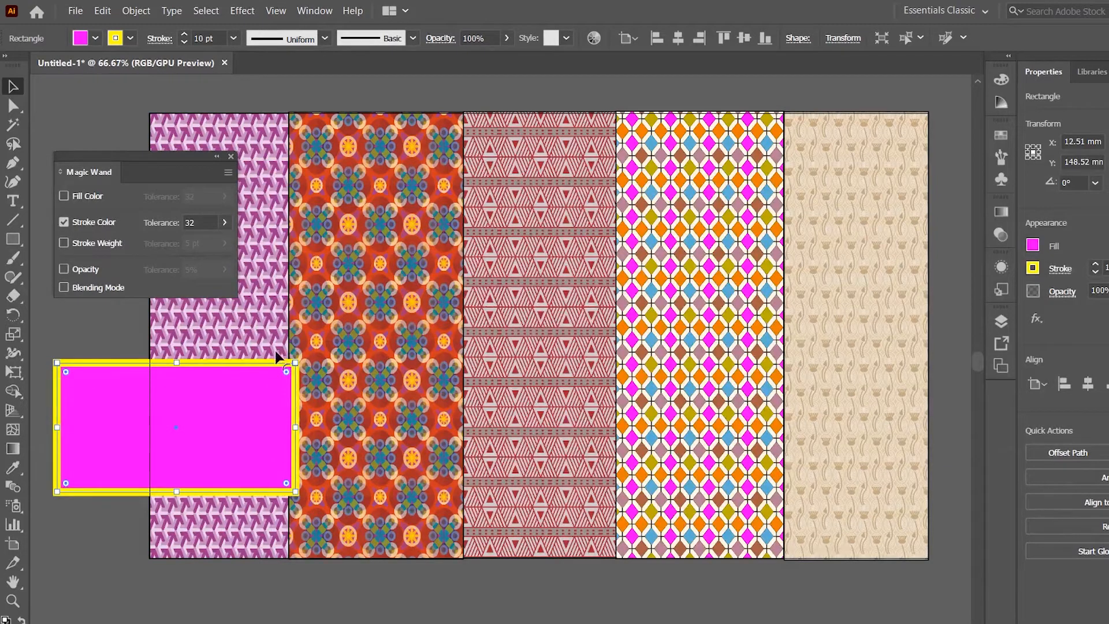
mouse_move(165, 171)
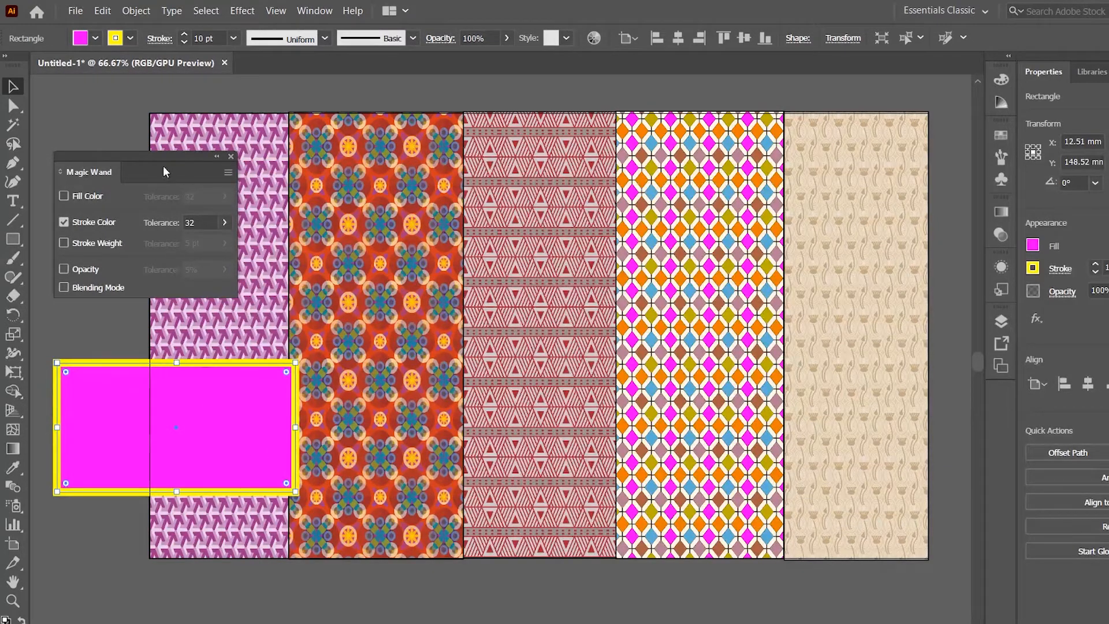
click(231, 156)
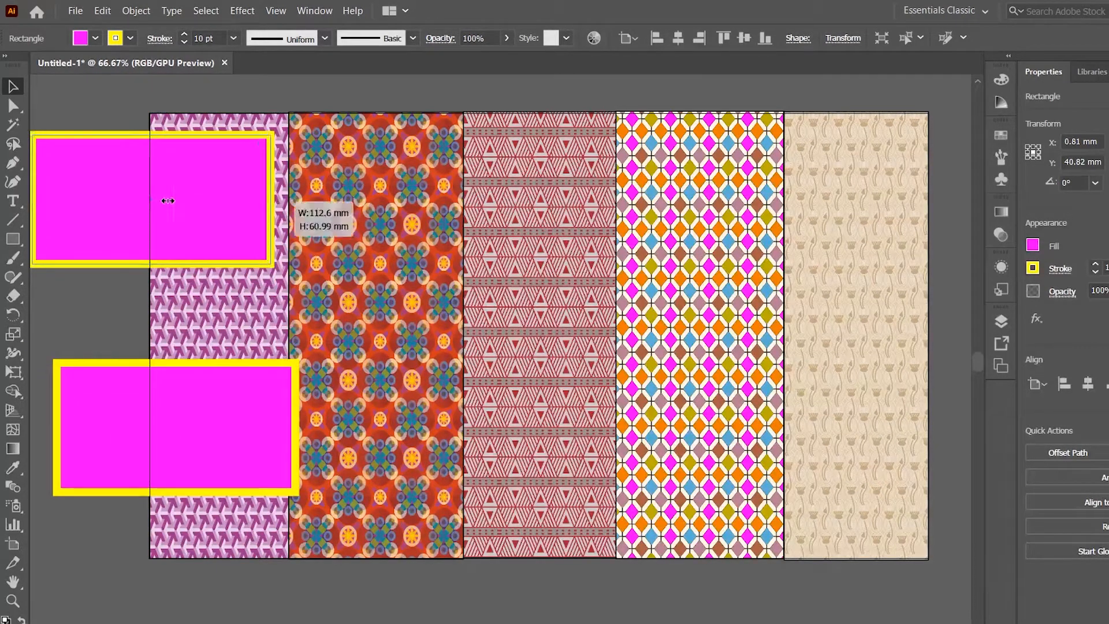
- Alt-drag a copy of the magenta square onto the red panel and Magic-Wand the yellow-stroked shapes
click(185, 35)
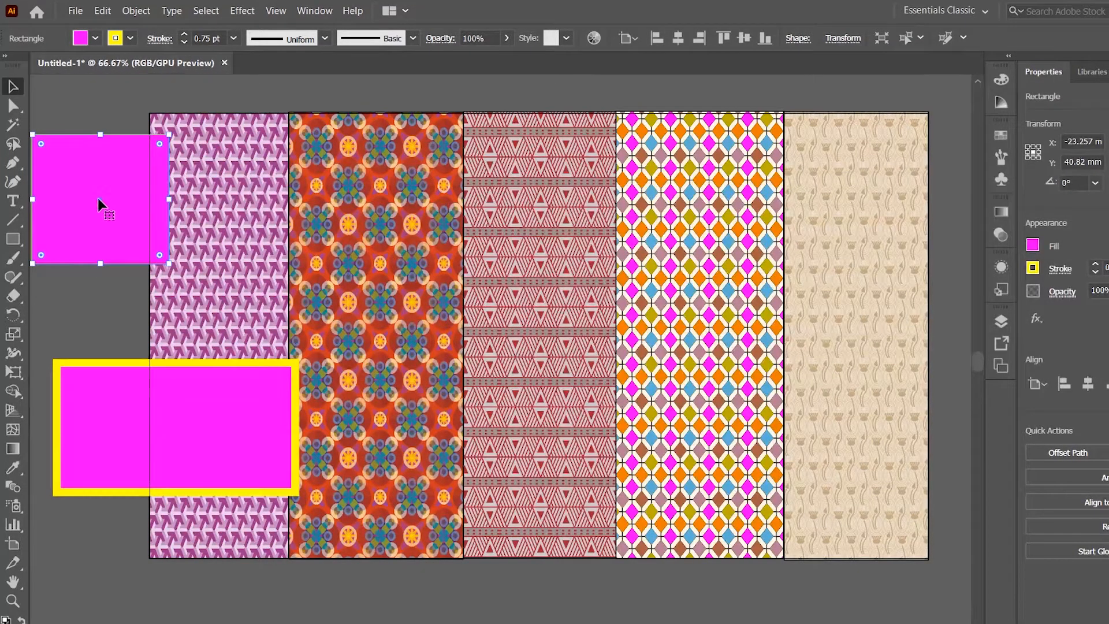
drag(100, 198, 367, 206)
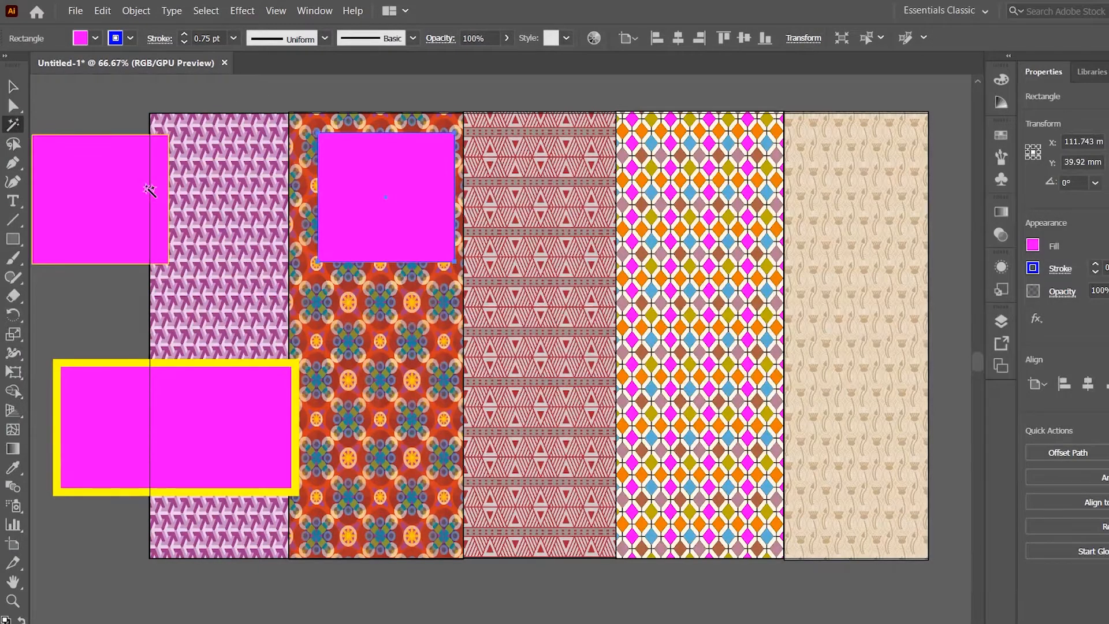
mouse_move(97, 175)
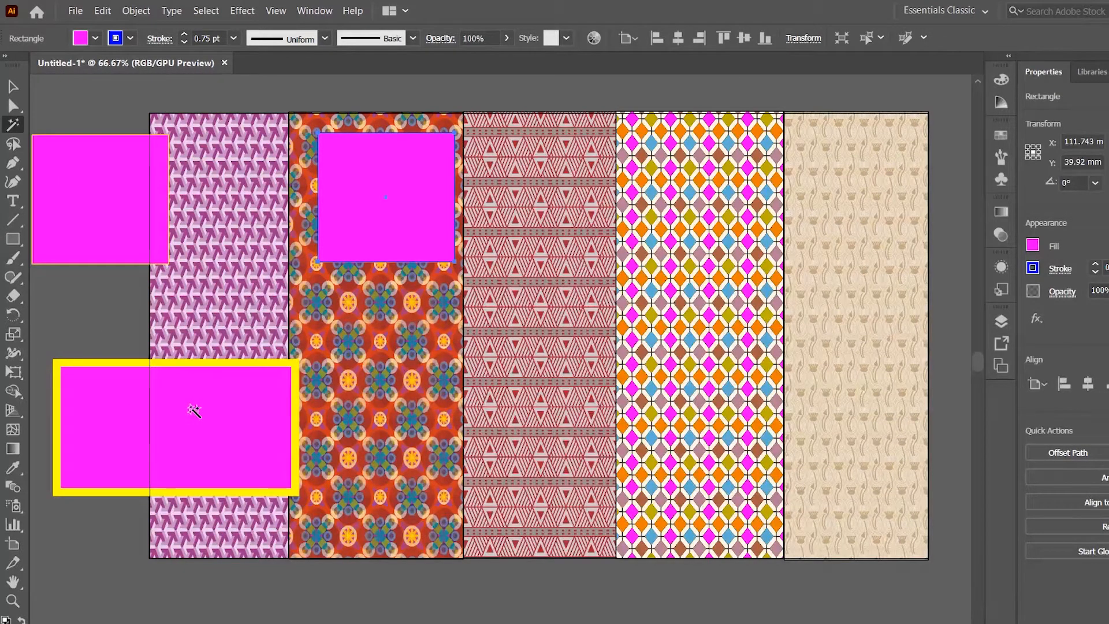
click(99, 198)
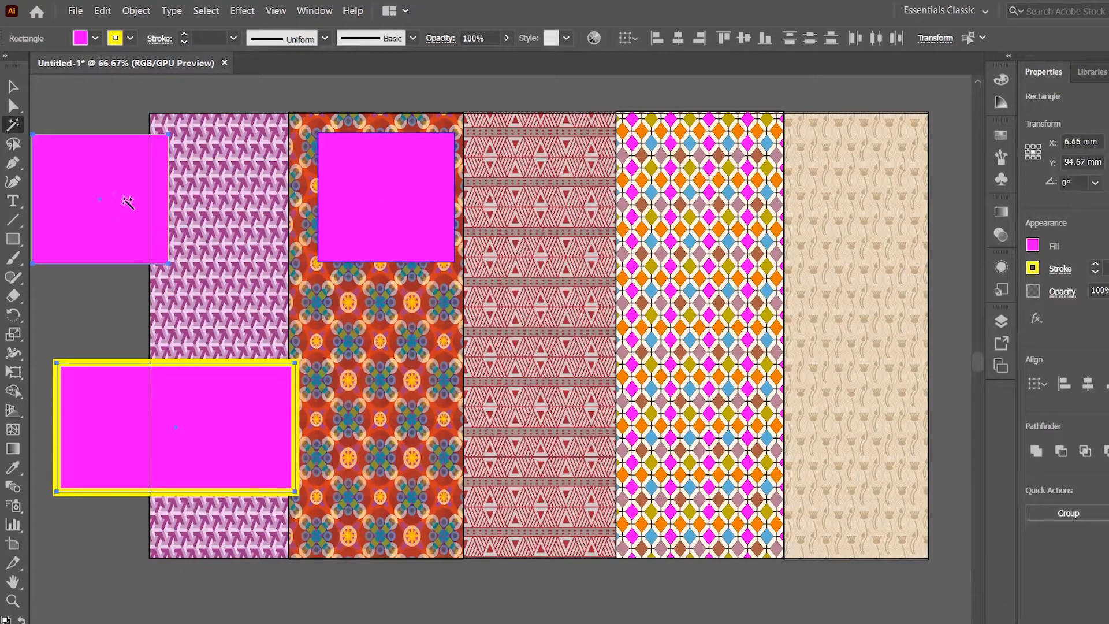
mouse_move(357, 196)
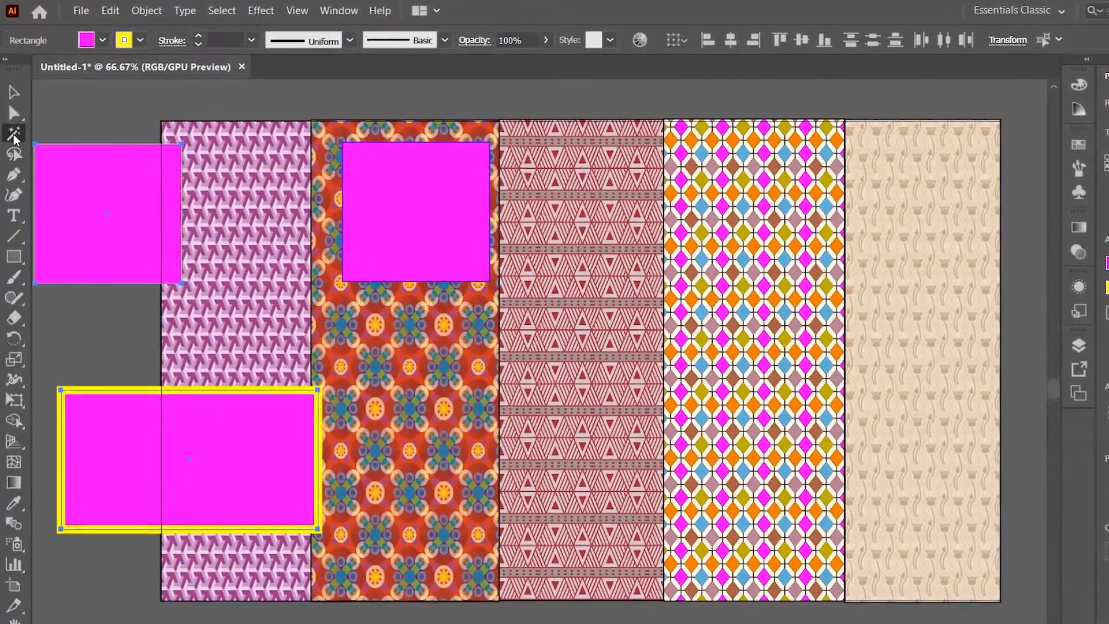
- Enable Stroke Weight matching at 27 pt tolerance and disable Stroke Color matching
click(14, 135)
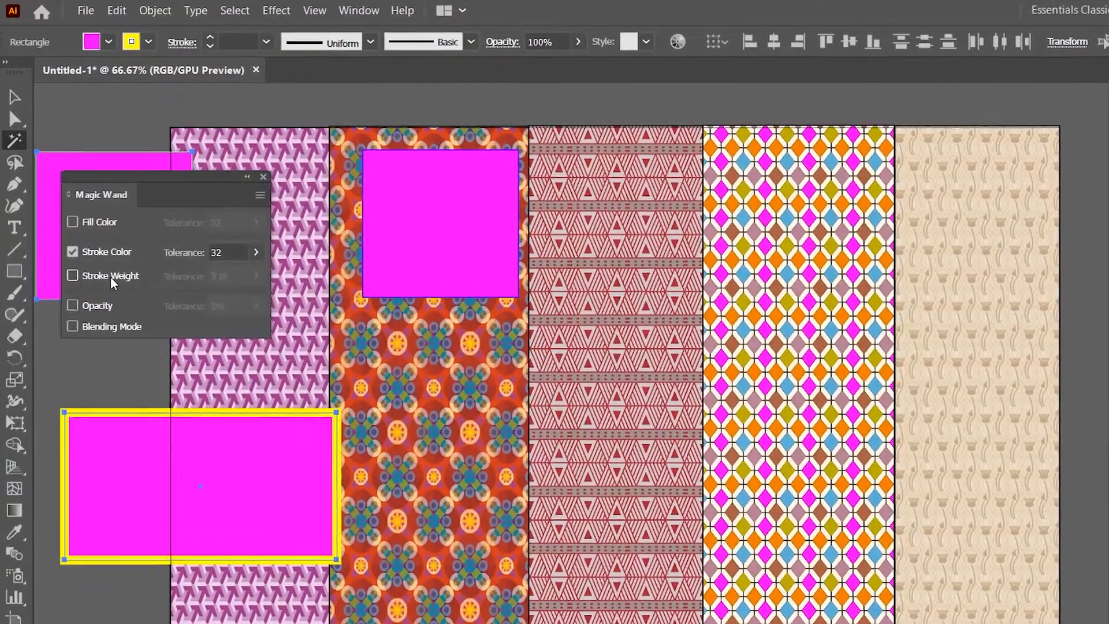
click(71, 275)
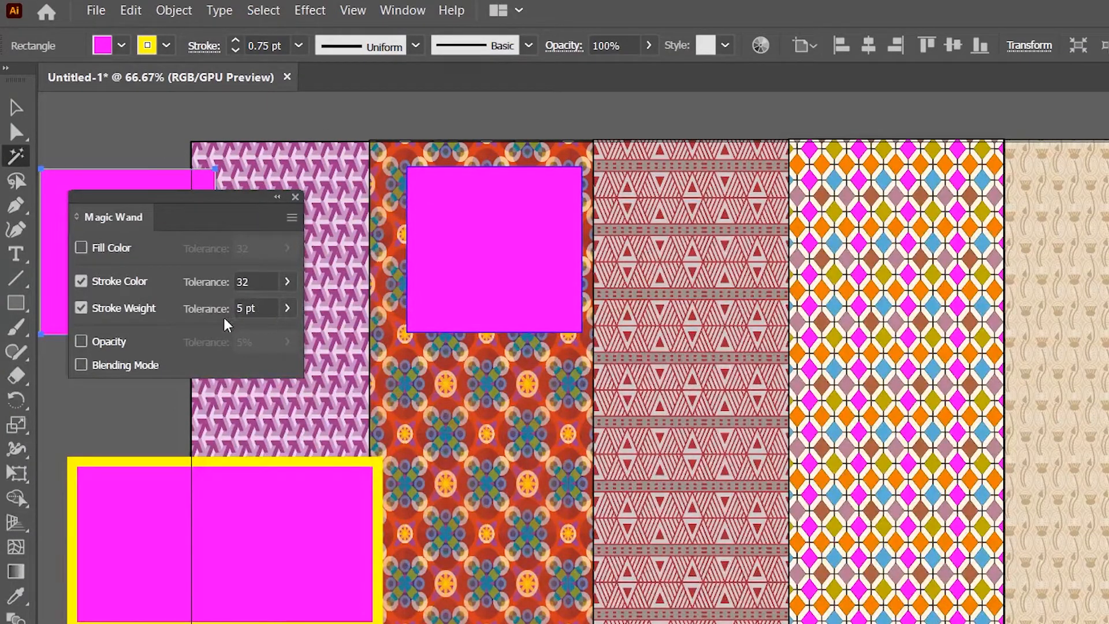
click(288, 308)
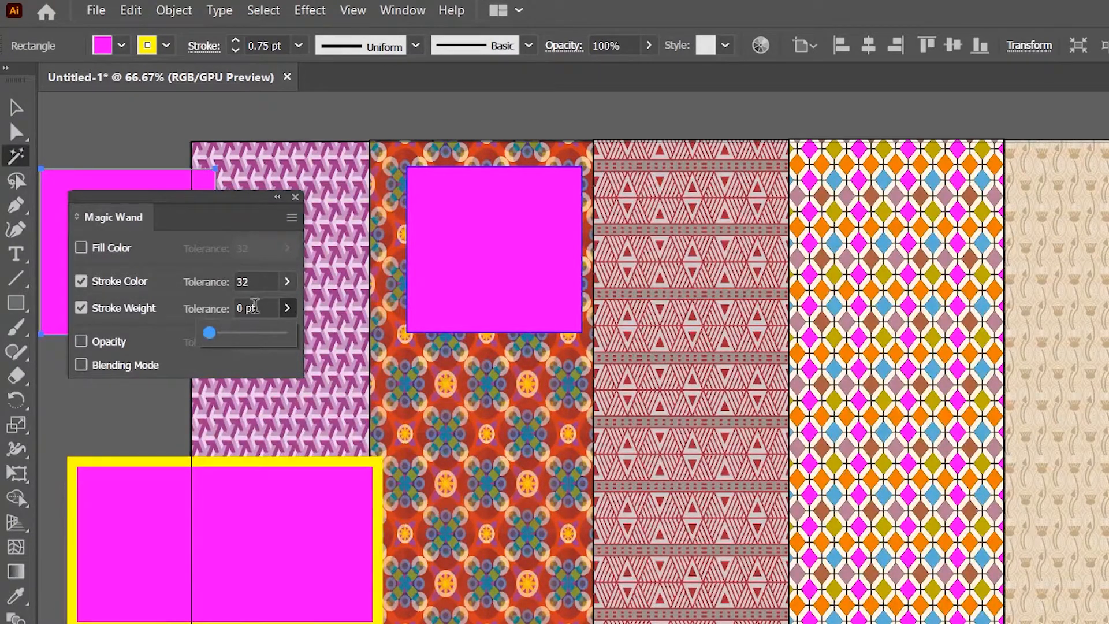
click(254, 308)
text(27)
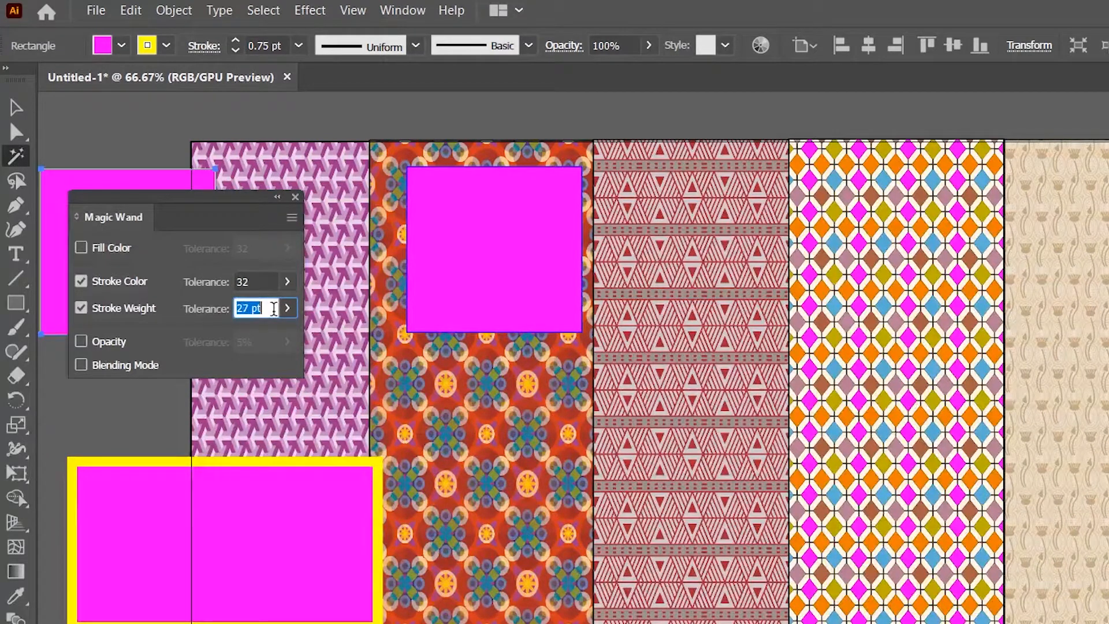
click(286, 304)
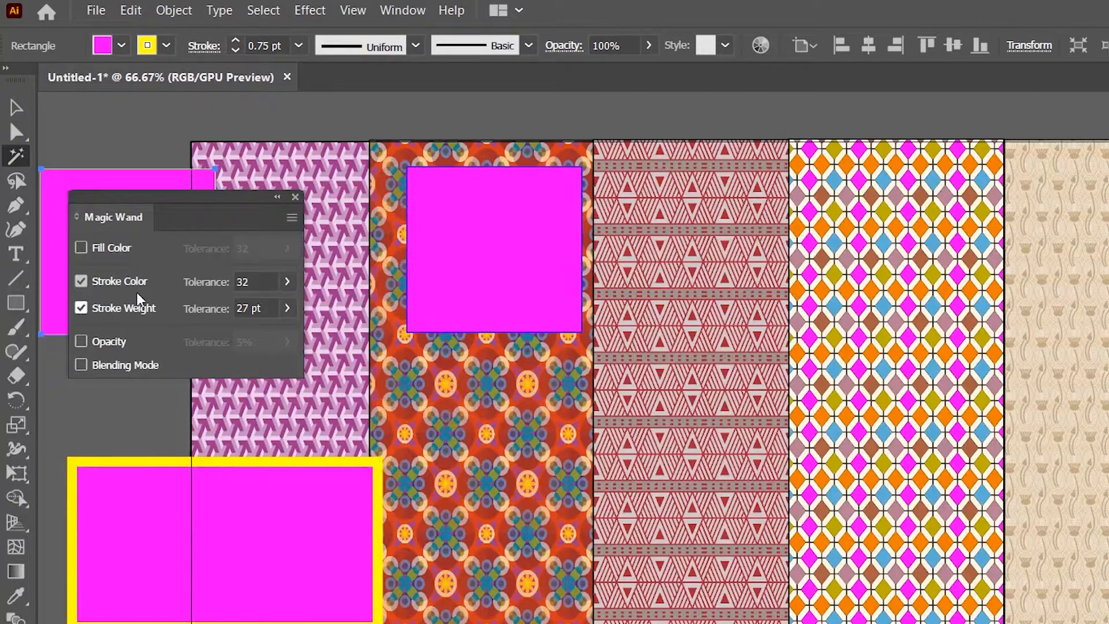
mouse_move(106, 290)
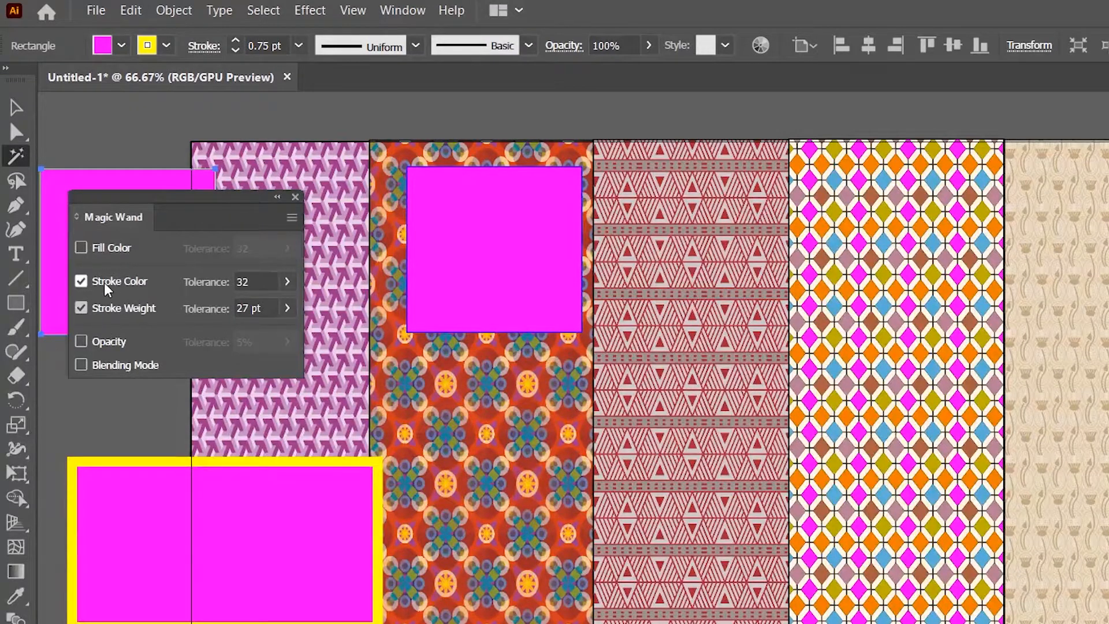
click(81, 281)
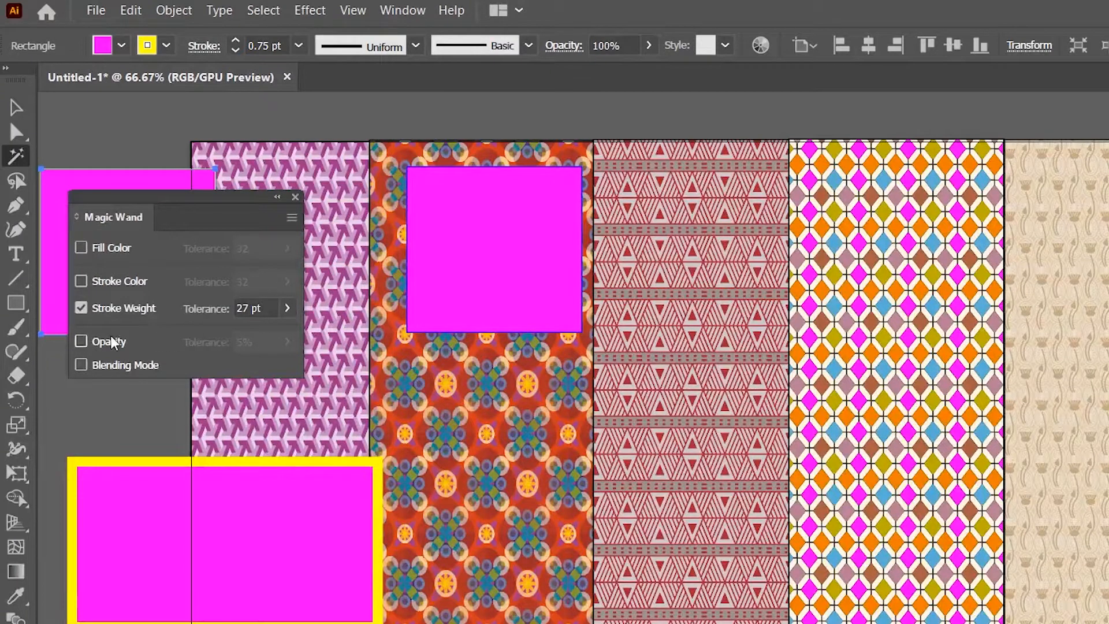
- Add Opacity matching at 100% tolerance, leave Blending Mode off, then close and deselect
click(81, 342)
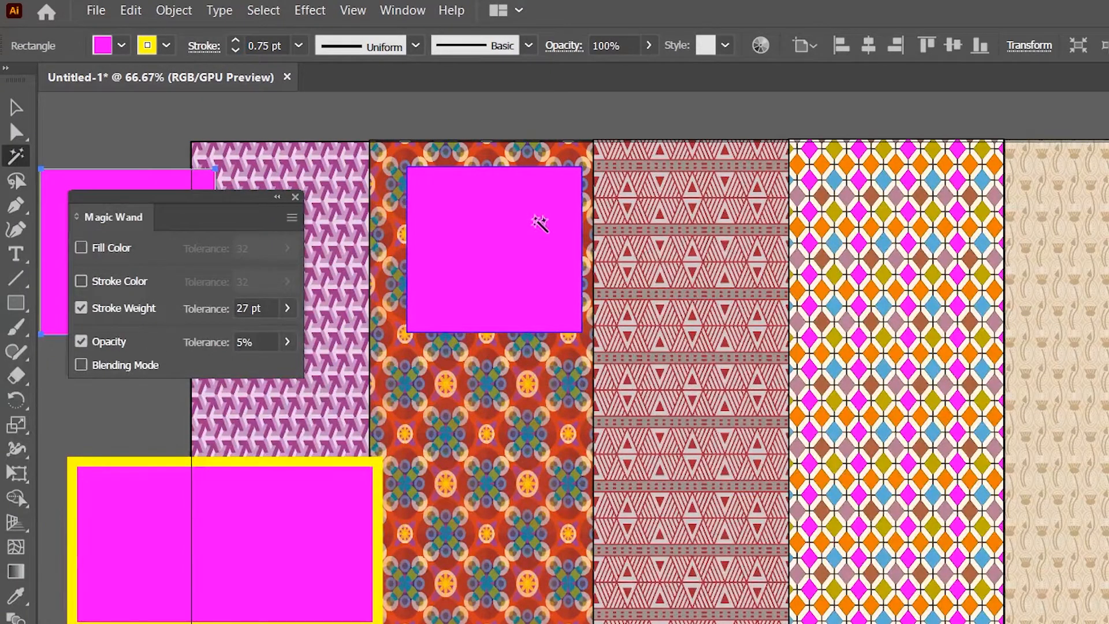
mouse_move(473, 240)
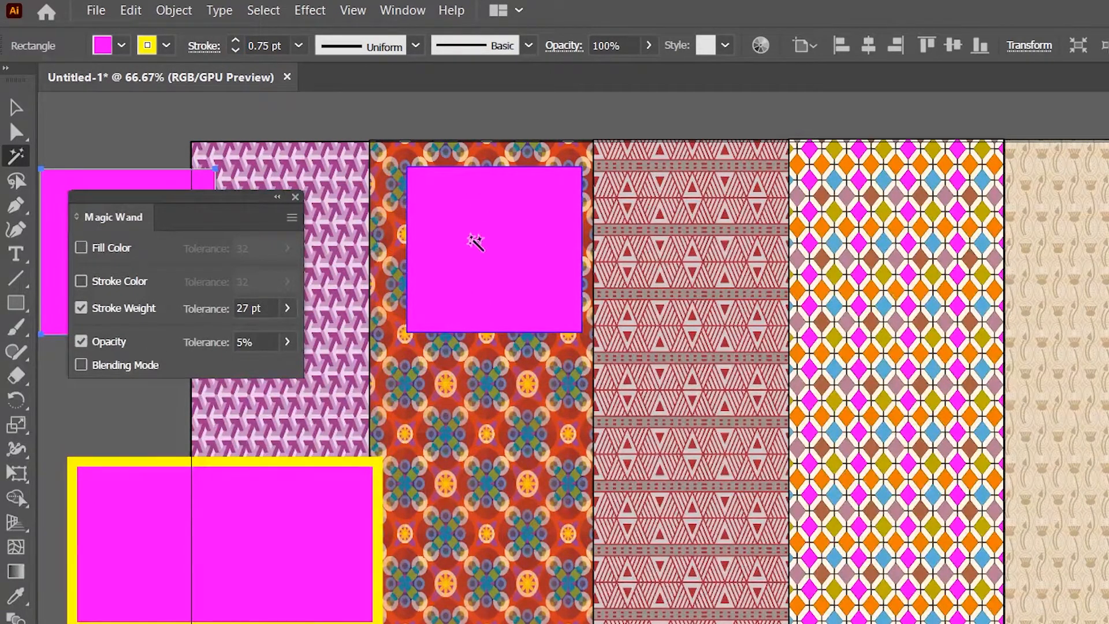
mouse_move(283, 357)
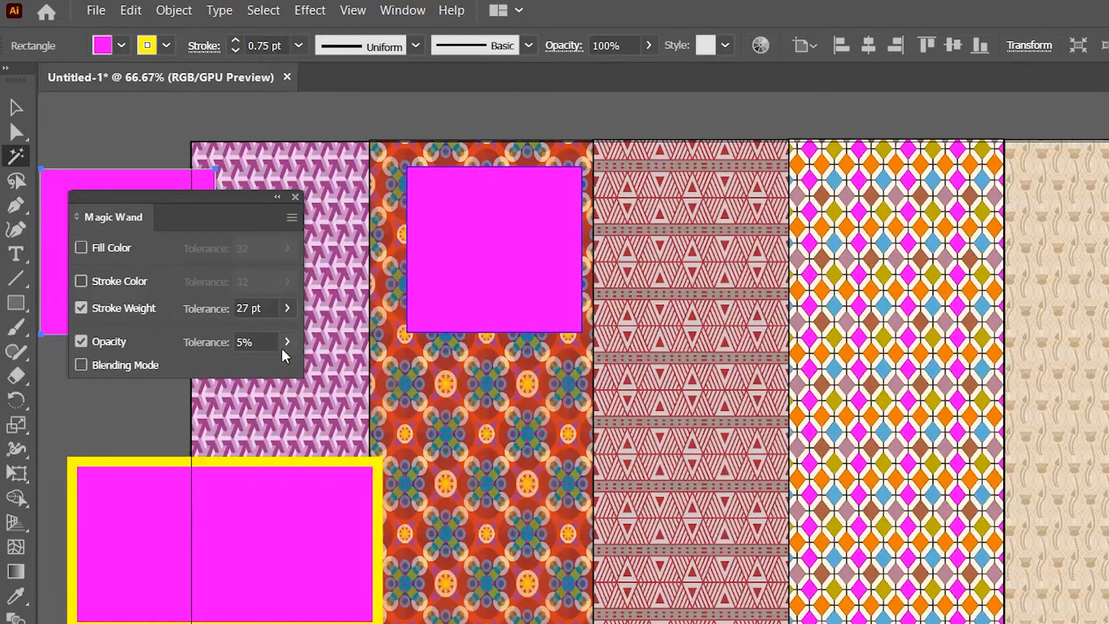
click(286, 342)
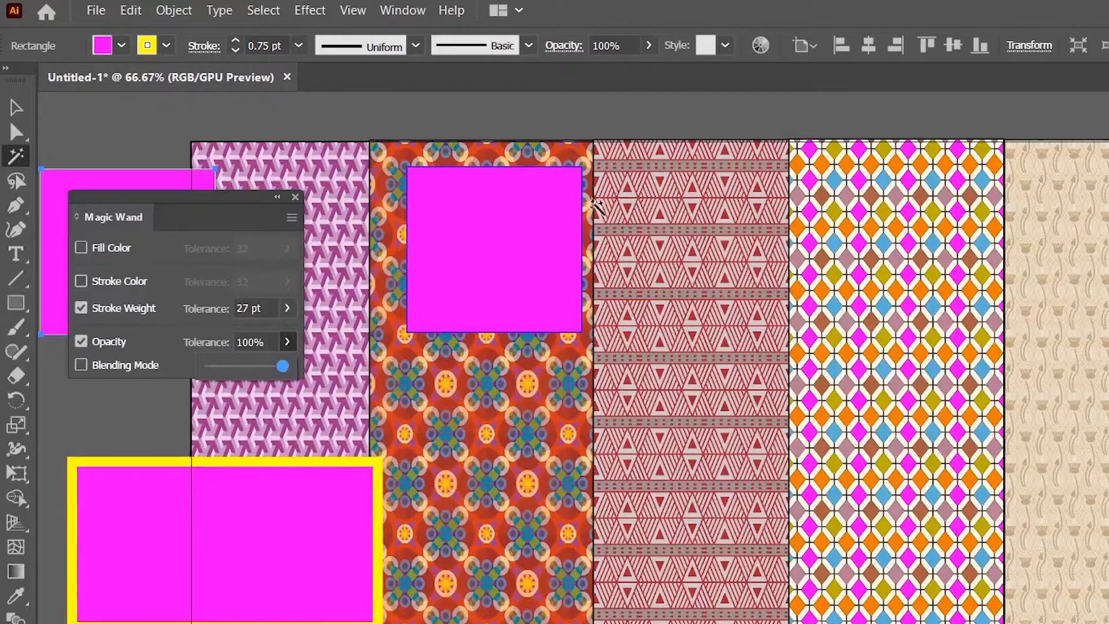
mouse_move(969, 325)
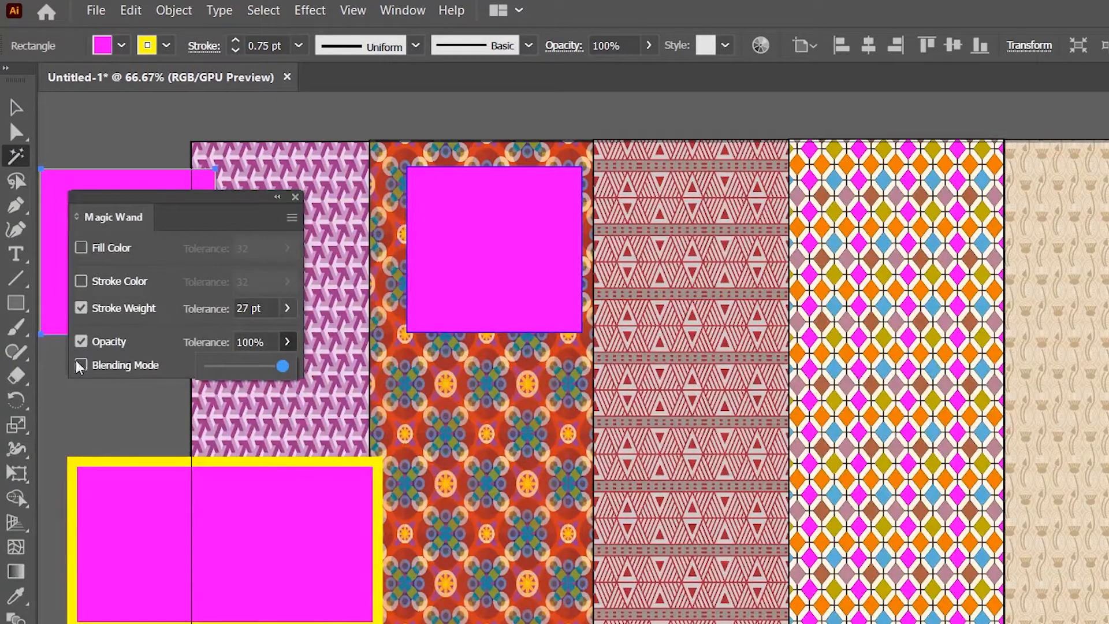
click(81, 366)
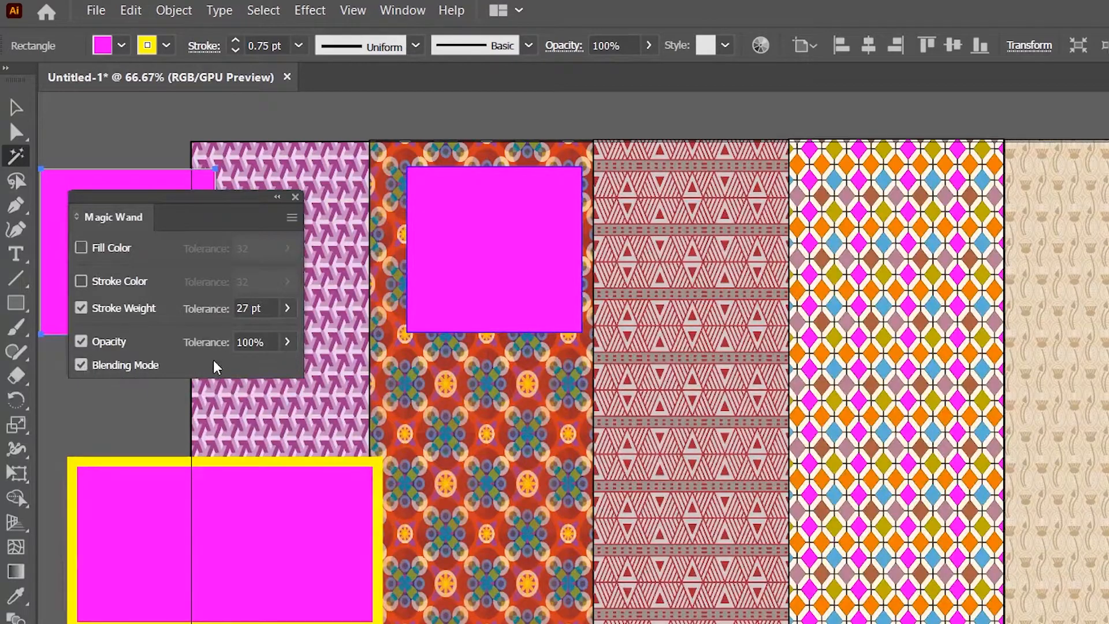
click(81, 364)
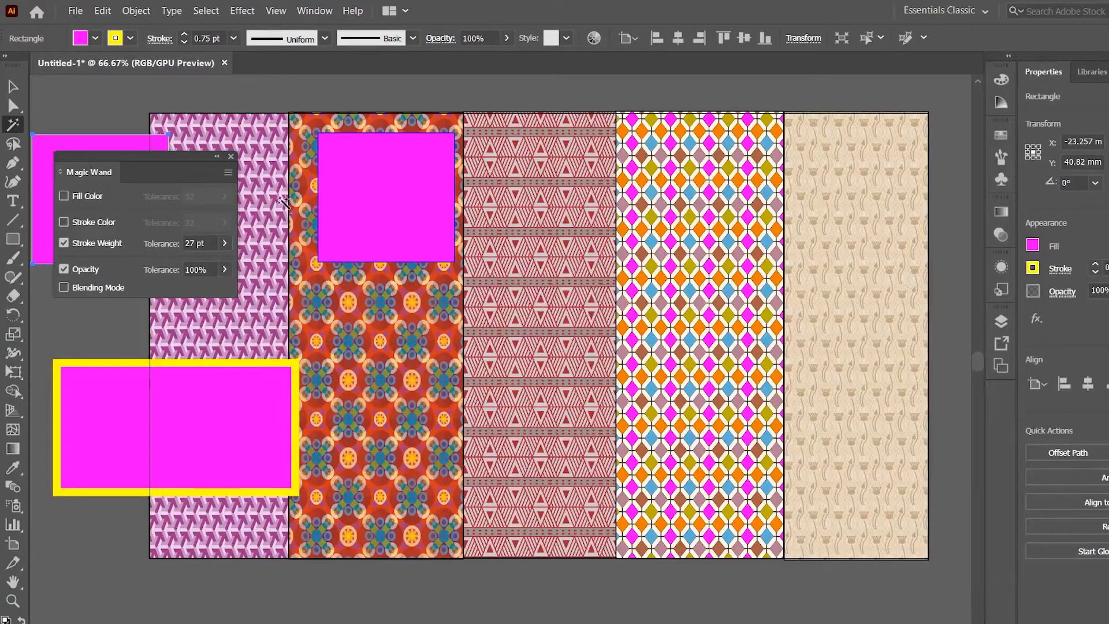
click(65, 196)
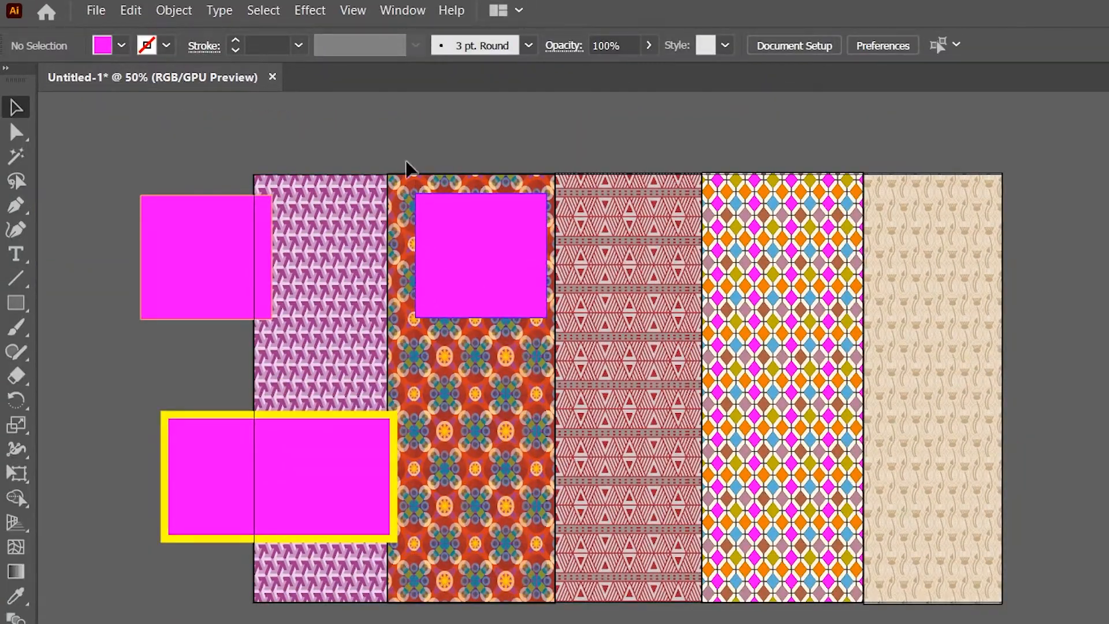
mouse_move(678, 397)
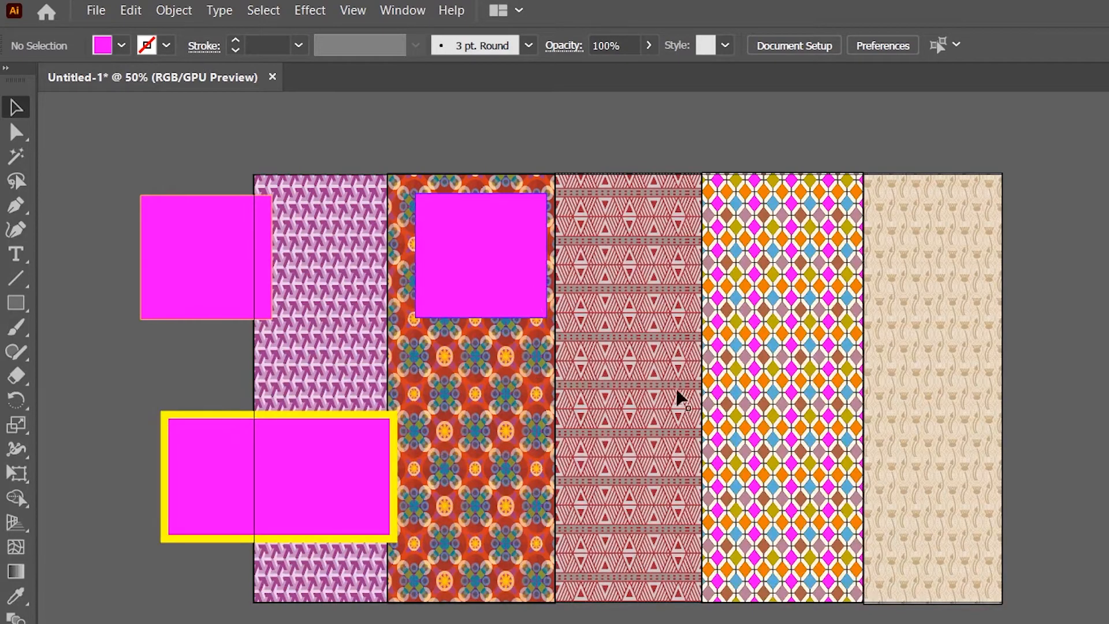
mouse_move(296, 164)
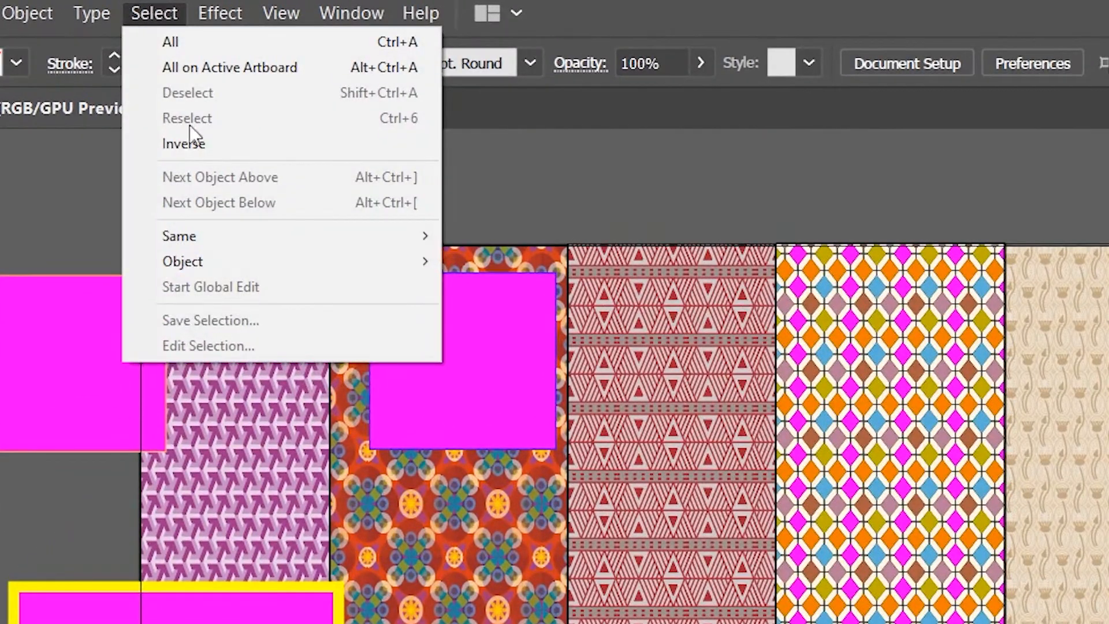
mouse_move(76, 406)
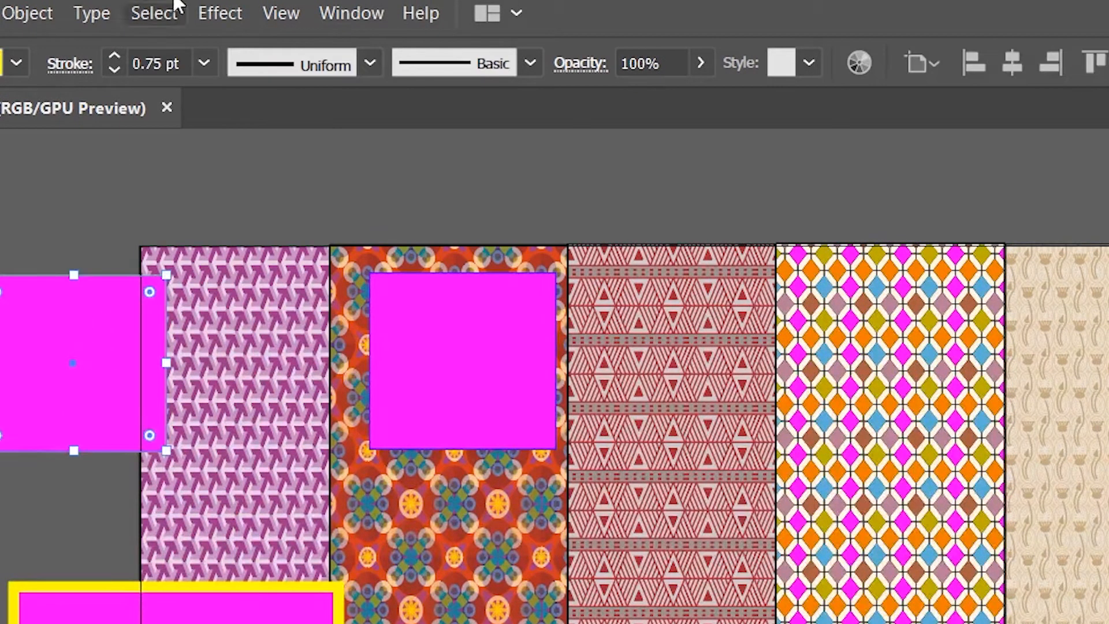
- Browse the Select > Same and Select > Object submenu options
click(153, 13)
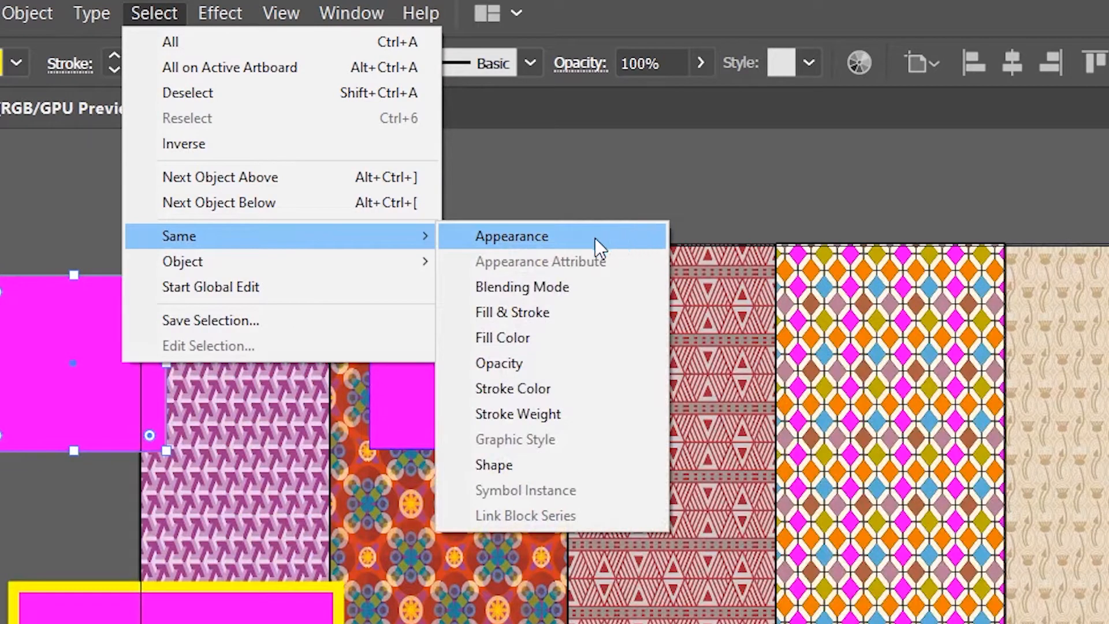
mouse_move(591, 490)
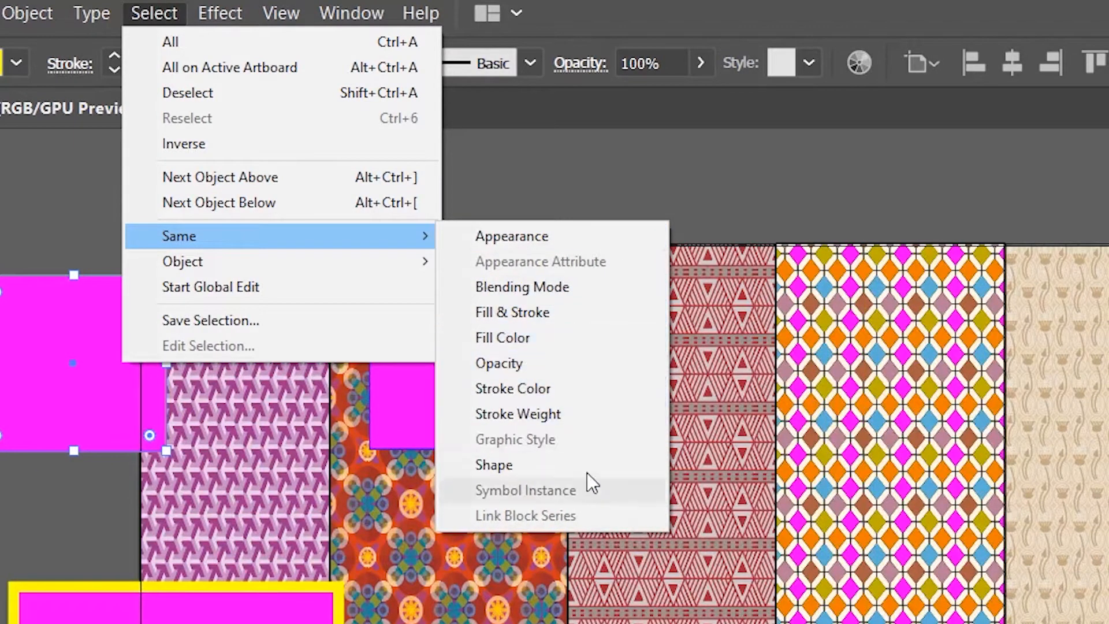
mouse_move(510, 236)
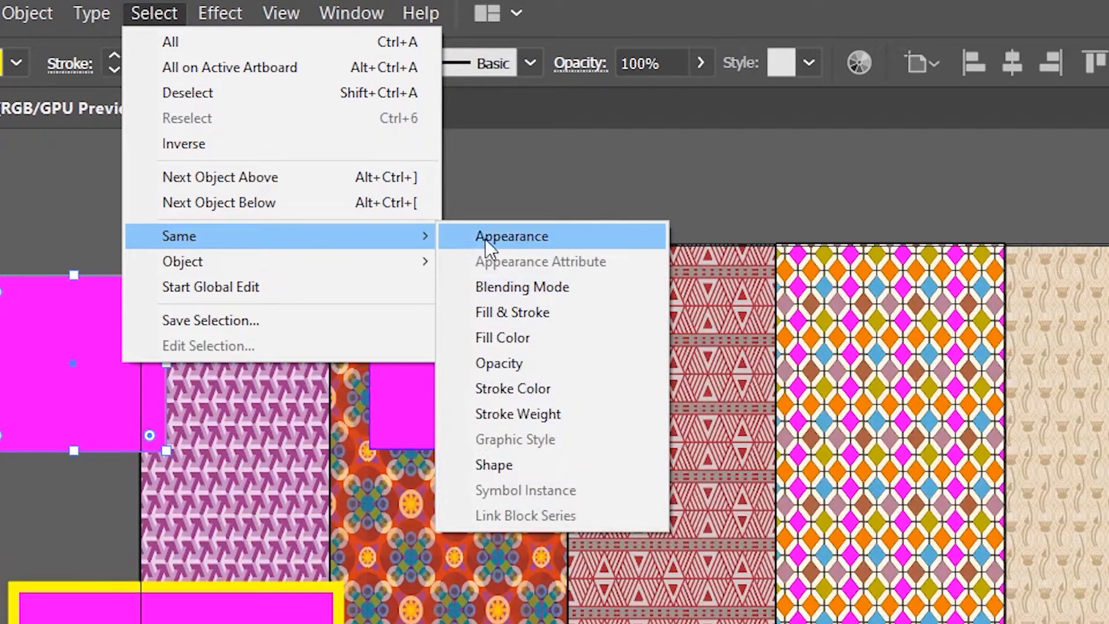
mouse_move(183, 261)
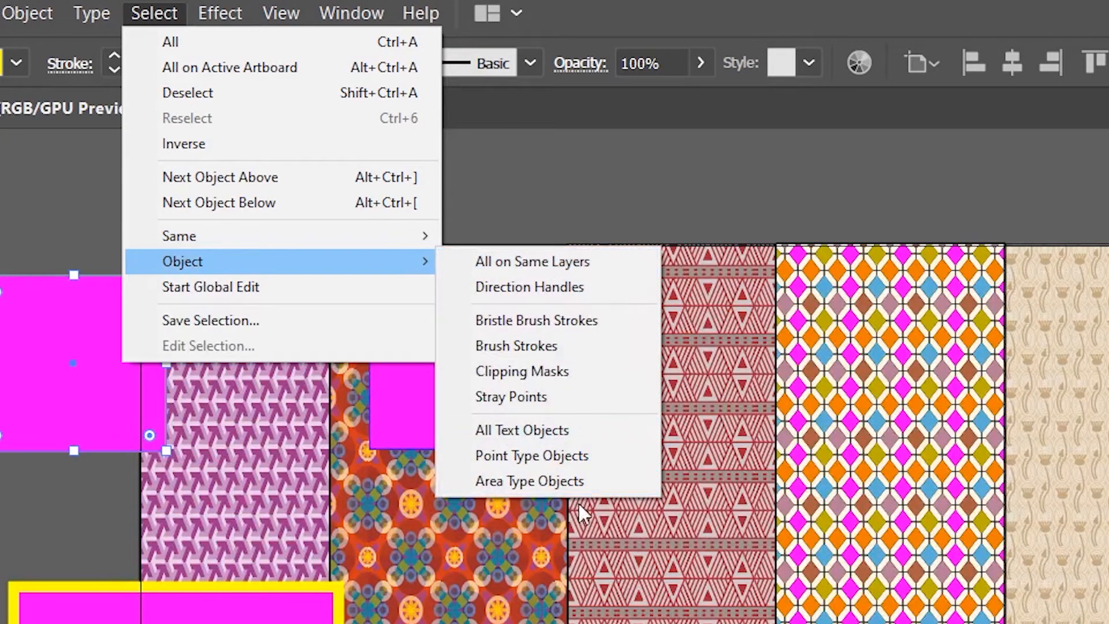
mouse_move(394, 257)
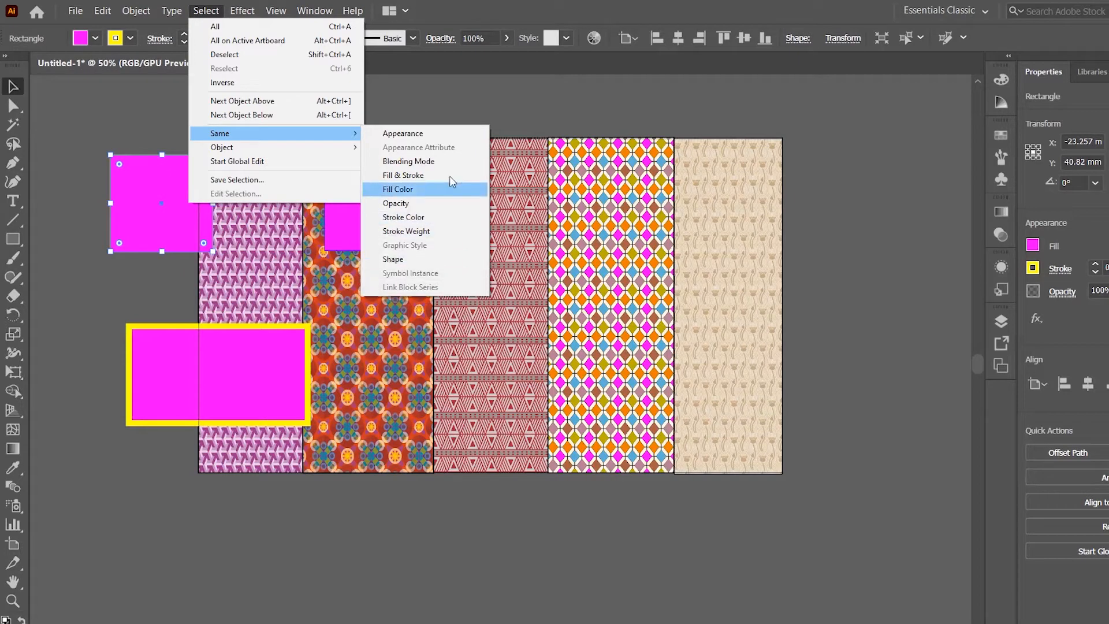
mouse_move(402, 133)
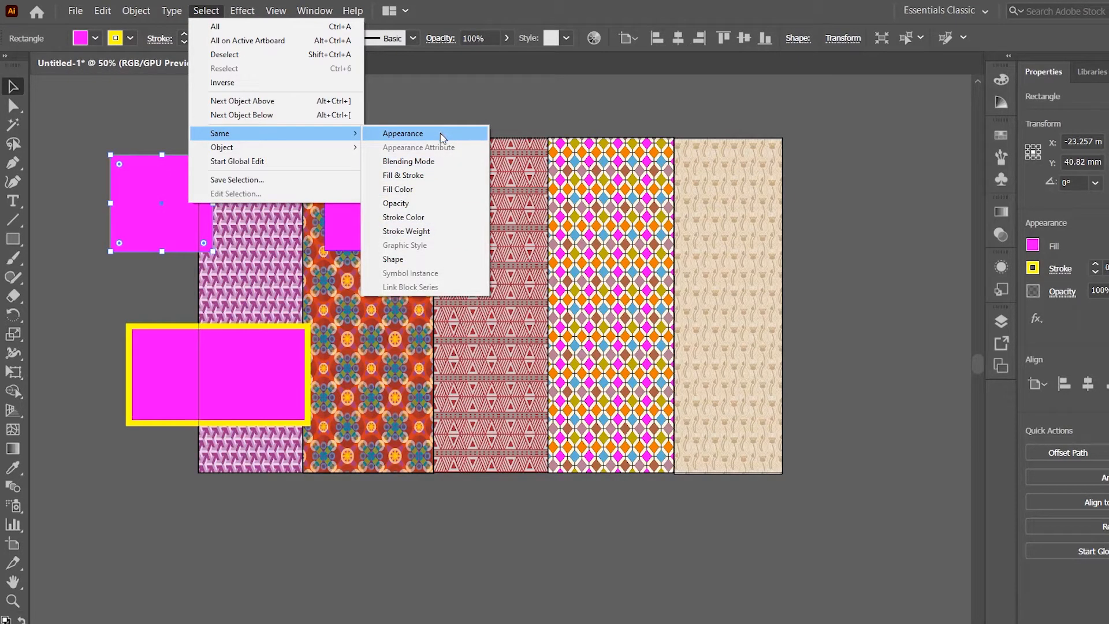
- Select all objects with the same appearance, then reopen Select > Same
click(402, 133)
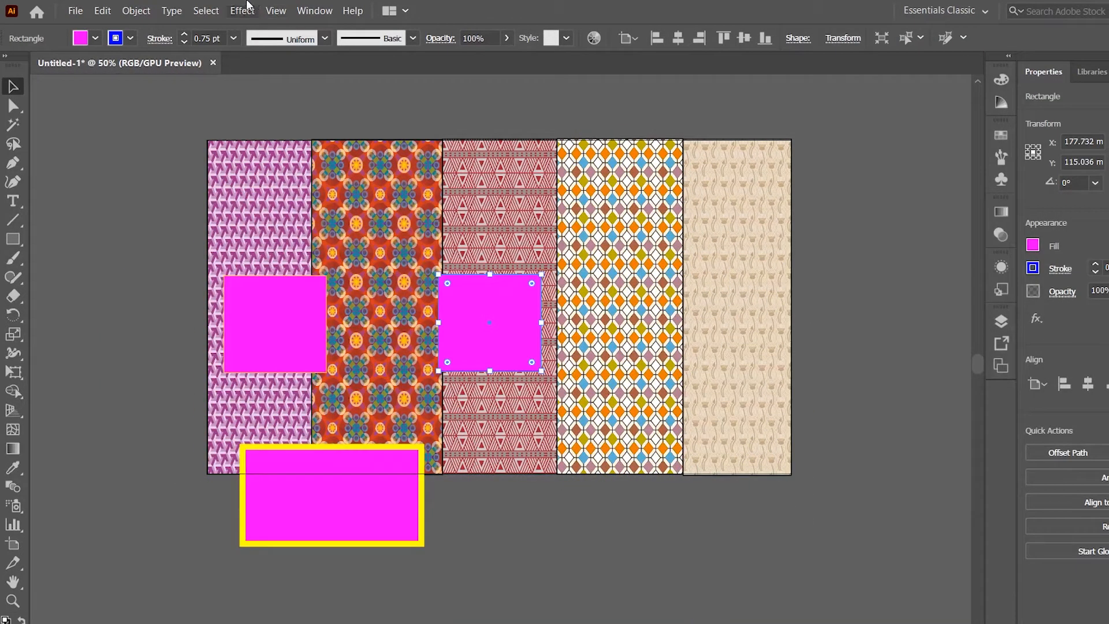
click(206, 10)
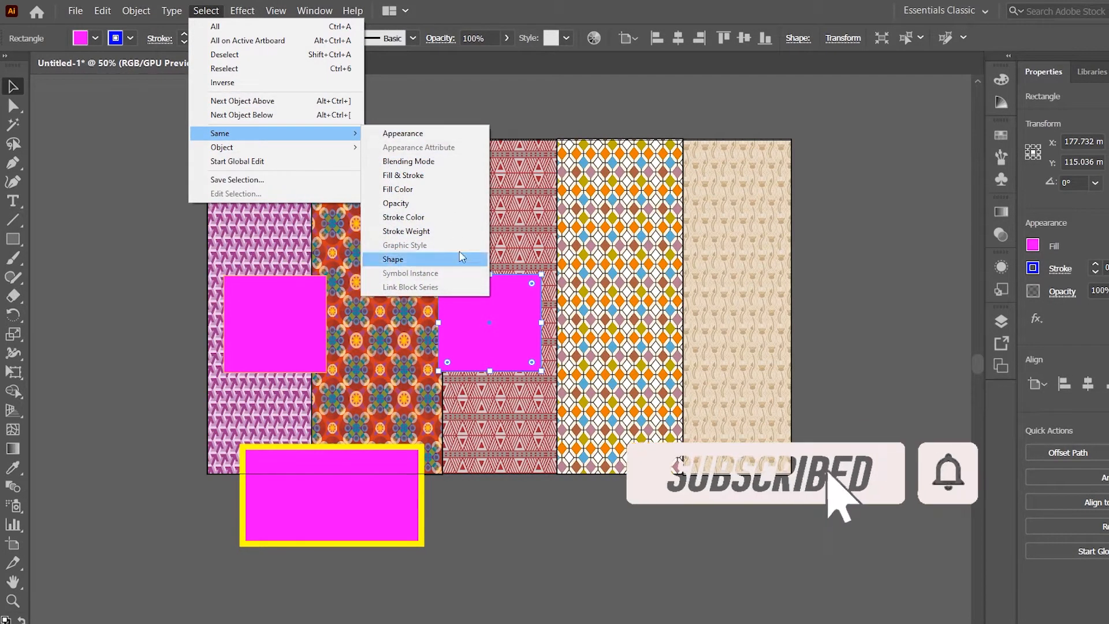
mouse_move(460, 293)
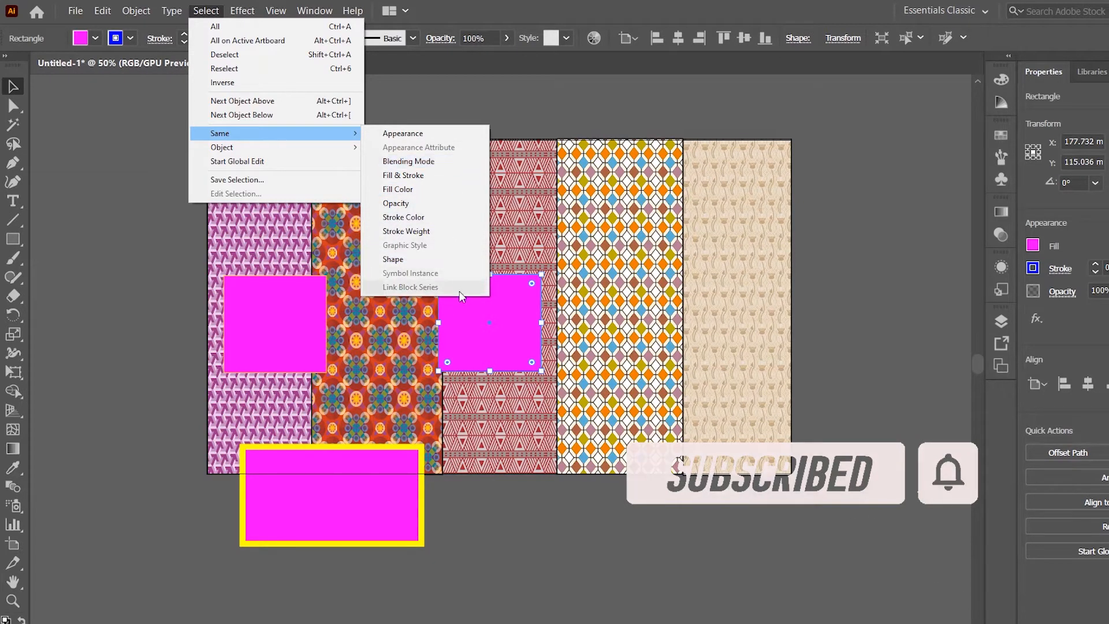
mouse_move(221, 147)
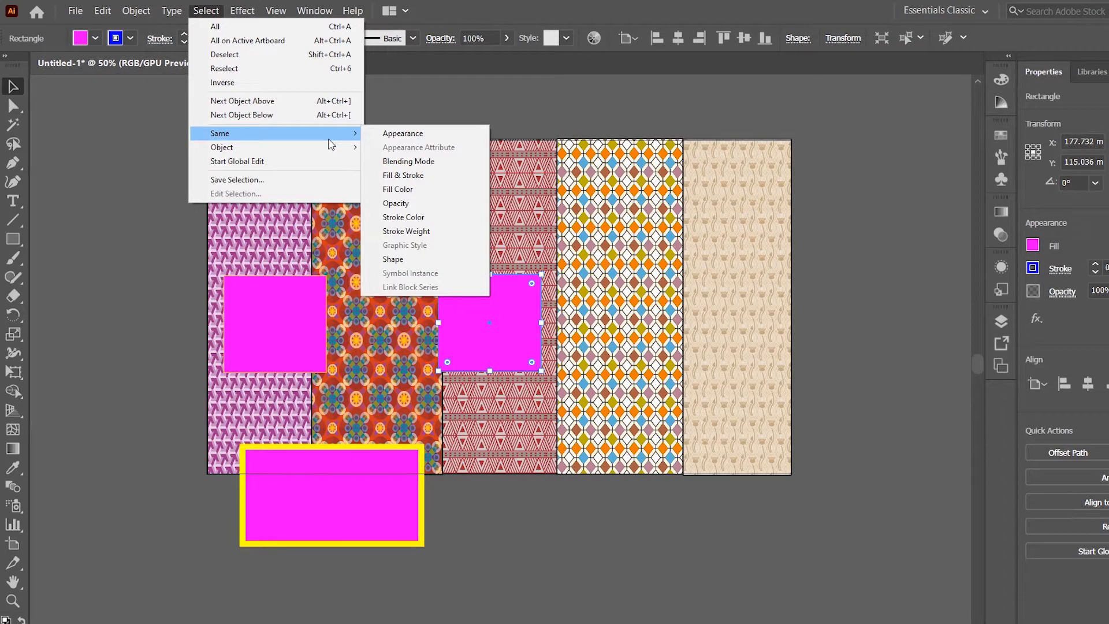
mouse_move(443, 294)
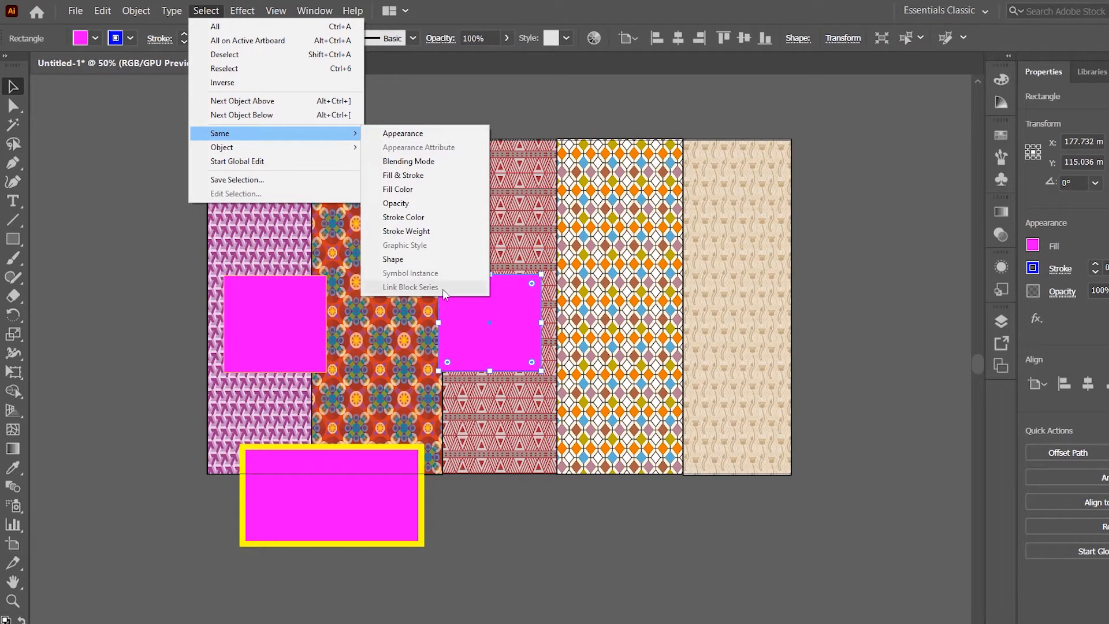
mouse_move(453, 291)
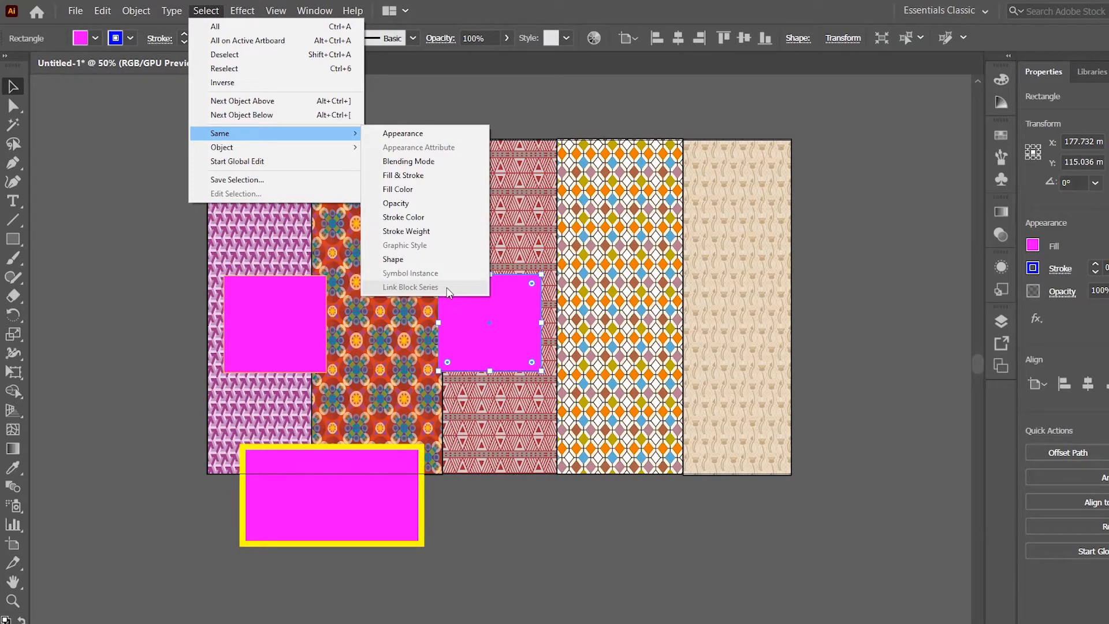
mouse_move(21, 193)
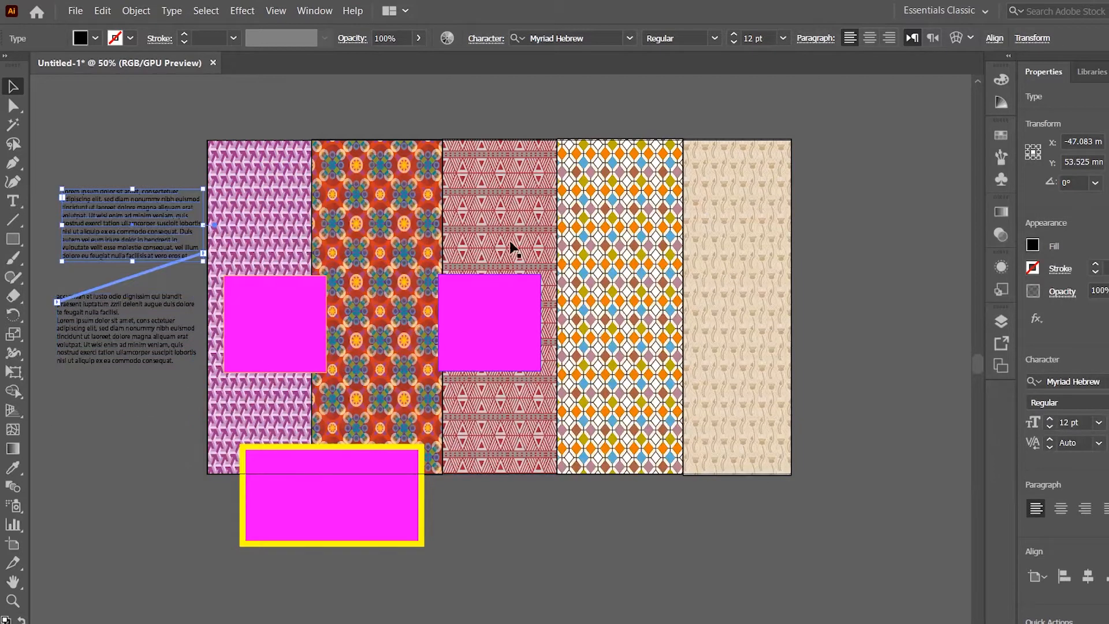
mouse_move(50, 187)
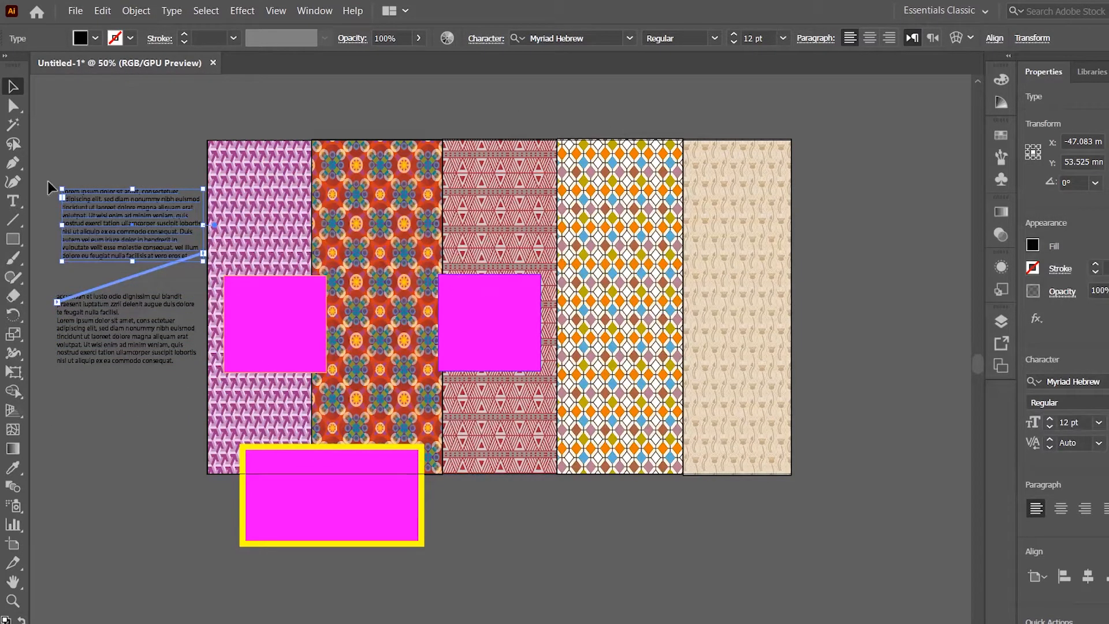
mouse_move(315, 10)
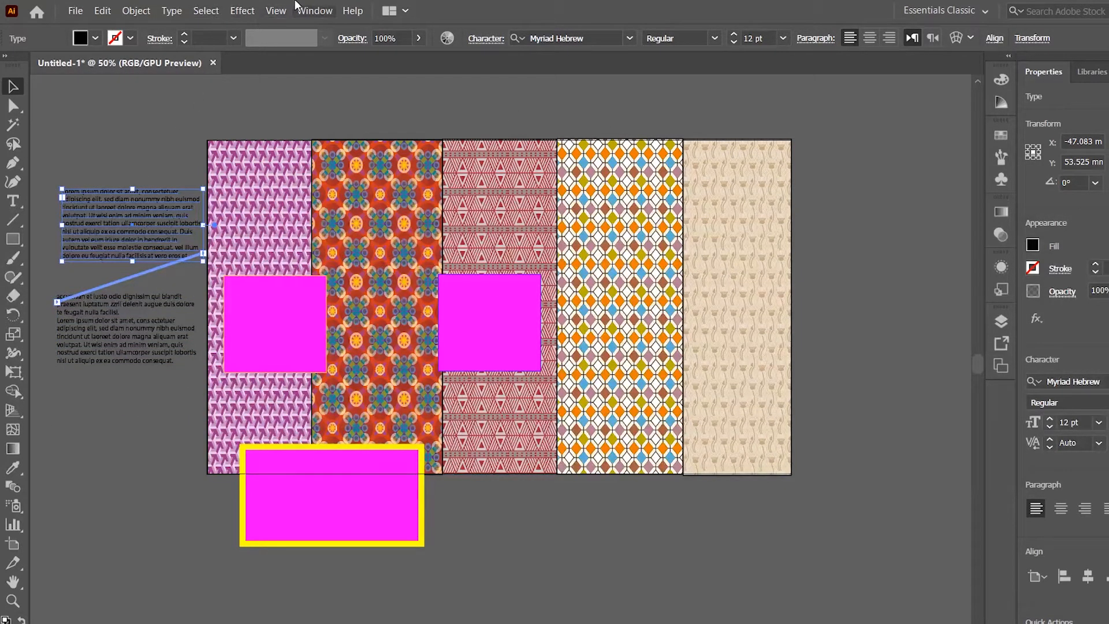
- Select every frame in the linked text series via Same > Link Block Series, then deselect
click(206, 10)
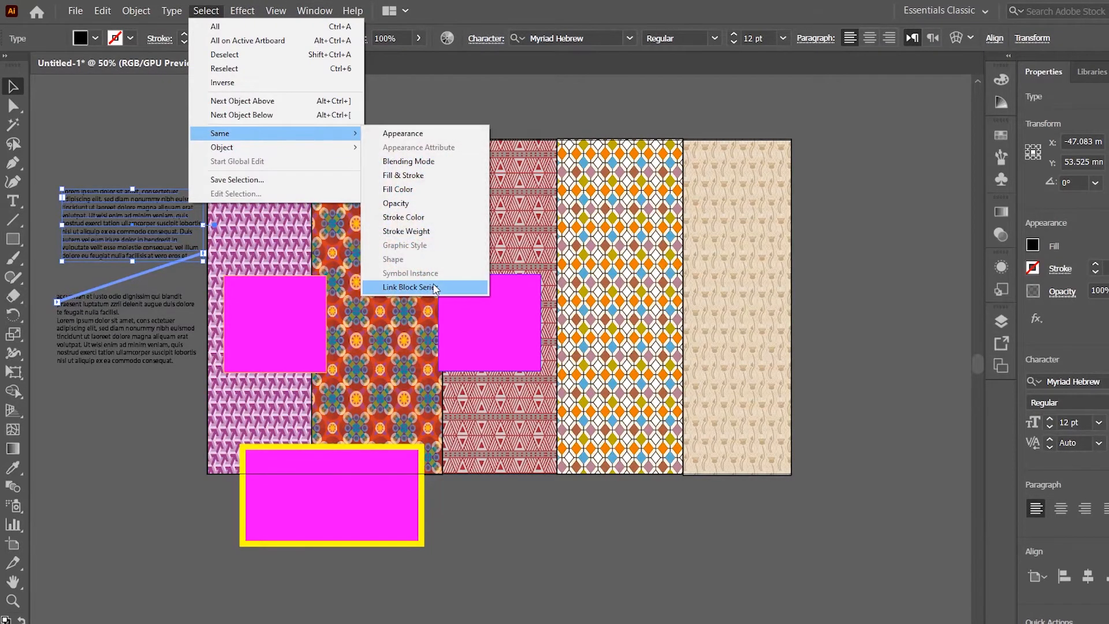
mouse_move(449, 292)
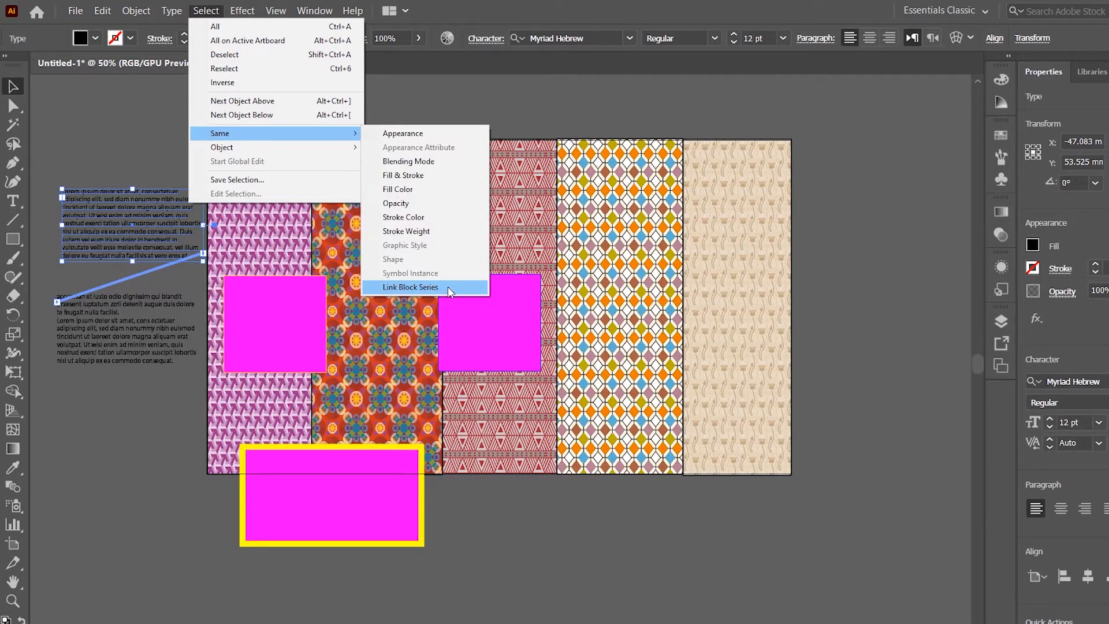
mouse_move(128, 237)
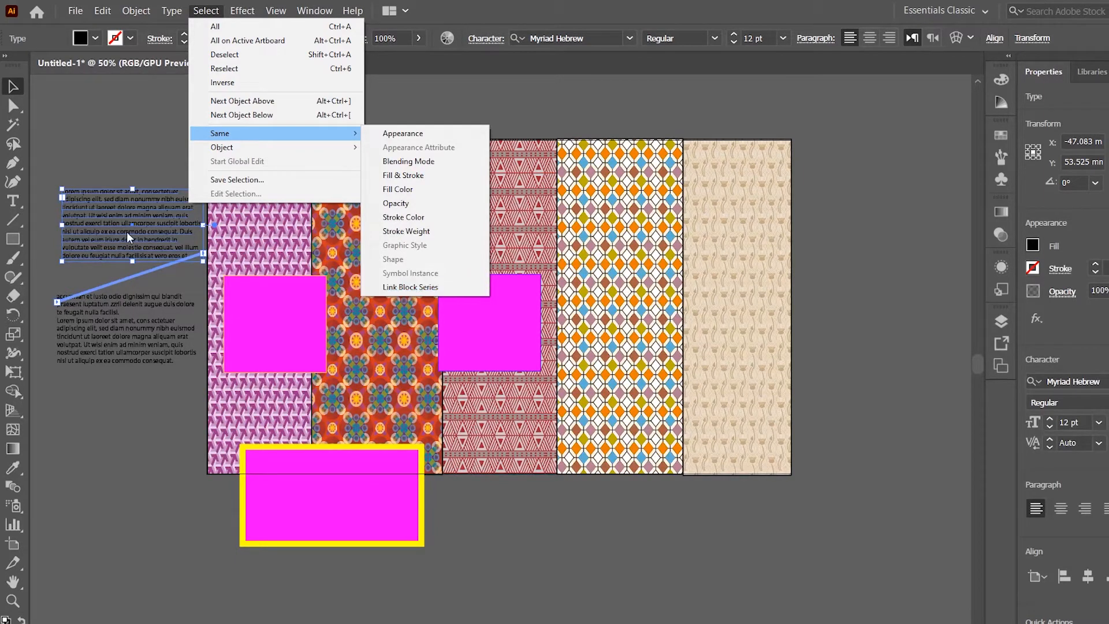
mouse_move(182, 233)
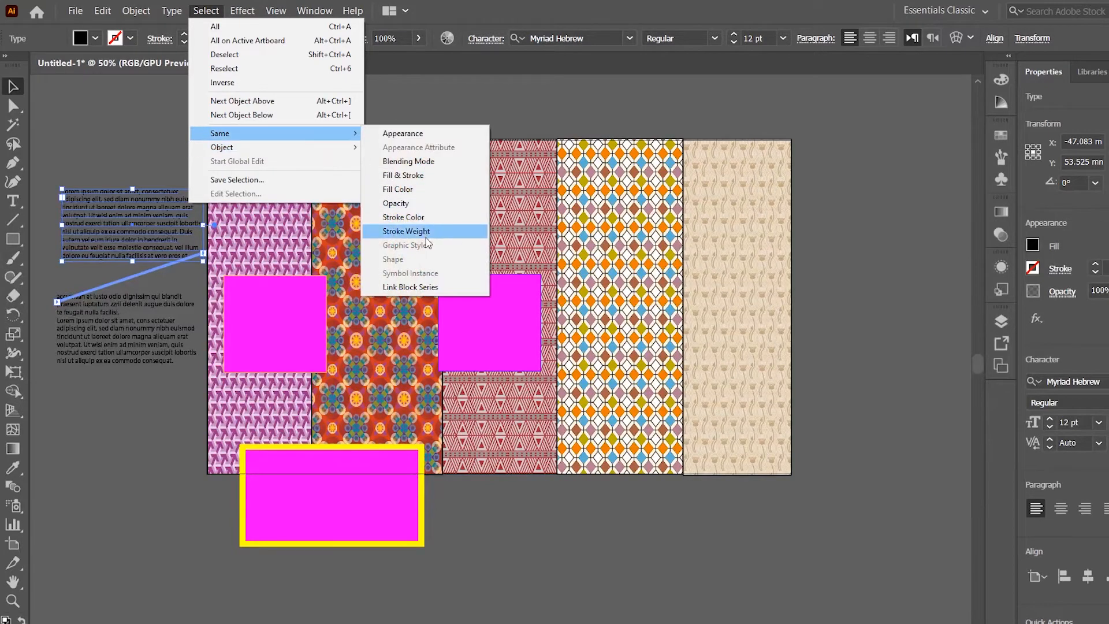
click(406, 231)
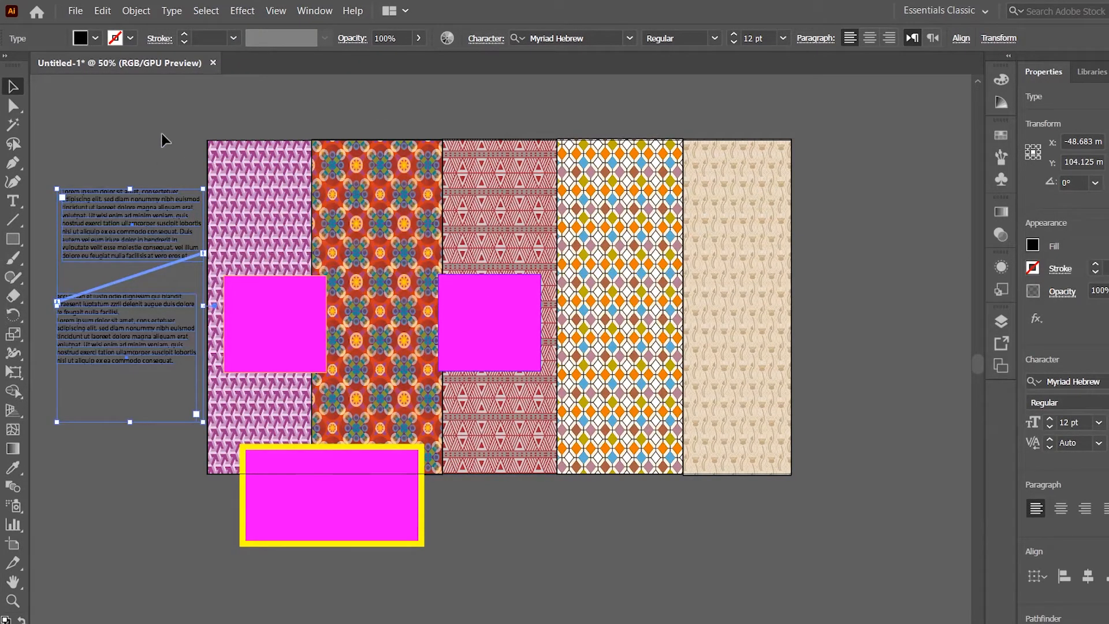
click(882, 529)
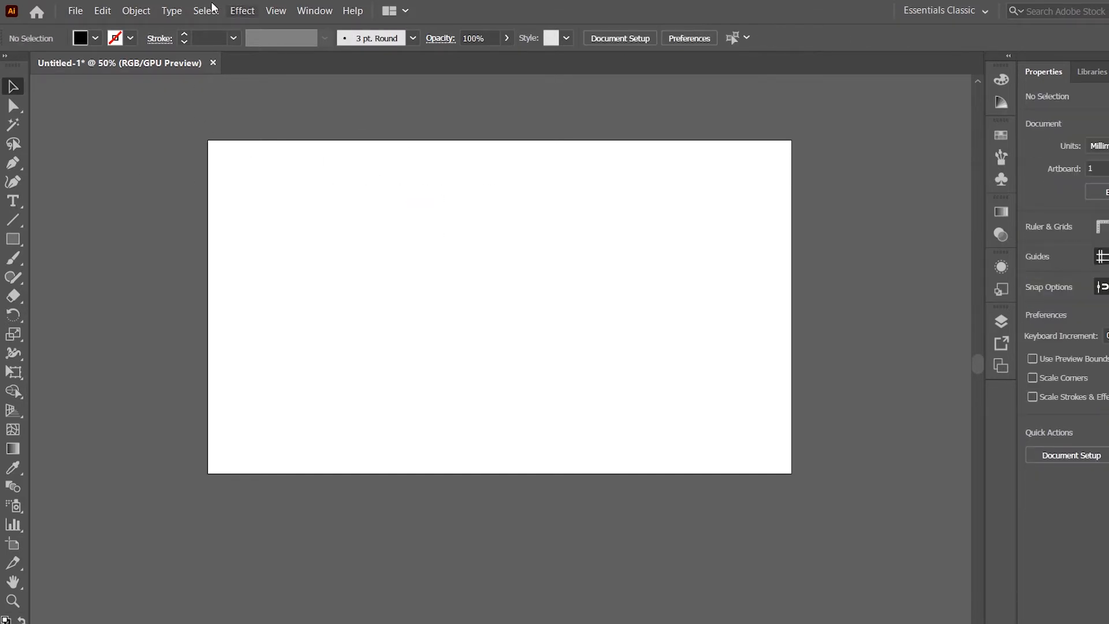
- Select the invisible leftover path via Select > Object, then clear the selection
click(205, 10)
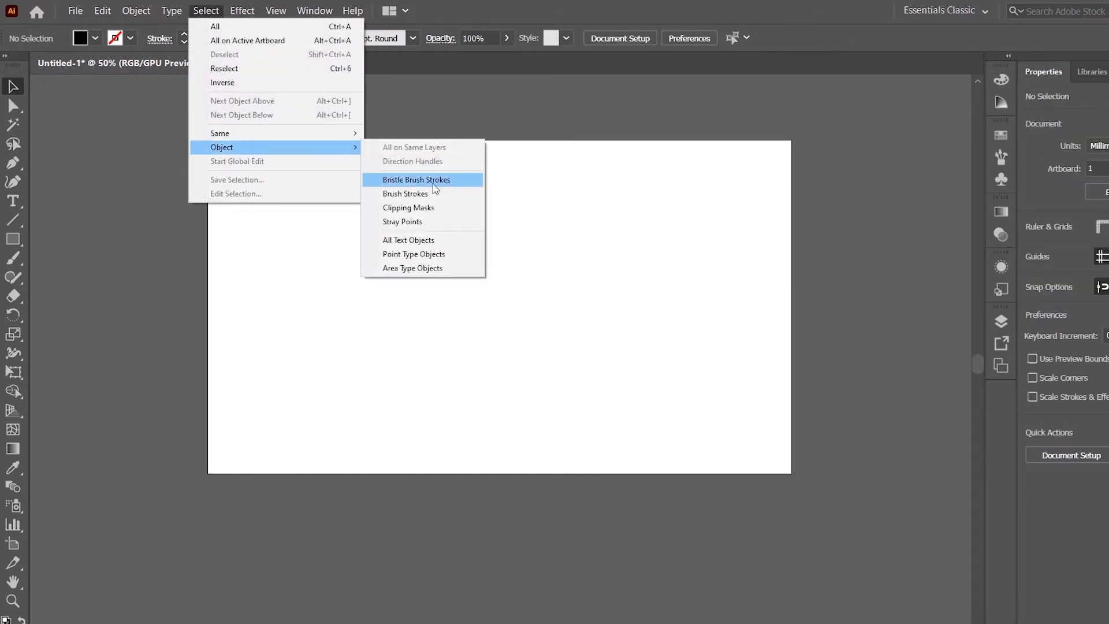
click(417, 180)
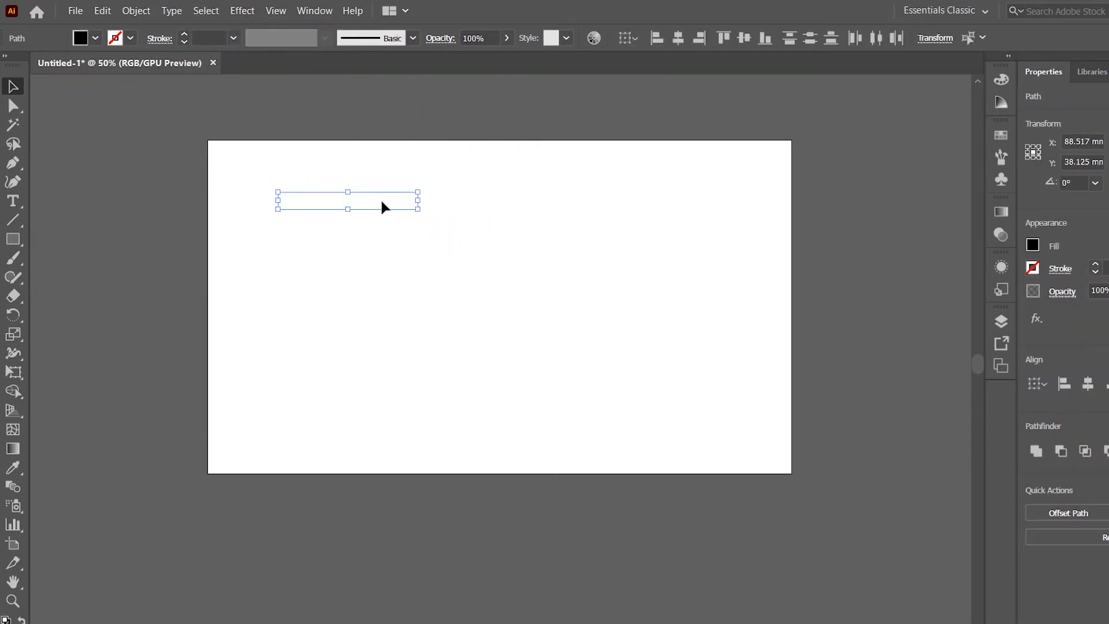
mouse_move(486, 228)
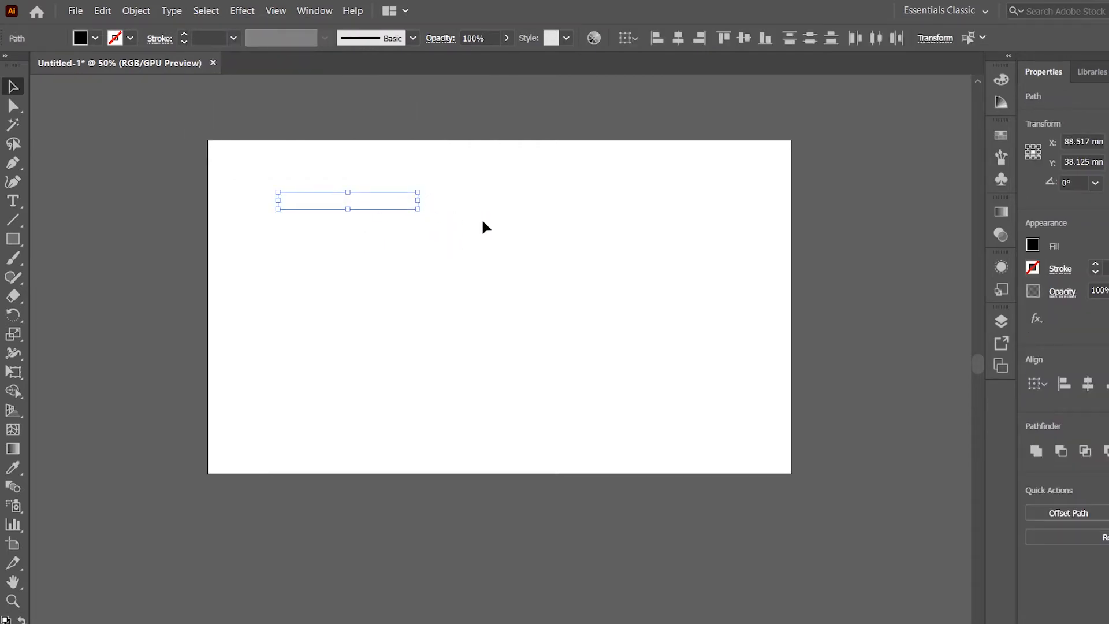
mouse_move(455, 224)
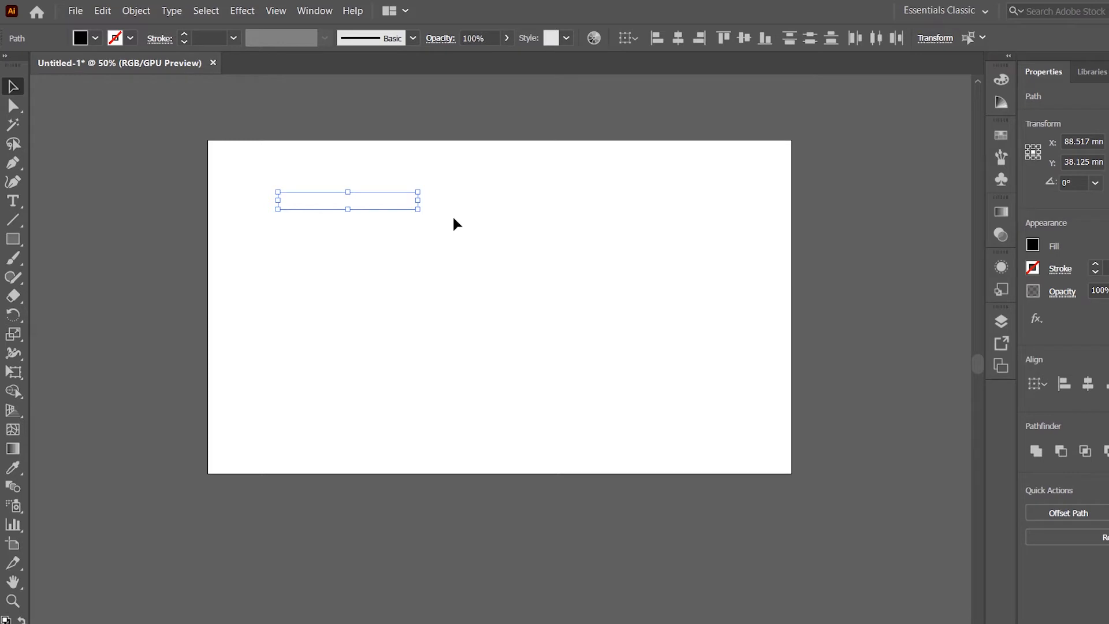
mouse_move(338, 273)
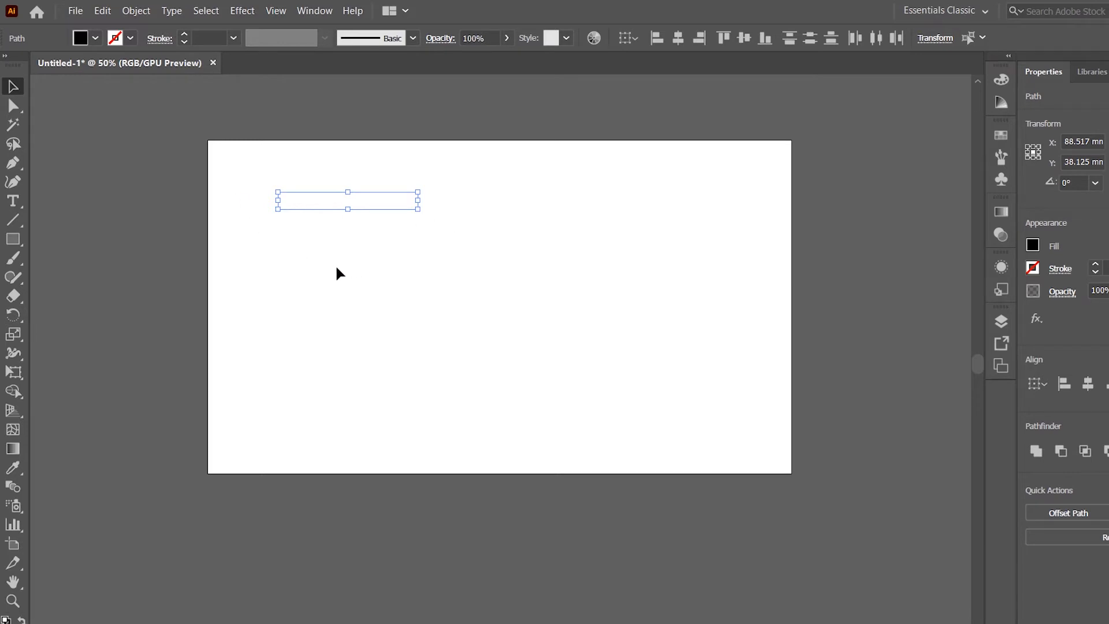
click(136, 11)
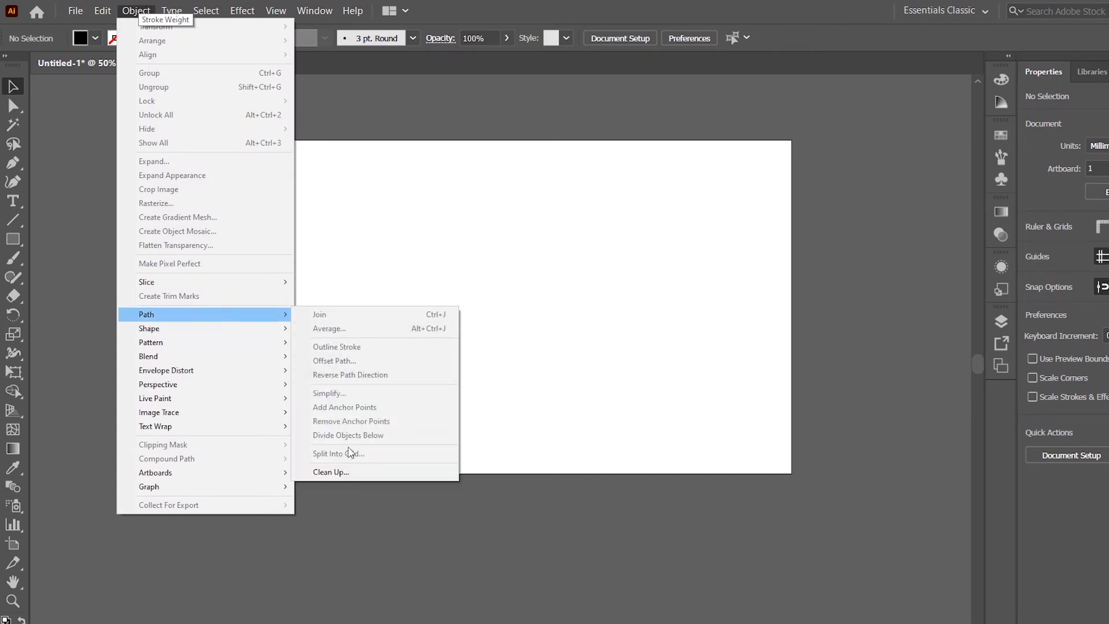
- Run Clean Up with Stray Points, Unpainted Objects and Empty Text Paths checked
click(330, 472)
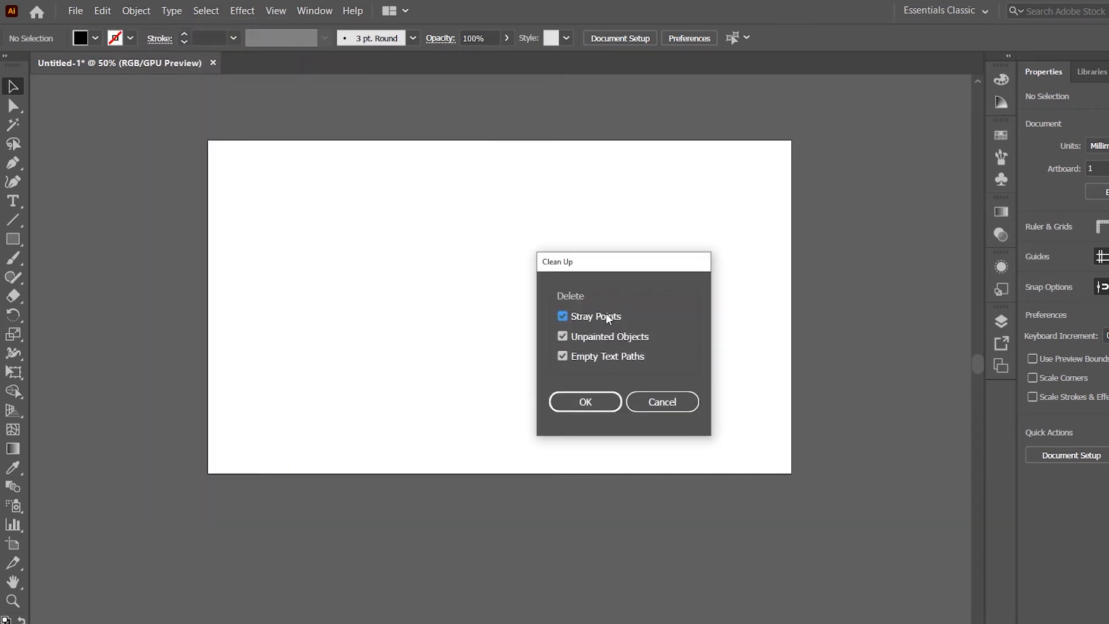
click(585, 402)
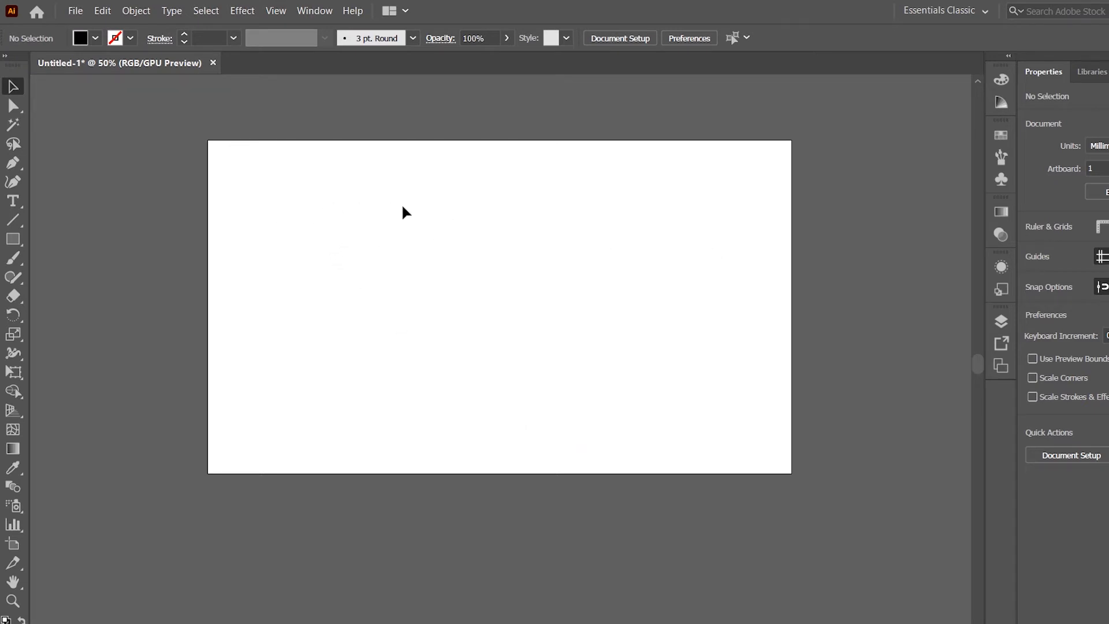
mouse_move(713, 385)
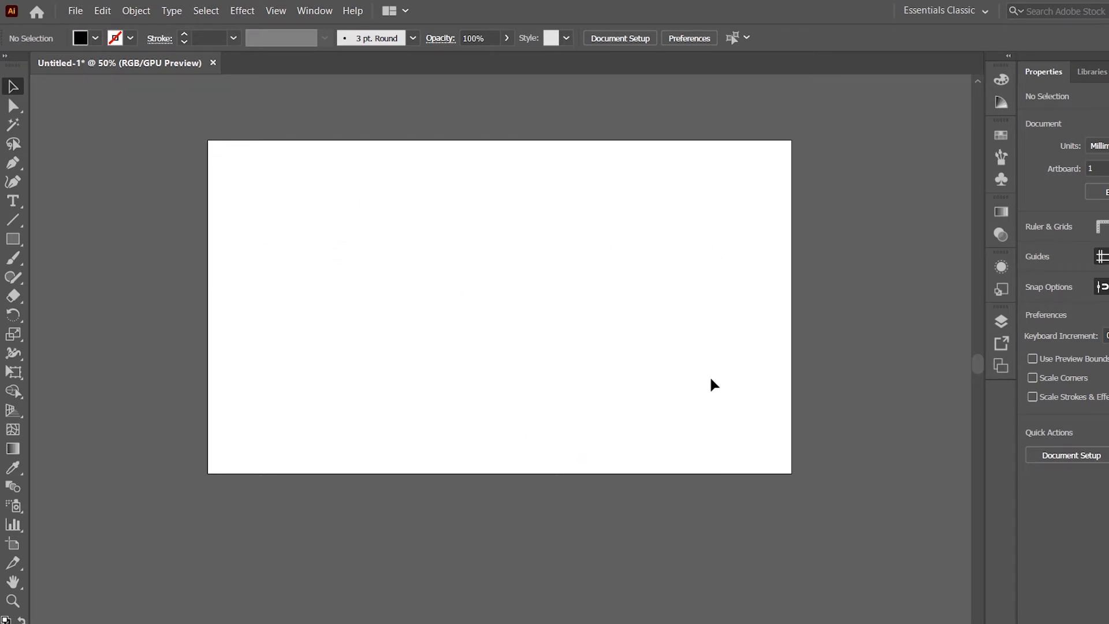
mouse_move(425, 259)
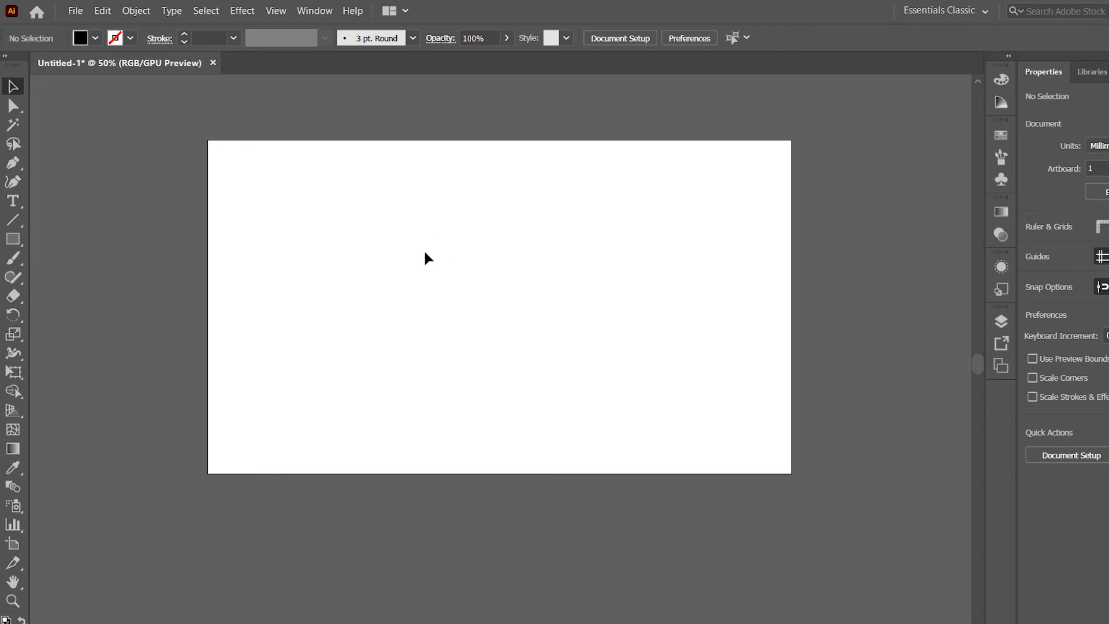